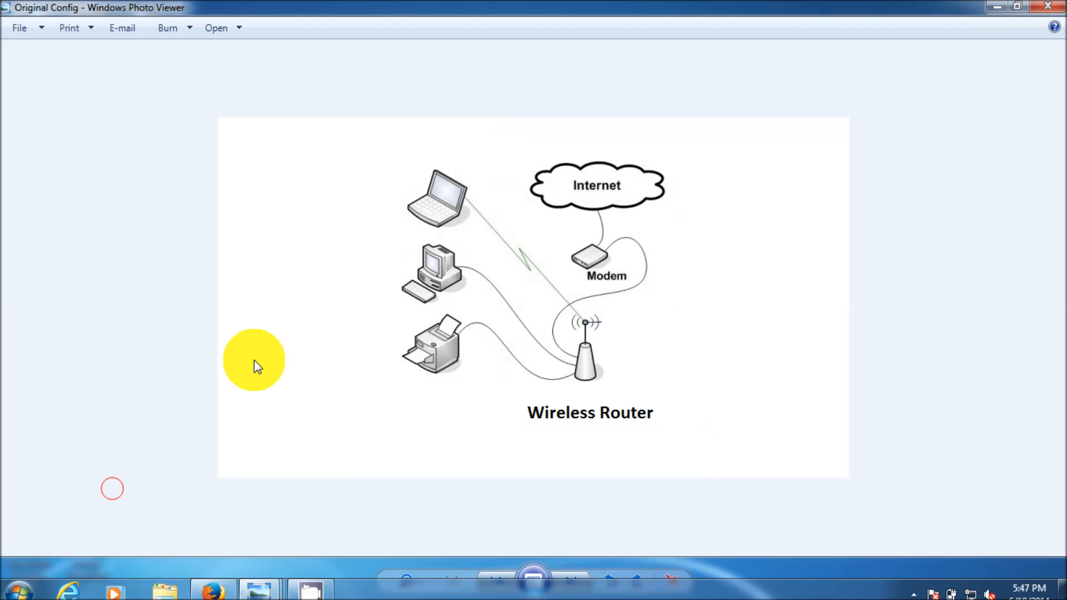
pyautogui.moveTo(616, 173)
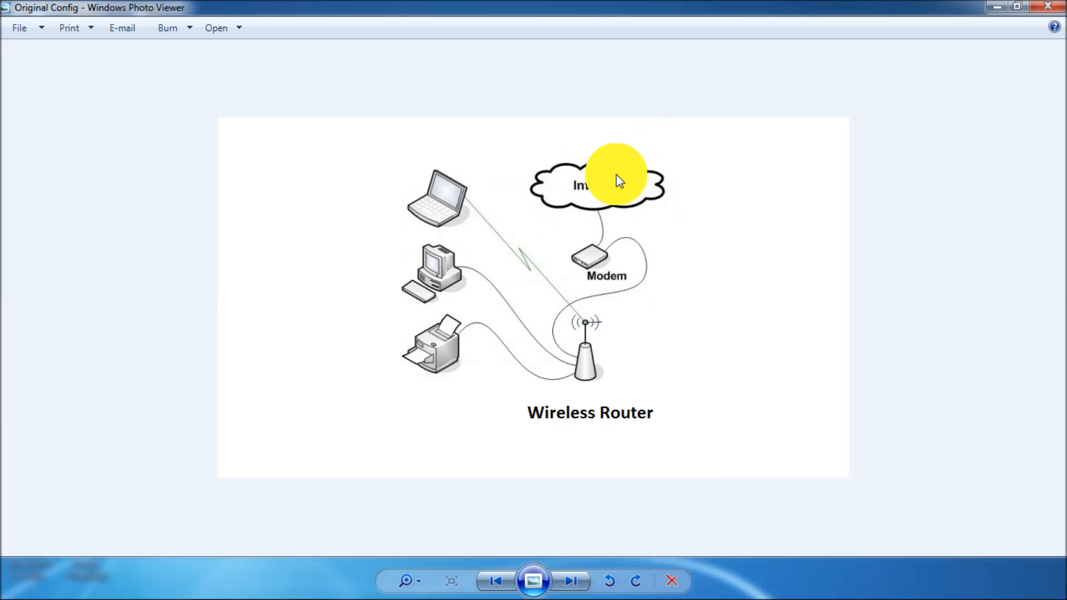
pyautogui.moveTo(591, 266)
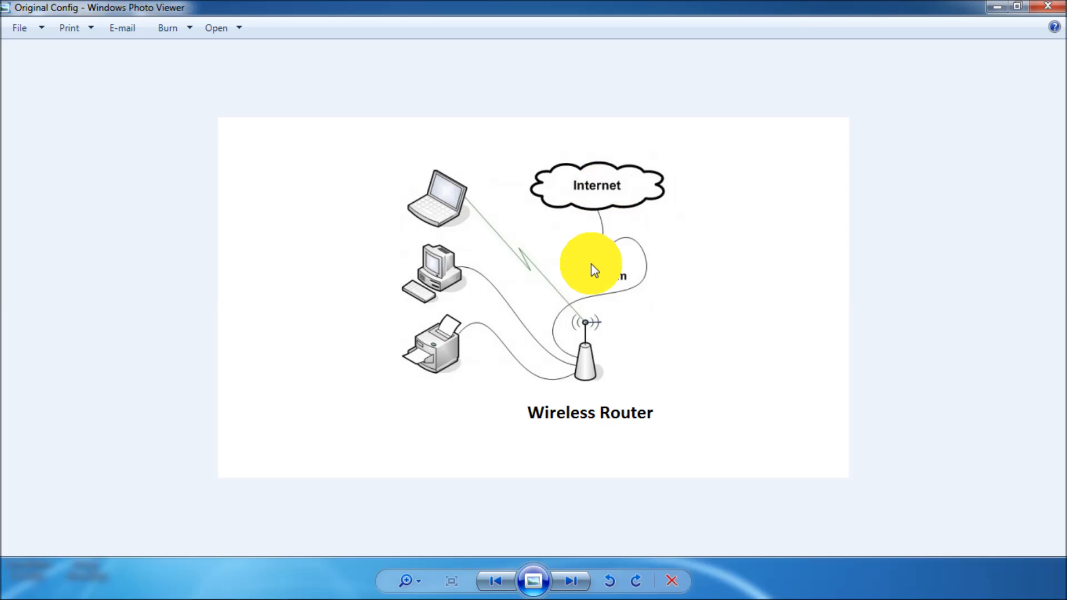
pyautogui.moveTo(425, 155)
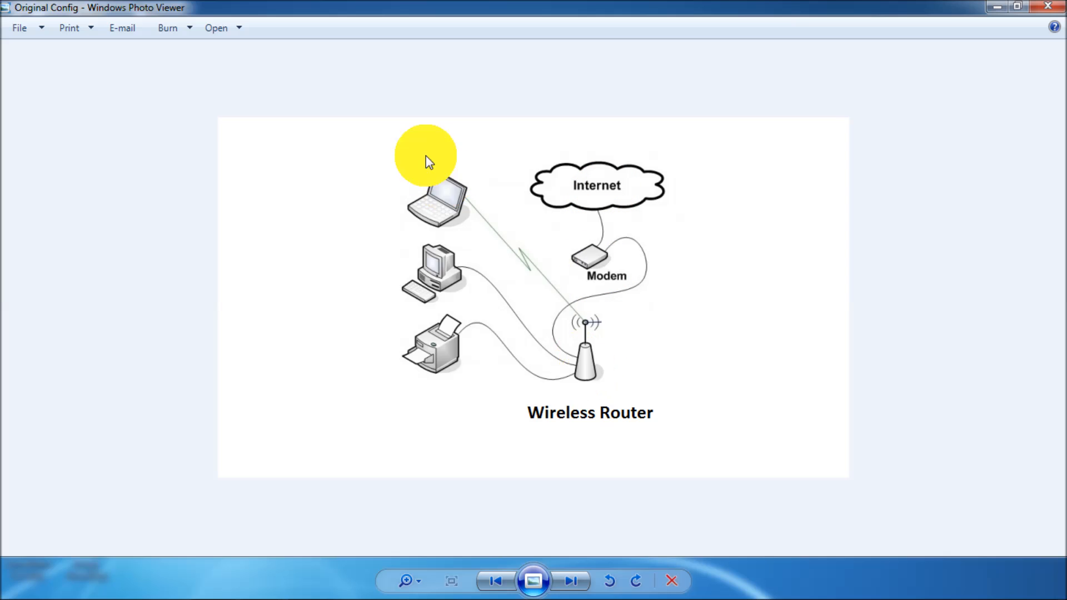
pyautogui.moveTo(551, 359)
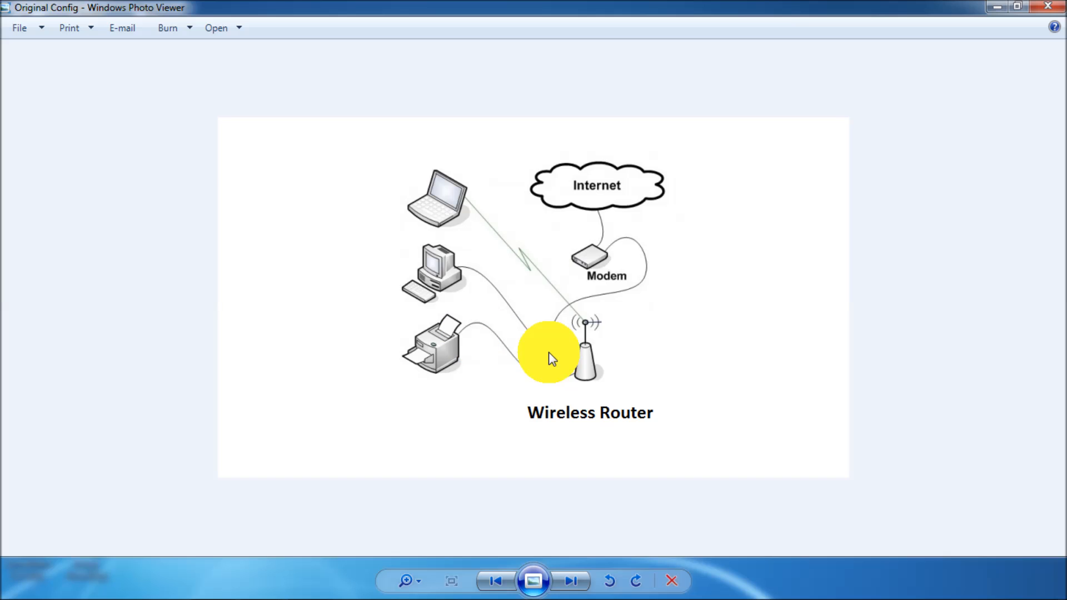
pyautogui.moveTo(602, 258)
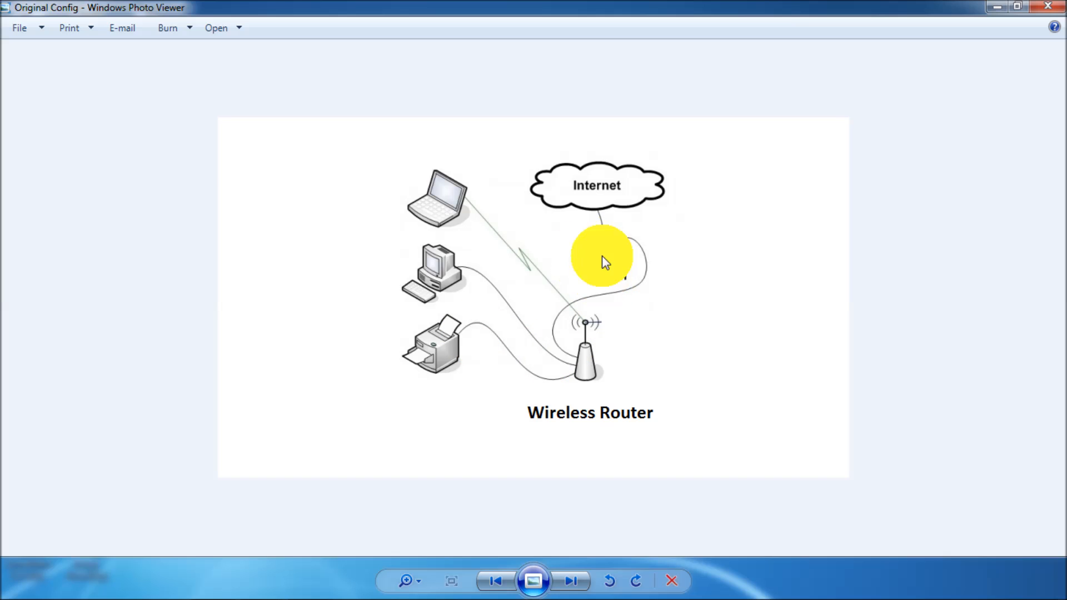
pyautogui.moveTo(599, 279)
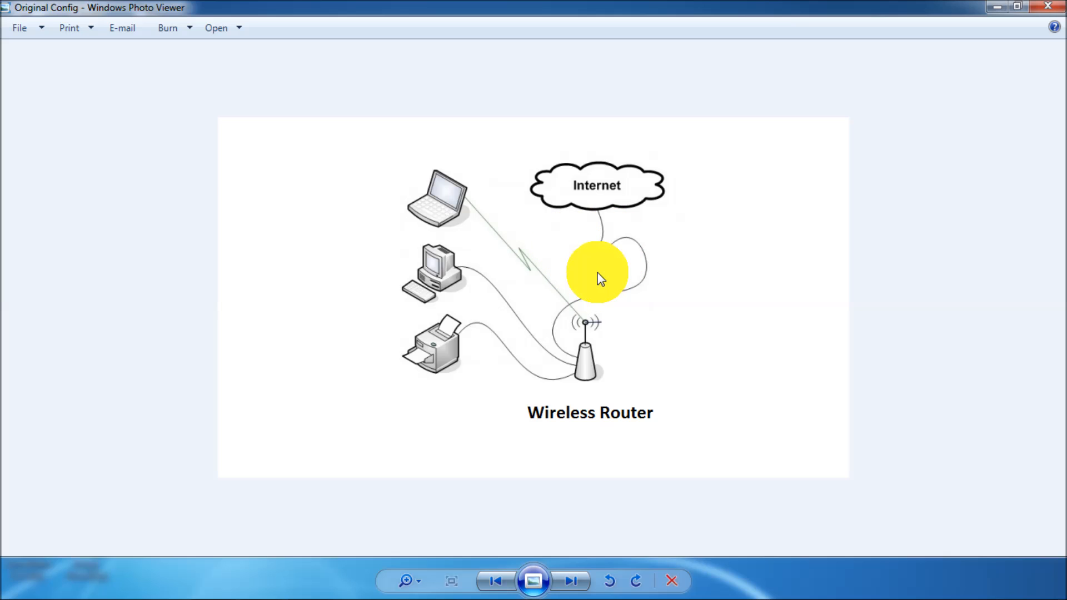
pyautogui.moveTo(603, 269)
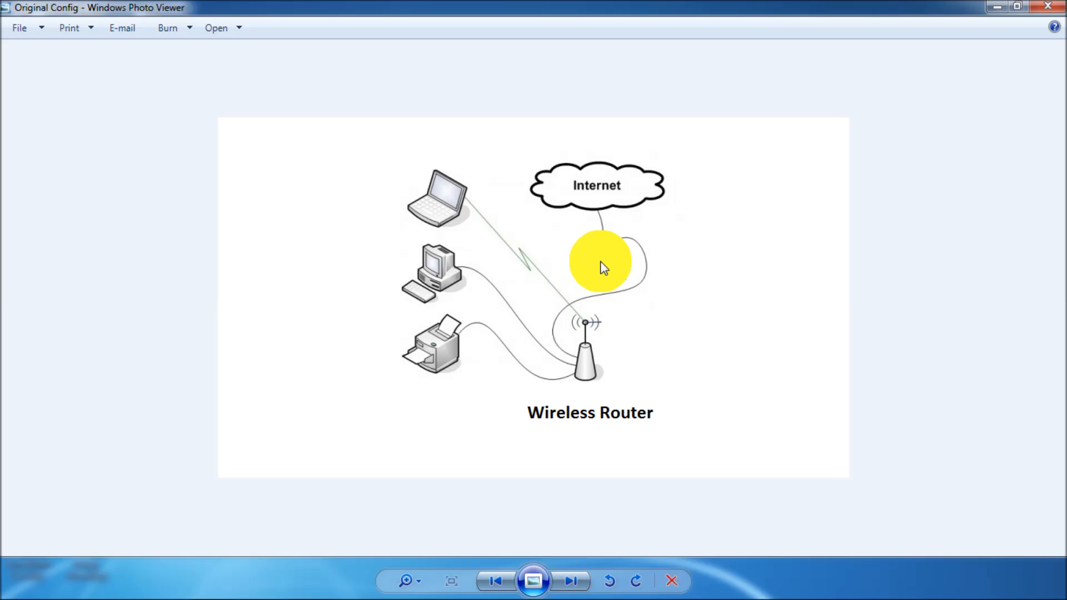
pyautogui.moveTo(994, 10)
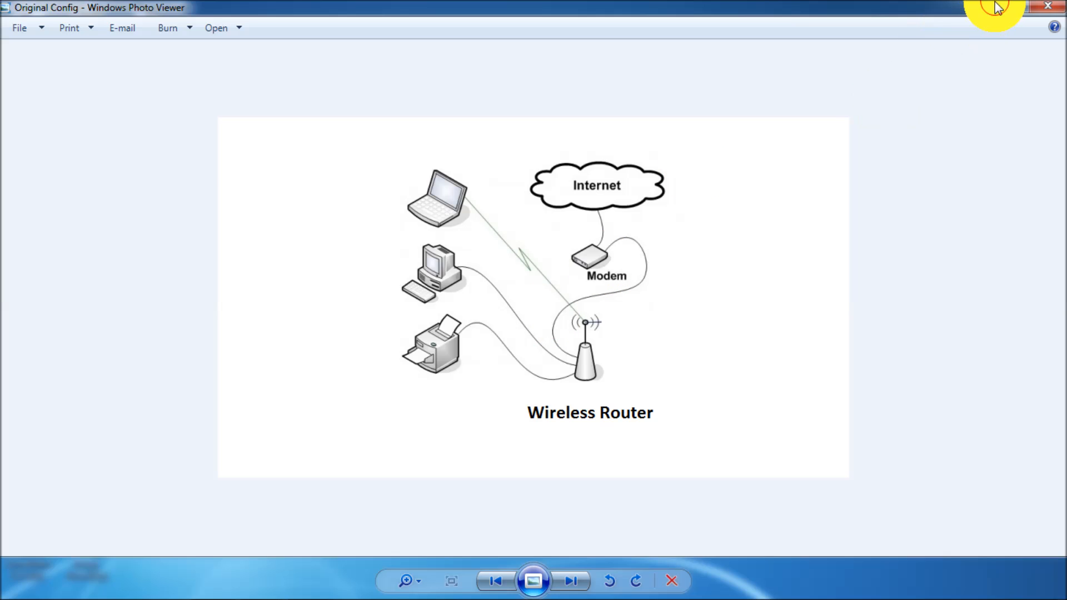
# Bring the Ubee DVW3201B modem photo to the front in Windows Photo Viewer
pyautogui.click(570, 580)
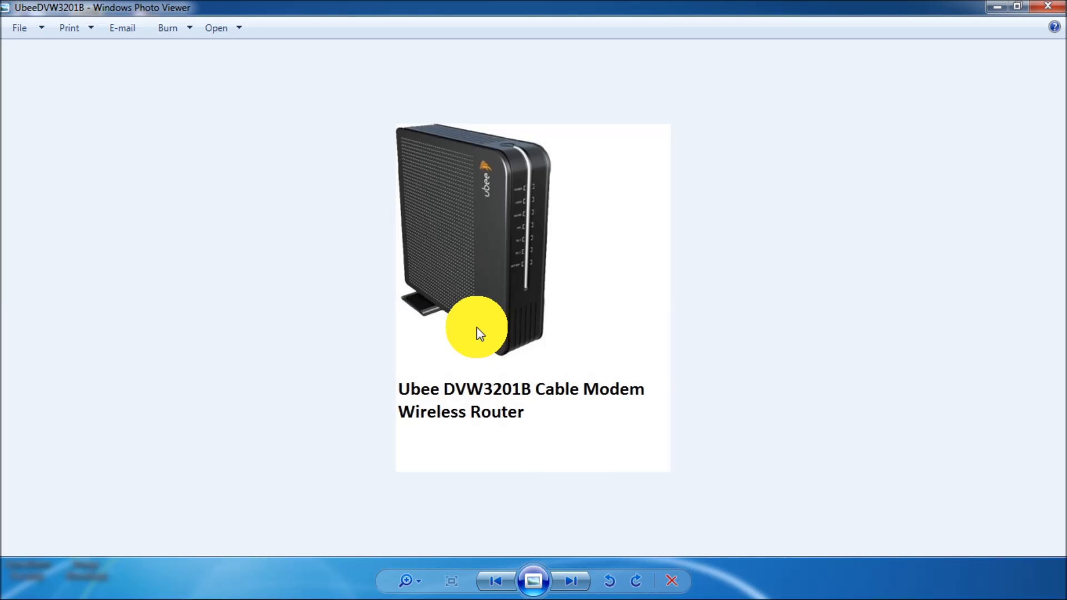
pyautogui.moveTo(597, 416)
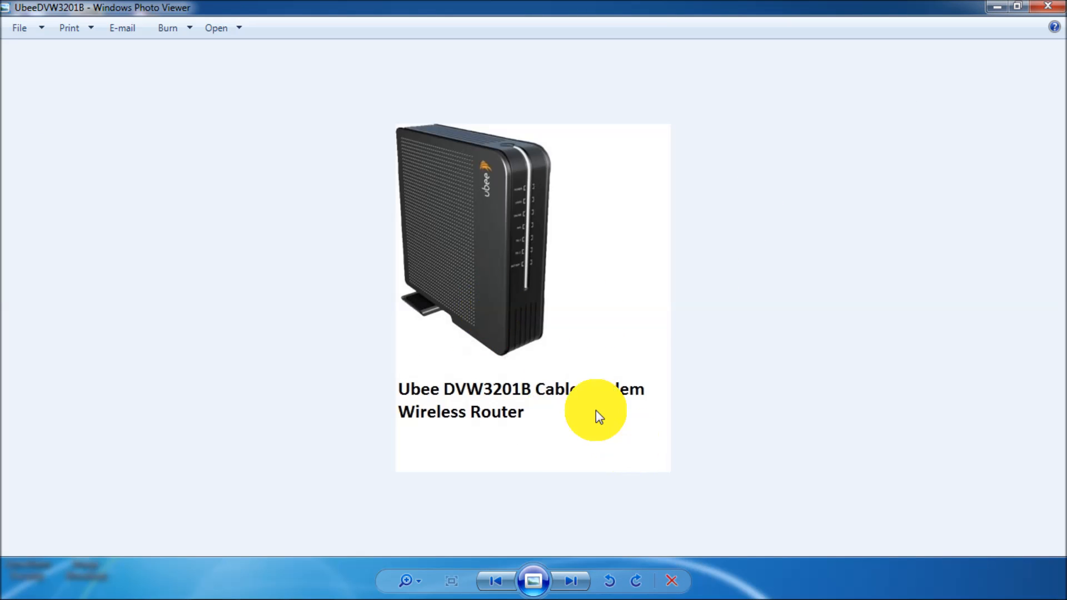
pyautogui.moveTo(491, 422)
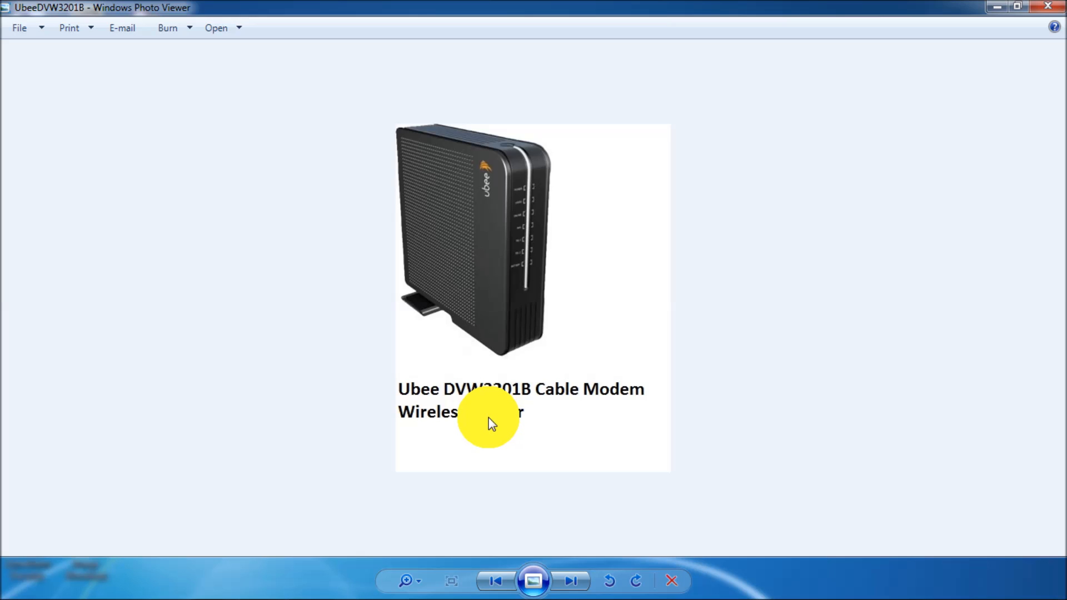
pyautogui.moveTo(442, 415)
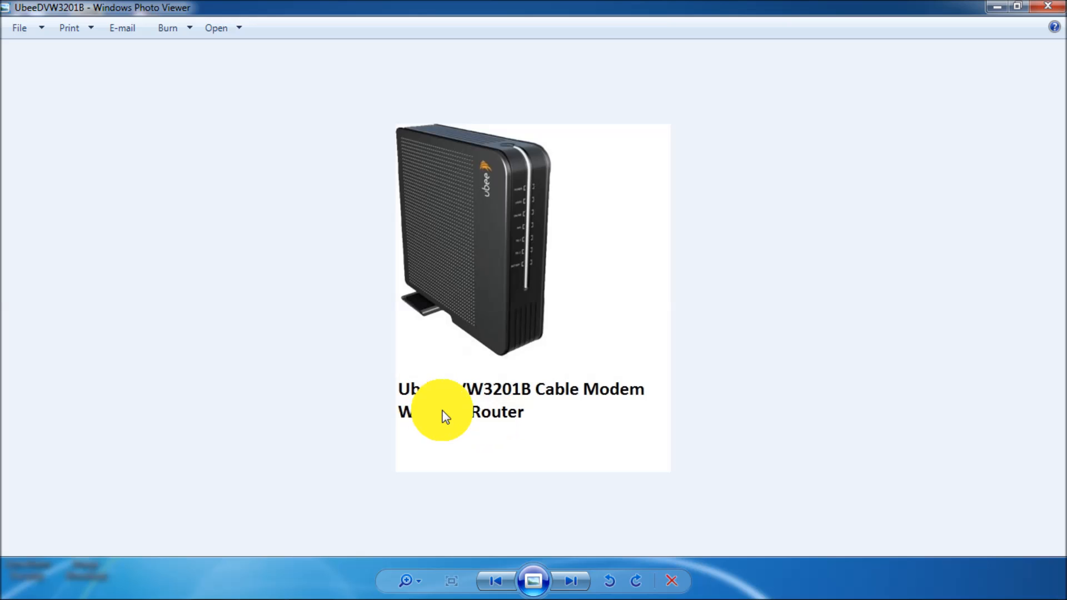
pyautogui.moveTo(563, 406)
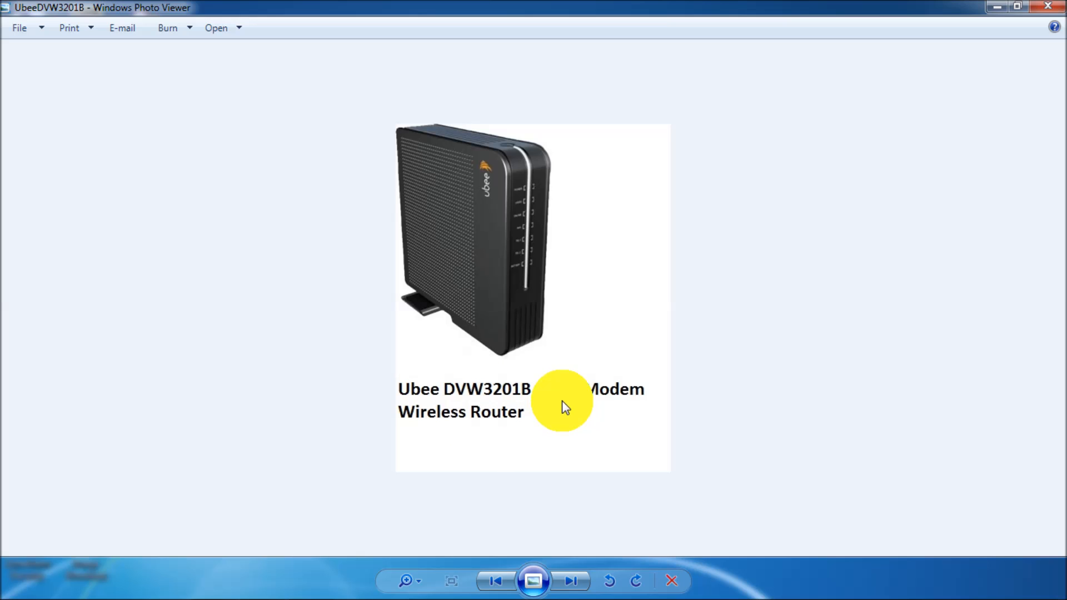
pyautogui.moveTo(493, 323)
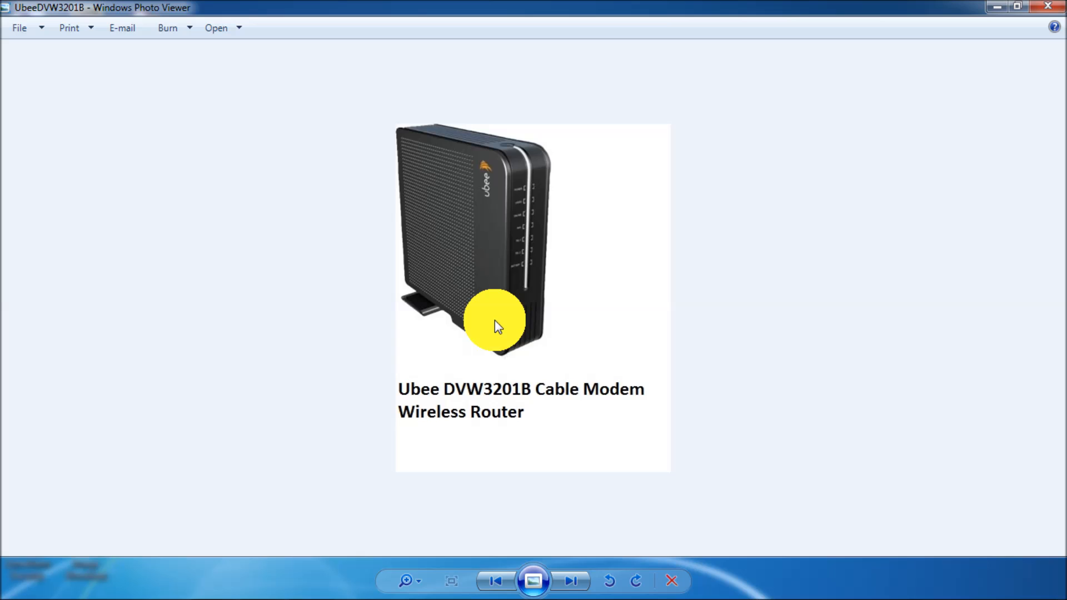
pyautogui.moveTo(468, 243)
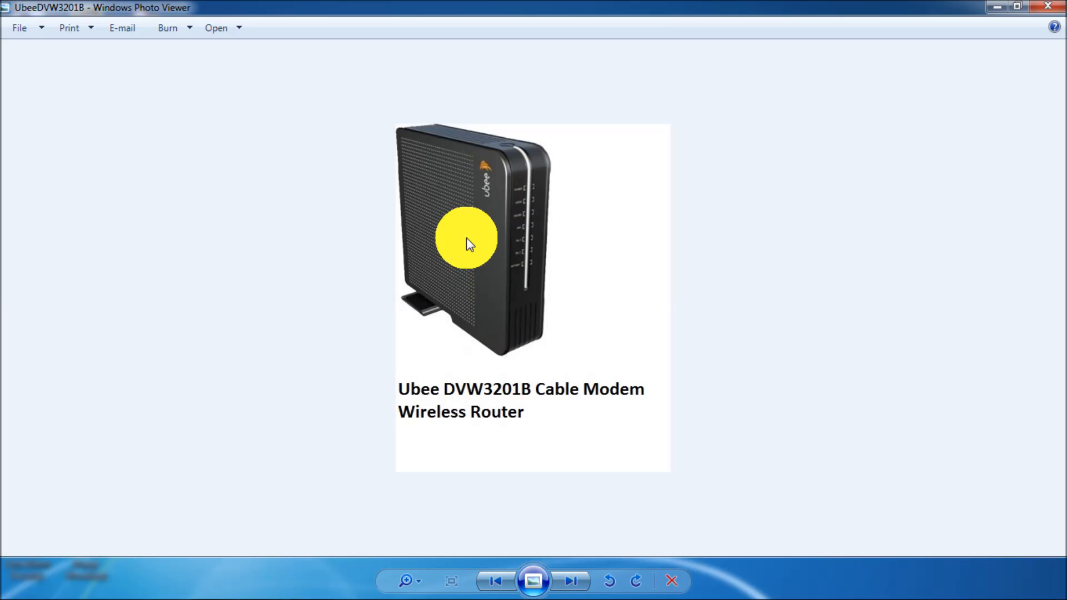
pyautogui.moveTo(234, 554)
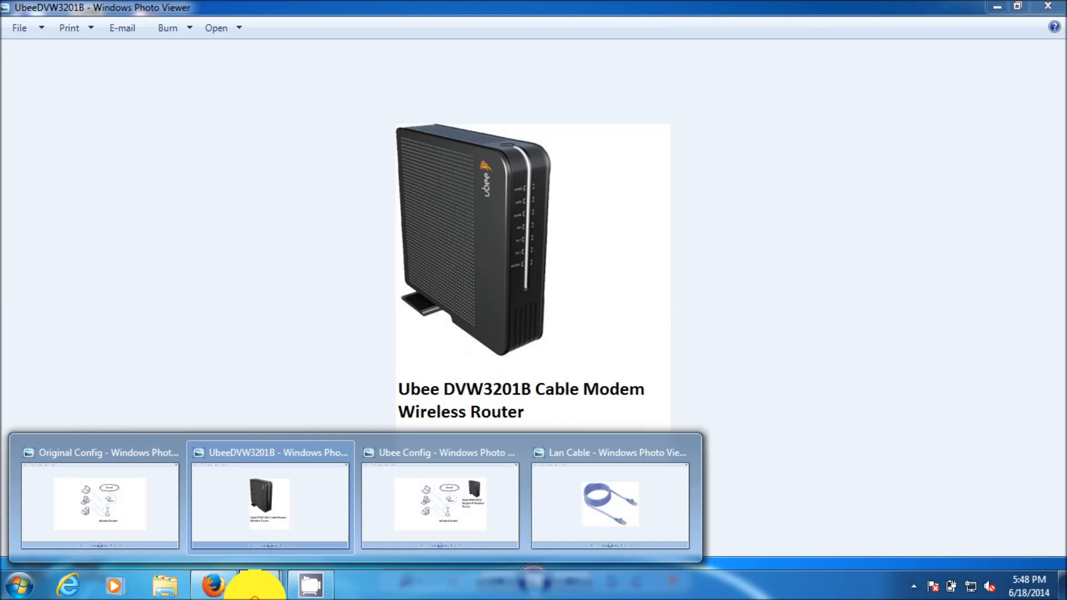
# Show the Ubee Config diagram, then preview all four open photo windows
pyautogui.click(440, 503)
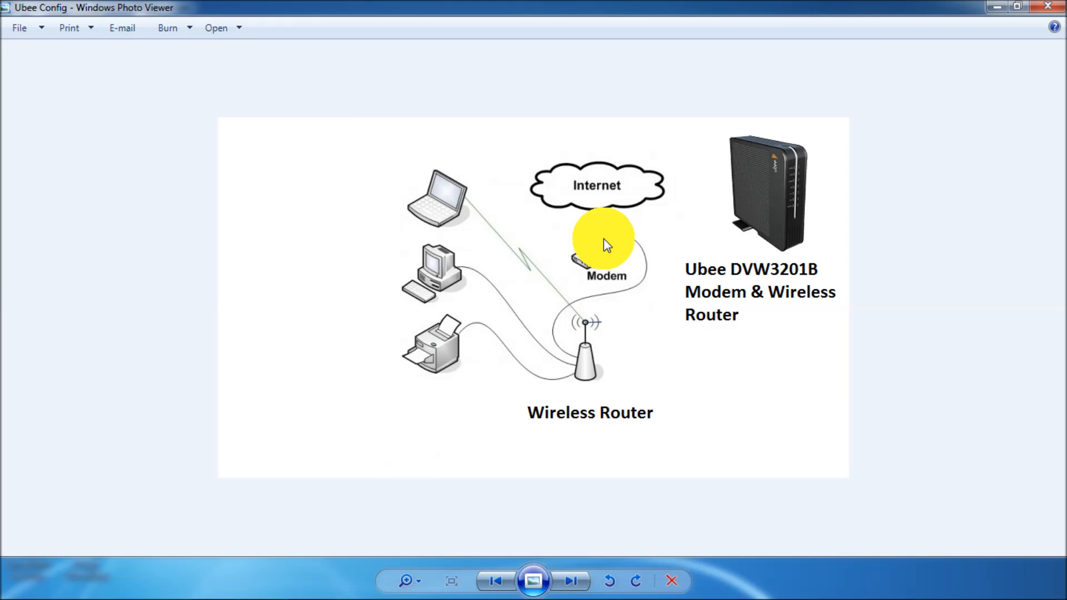
pyautogui.moveTo(626, 262)
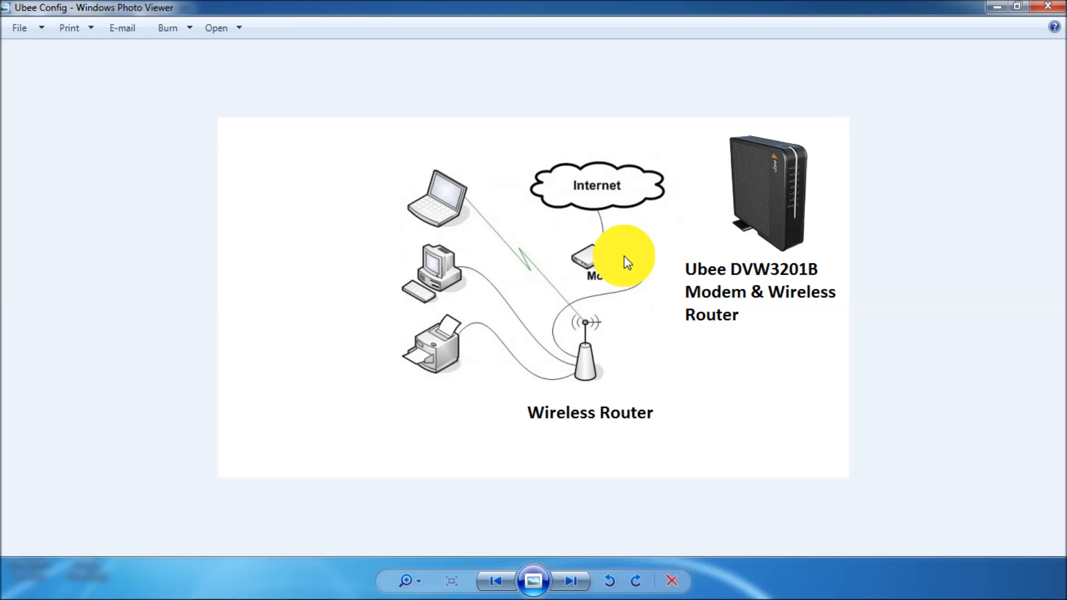
pyautogui.moveTo(592, 239)
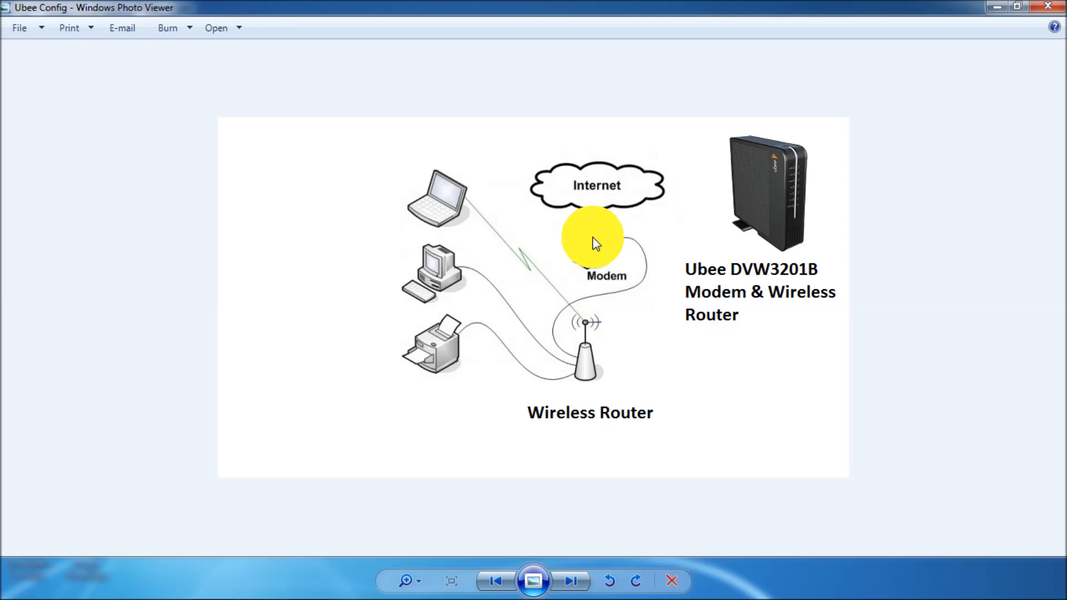
pyautogui.moveTo(568, 343)
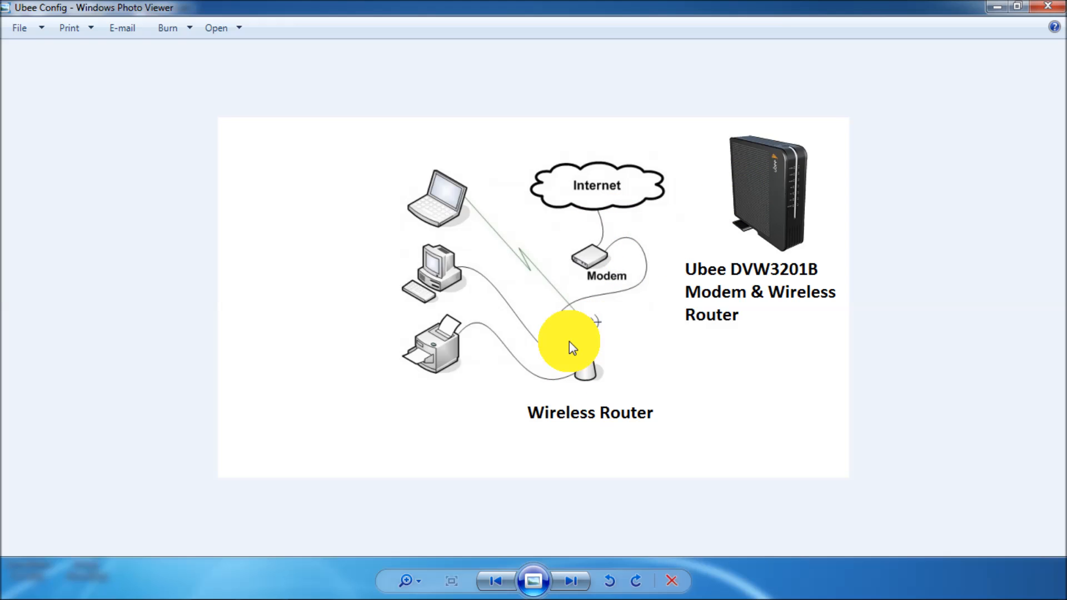
pyautogui.moveTo(597, 271)
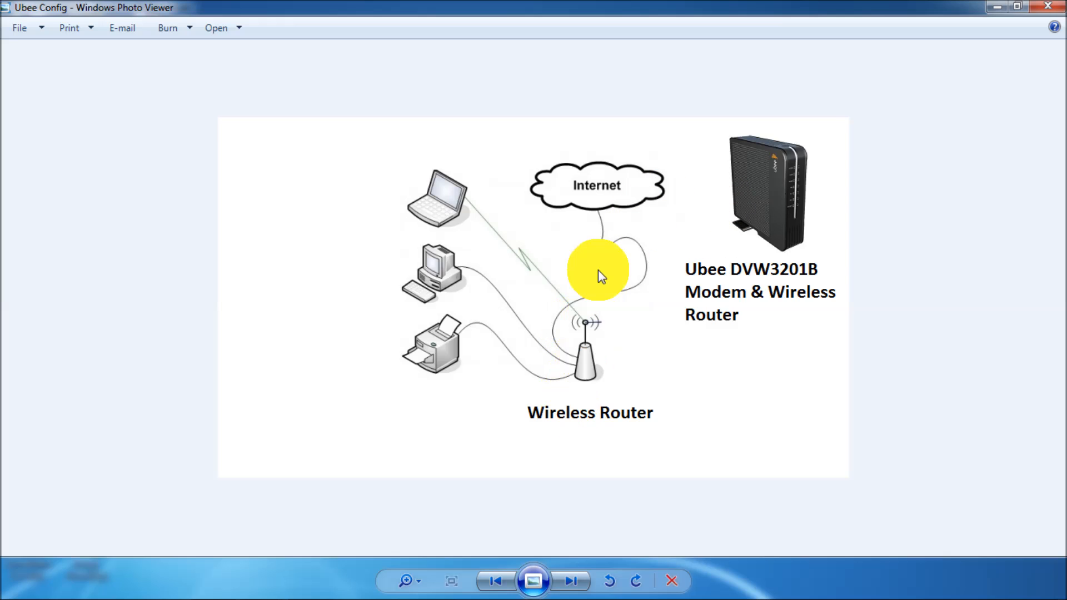
pyautogui.moveTo(762, 191)
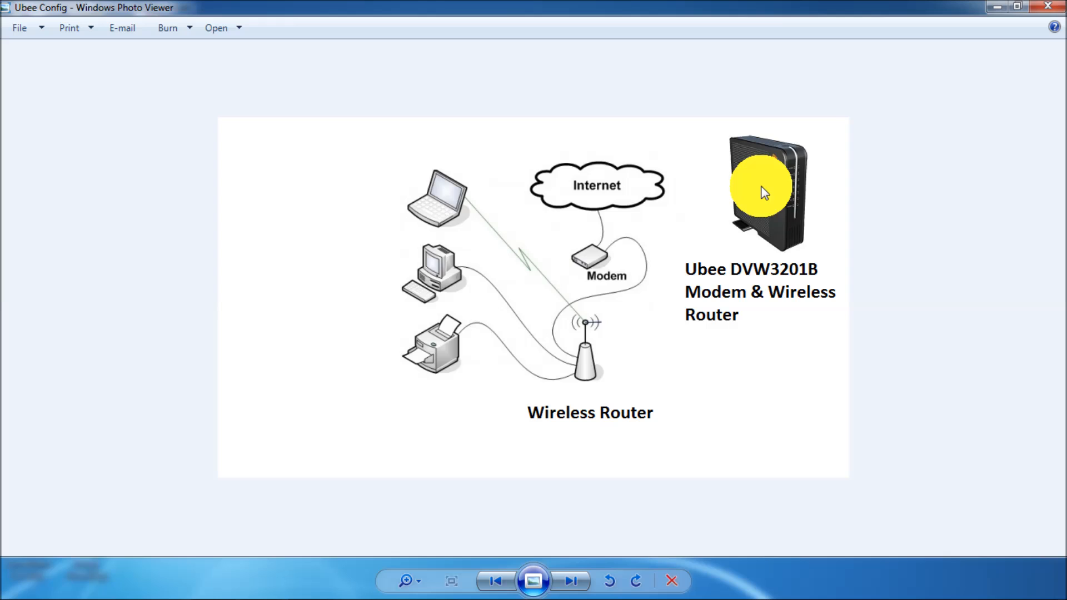
pyautogui.moveTo(766, 207)
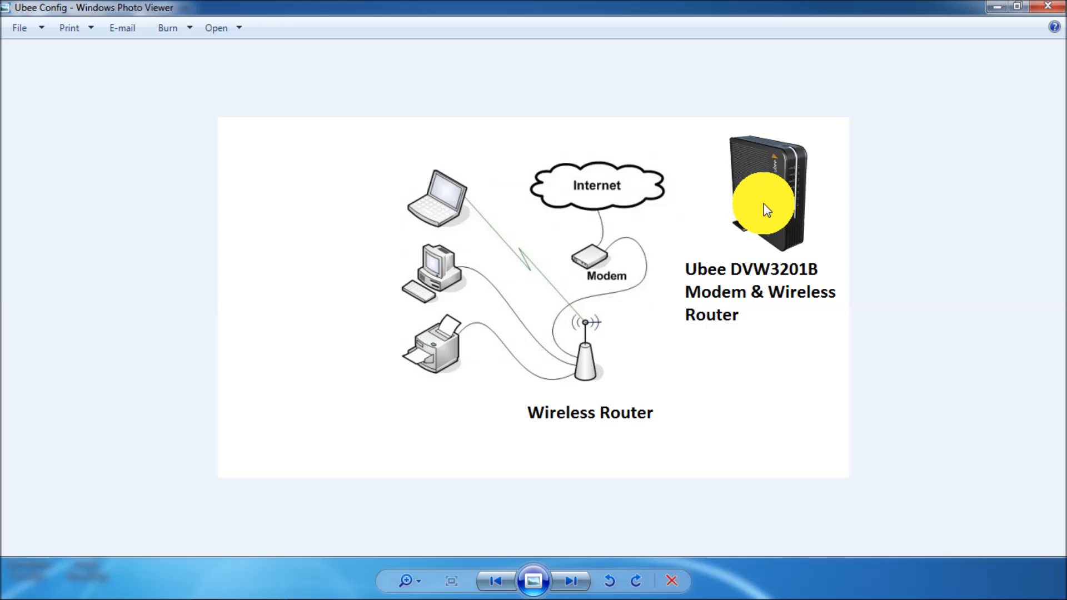
pyautogui.moveTo(602, 218)
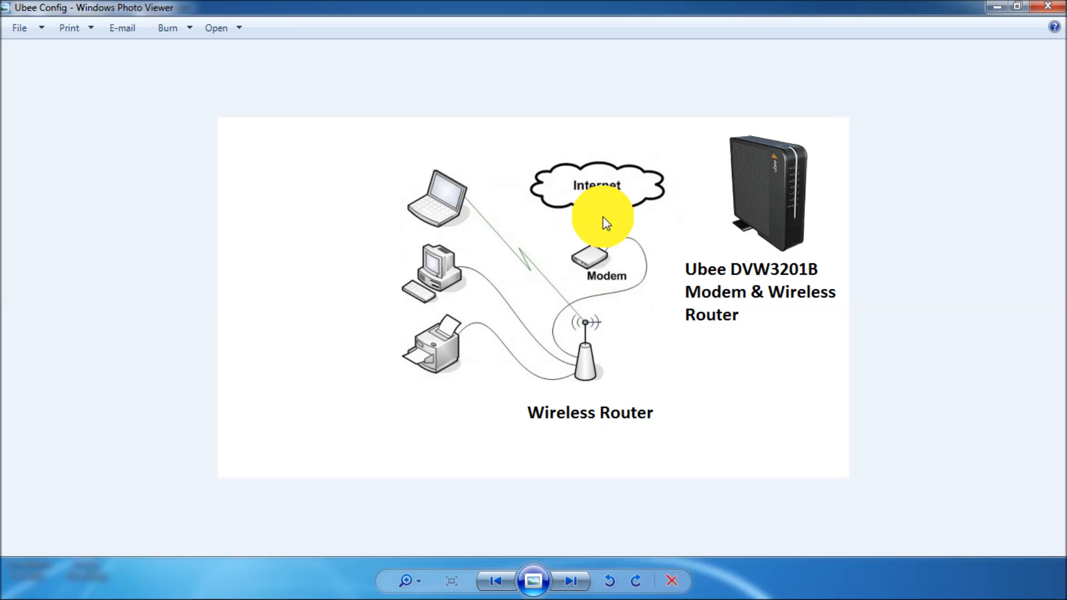
pyautogui.moveTo(636, 234)
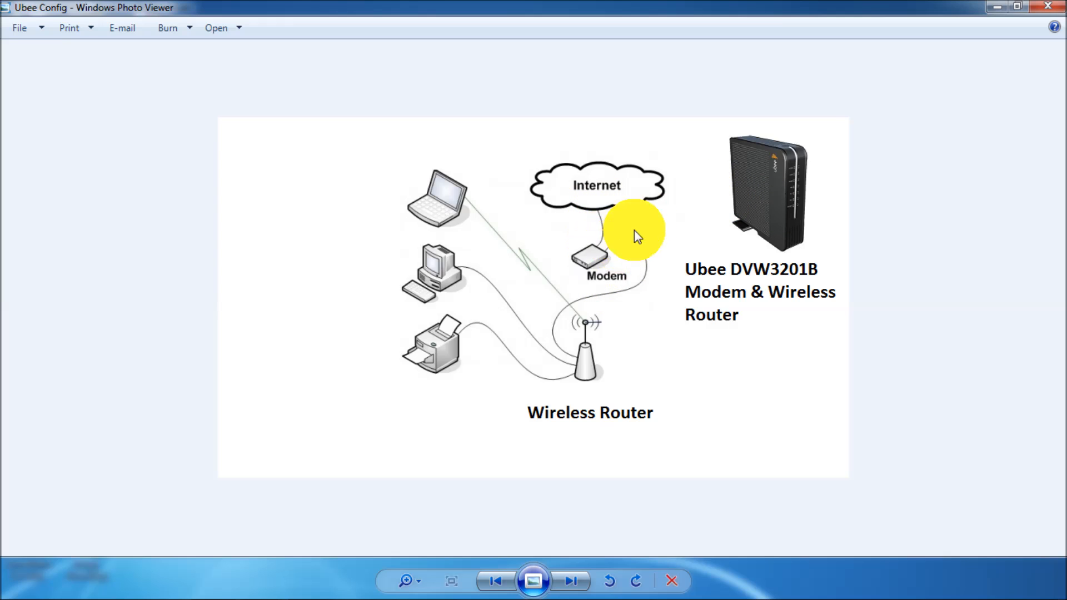
pyautogui.moveTo(643, 269)
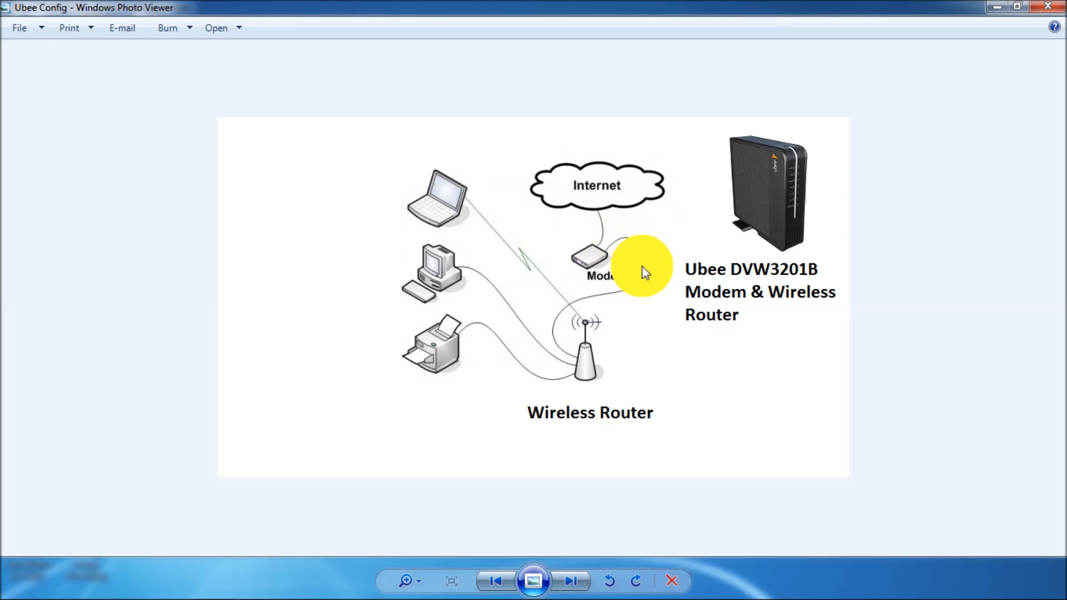
pyautogui.moveTo(575, 334)
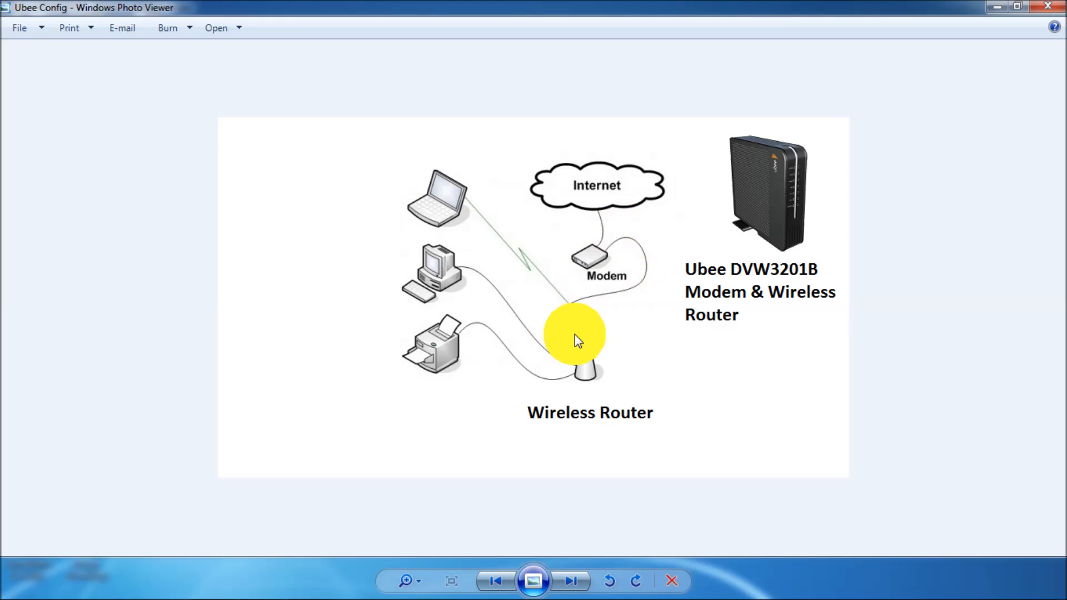
pyautogui.moveTo(601, 324)
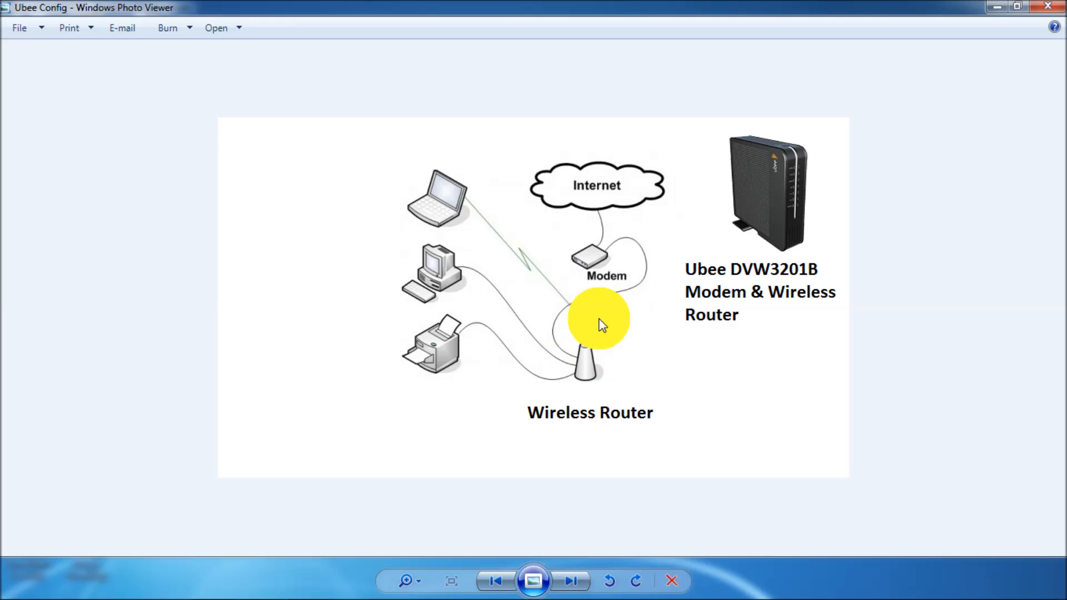
pyautogui.moveTo(626, 282)
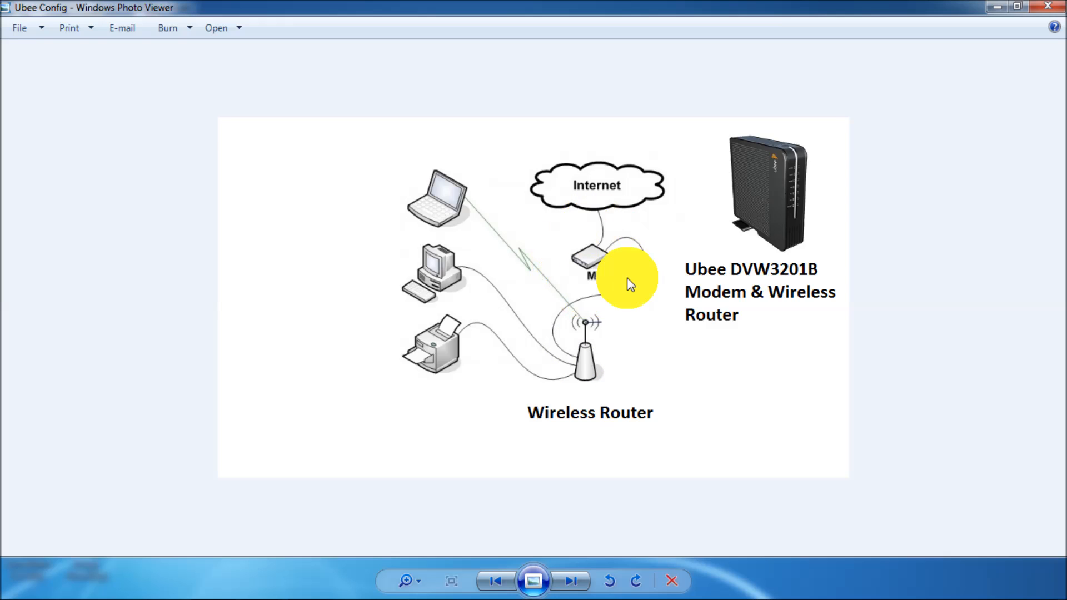
pyautogui.moveTo(789, 197)
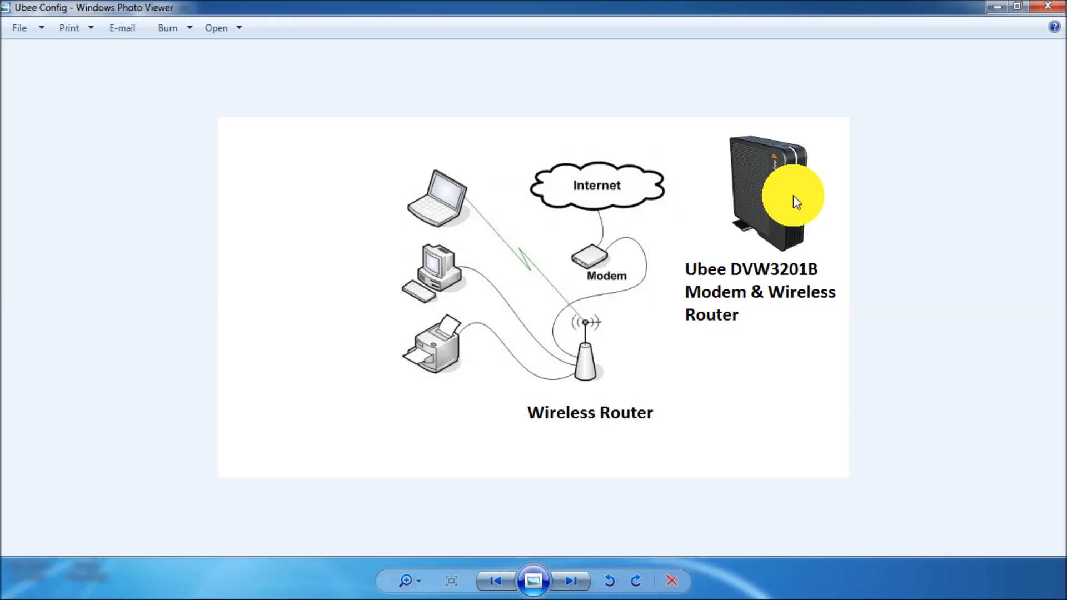
pyautogui.moveTo(991, 9)
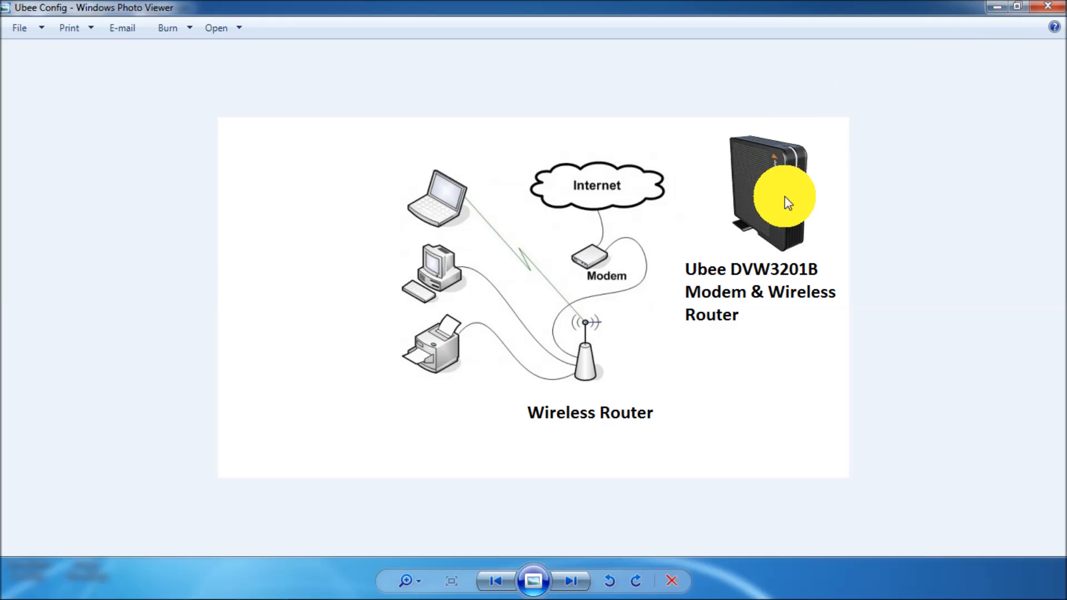
pyautogui.moveTo(762, 193)
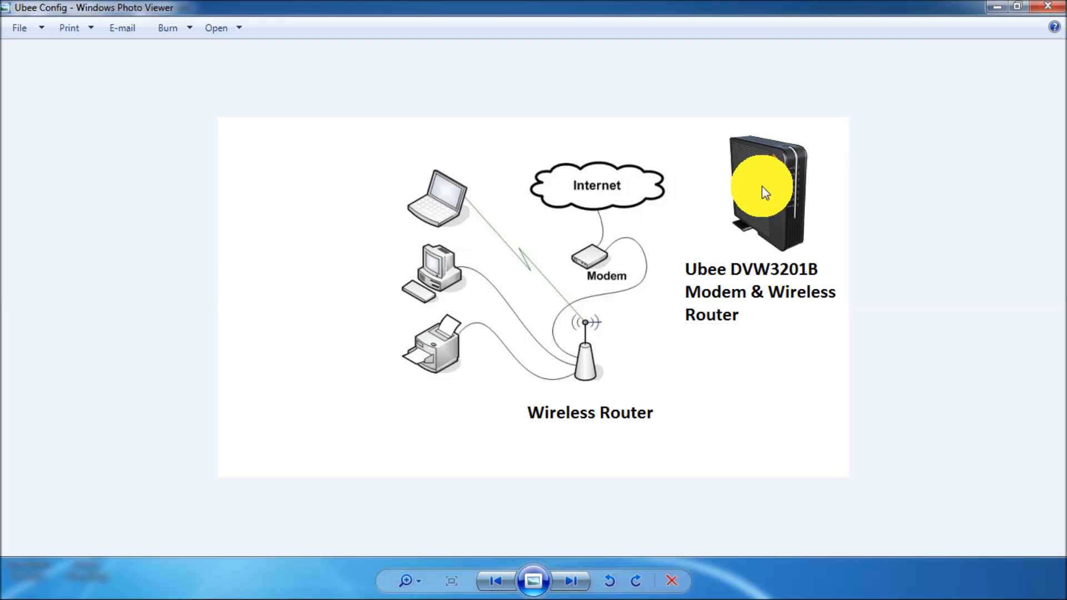
pyautogui.moveTo(767, 178)
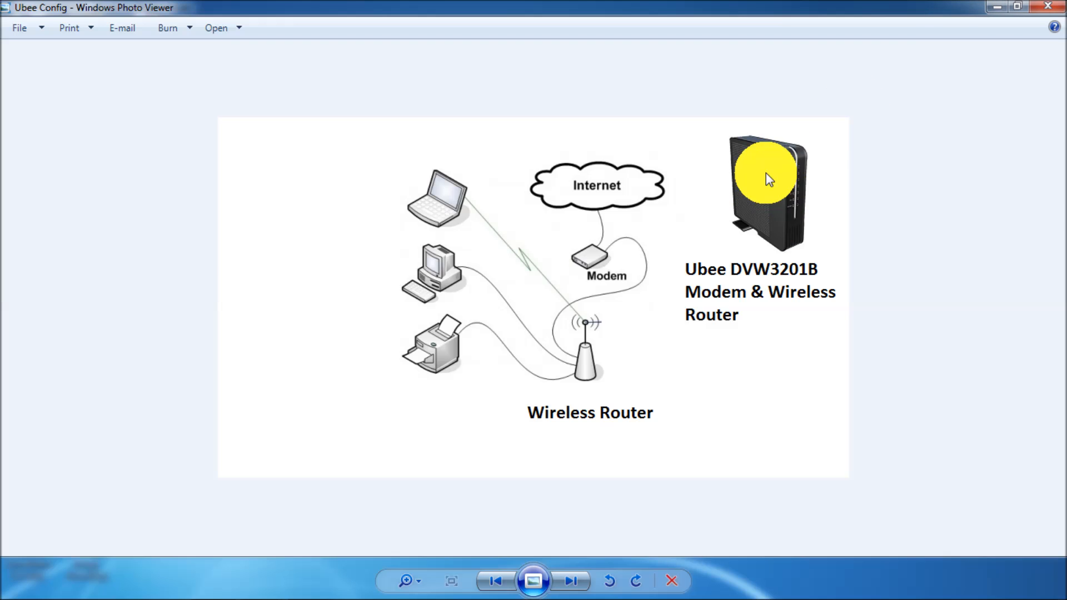
pyautogui.moveTo(597, 204)
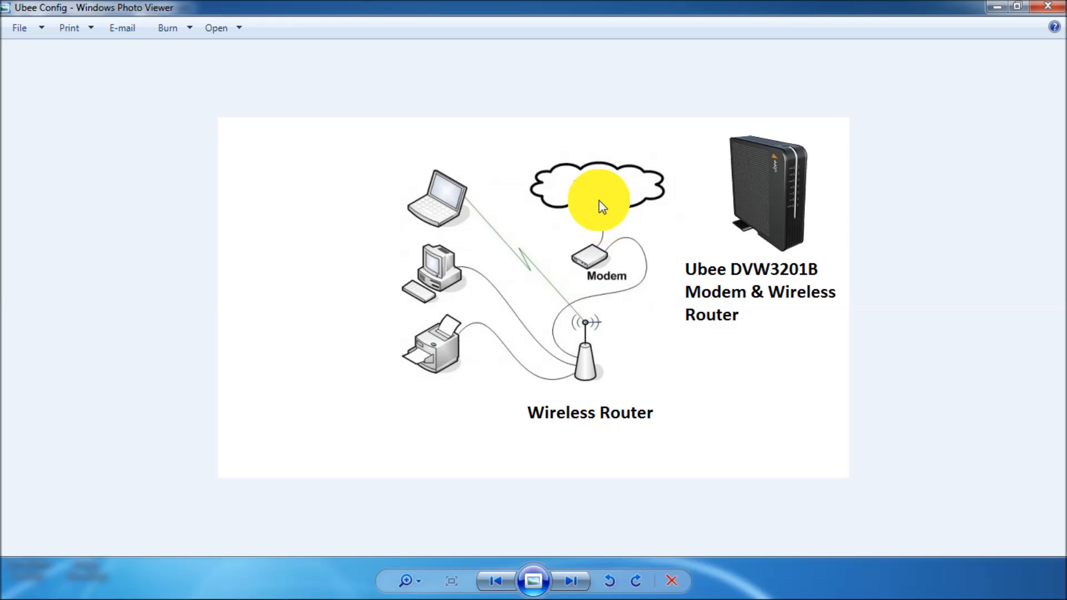
pyautogui.moveTo(599, 282)
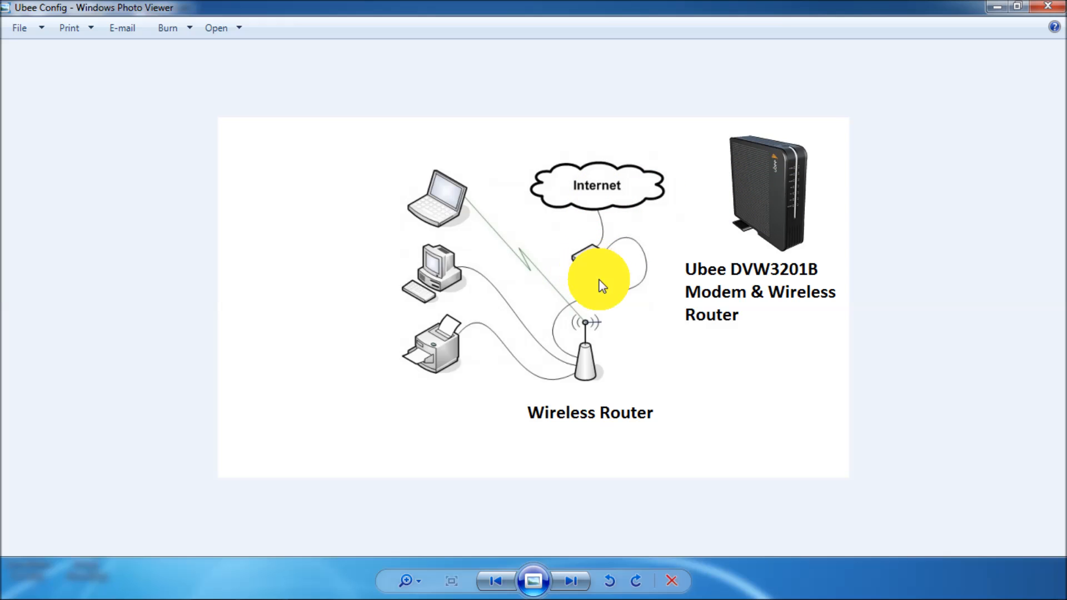
pyautogui.moveTo(587, 370)
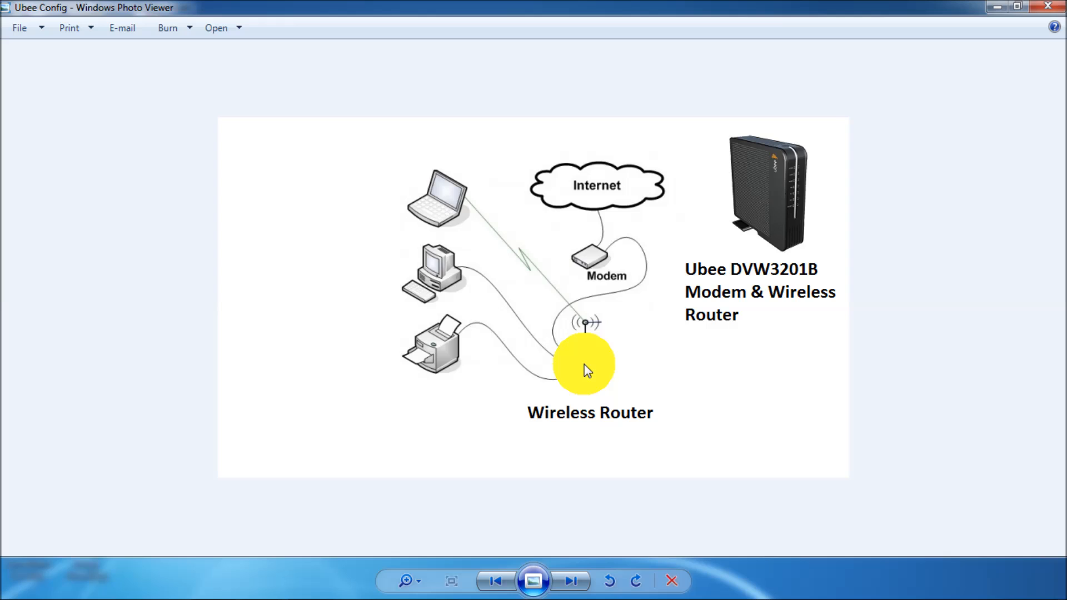
pyautogui.moveTo(860, 182)
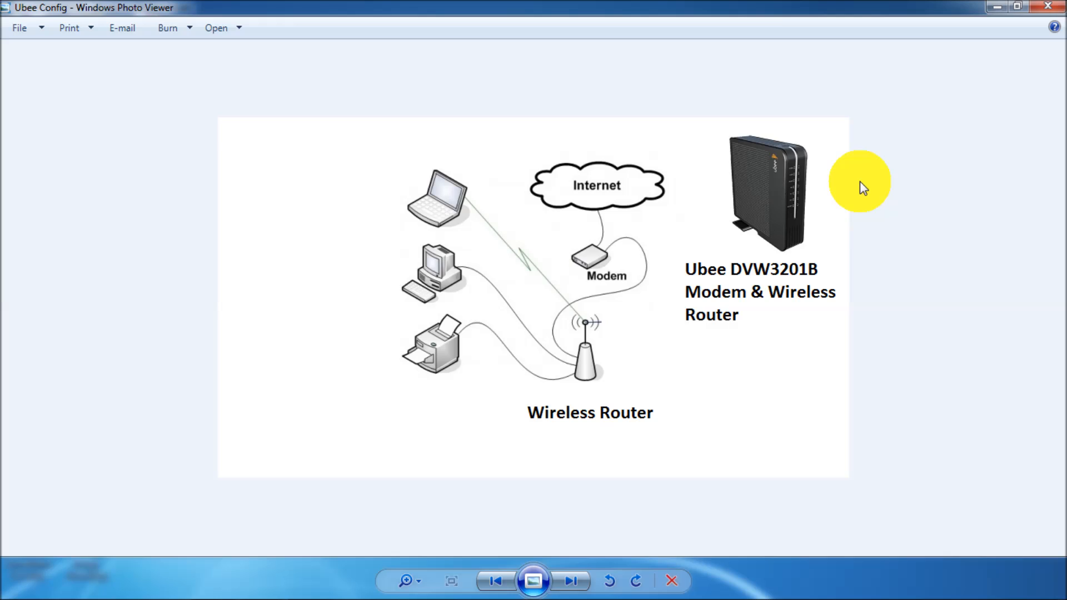
pyautogui.moveTo(992, 15)
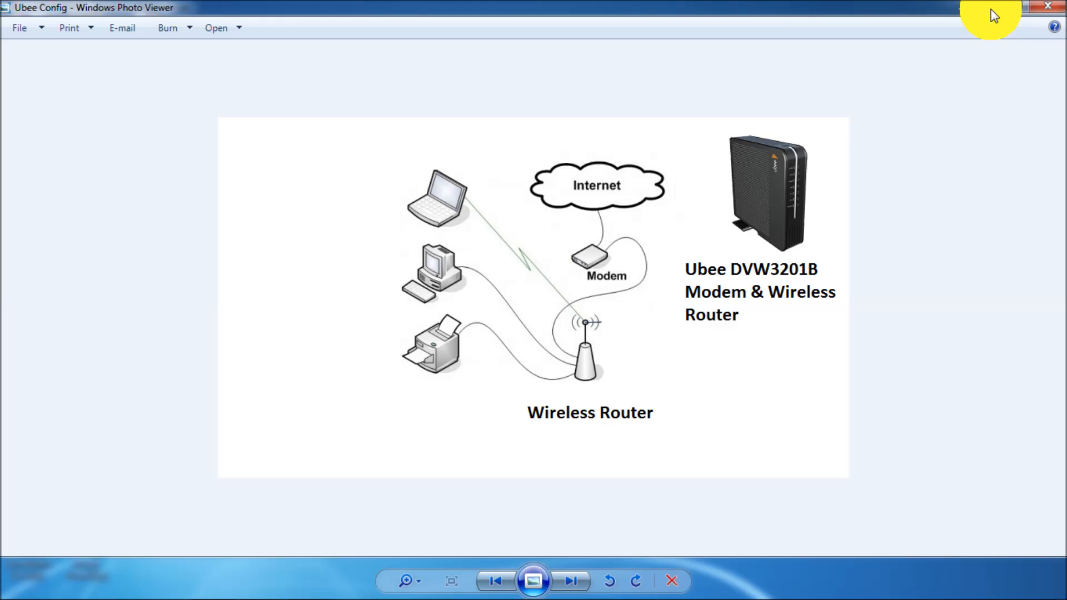
pyautogui.moveTo(570, 381)
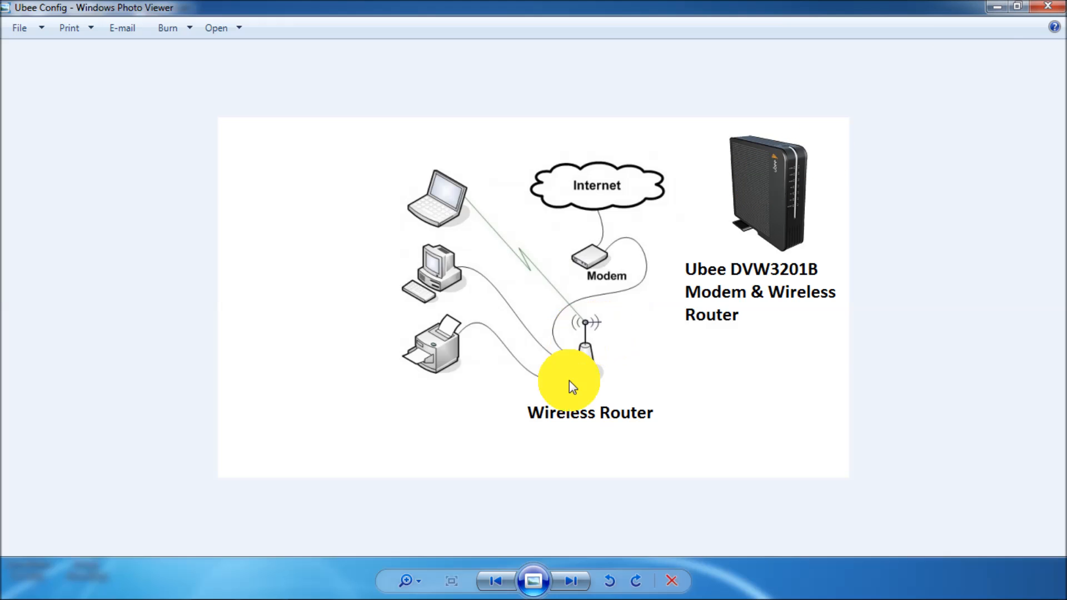
pyautogui.moveTo(776, 154)
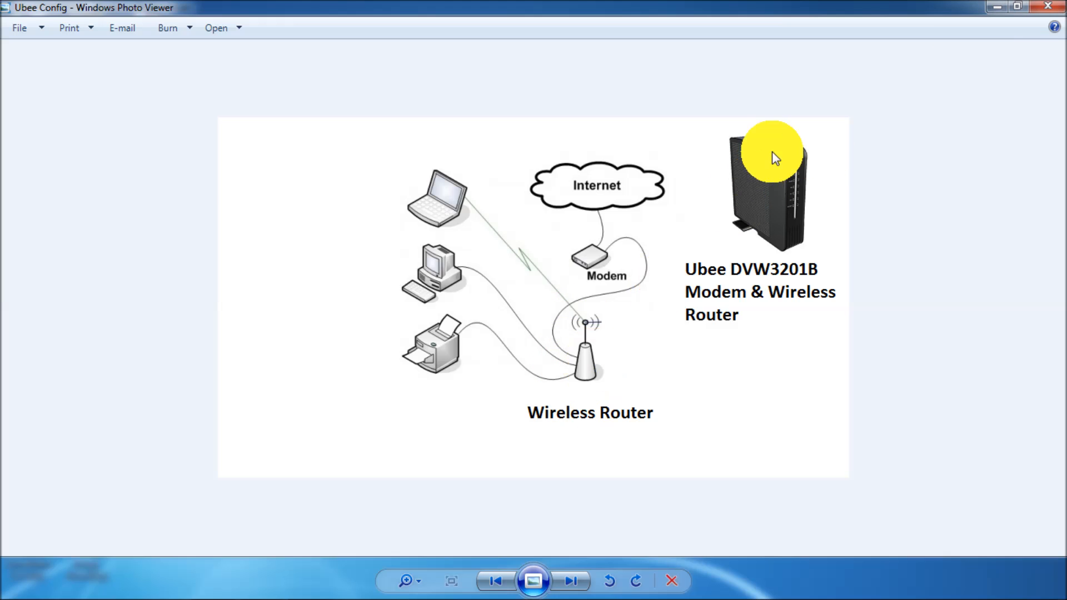
pyautogui.moveTo(790, 217)
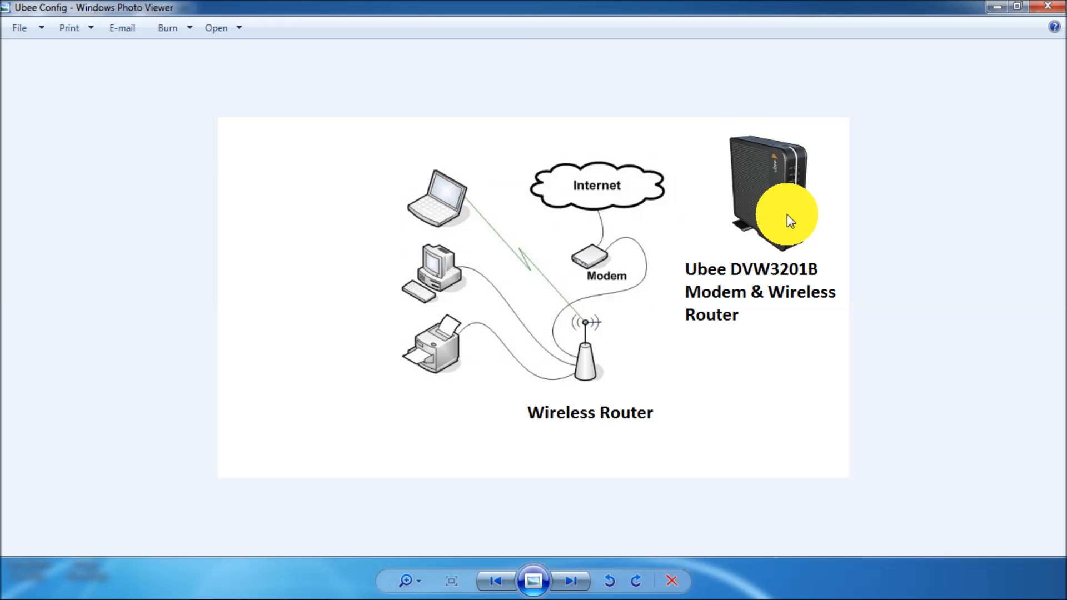
pyautogui.moveTo(789, 273)
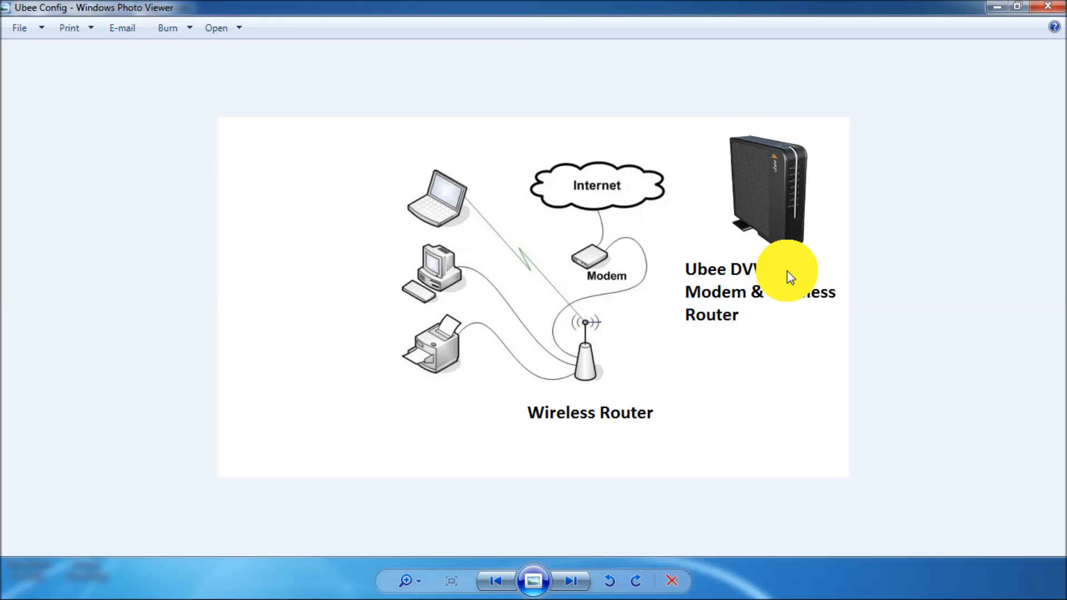
pyautogui.moveTo(821, 267)
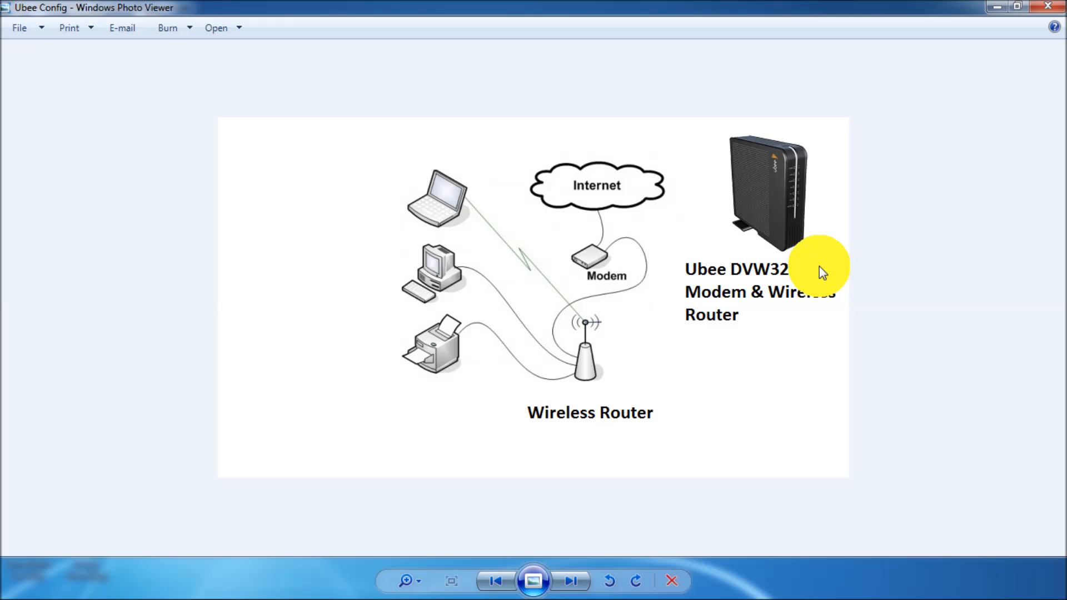
pyautogui.moveTo(696, 363)
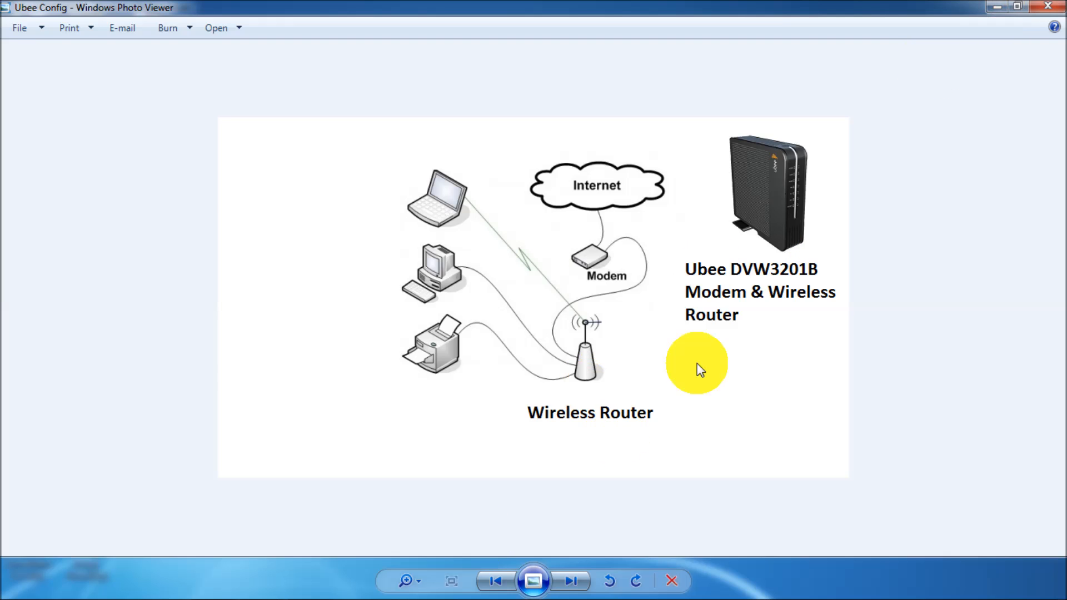
pyautogui.click(570, 580)
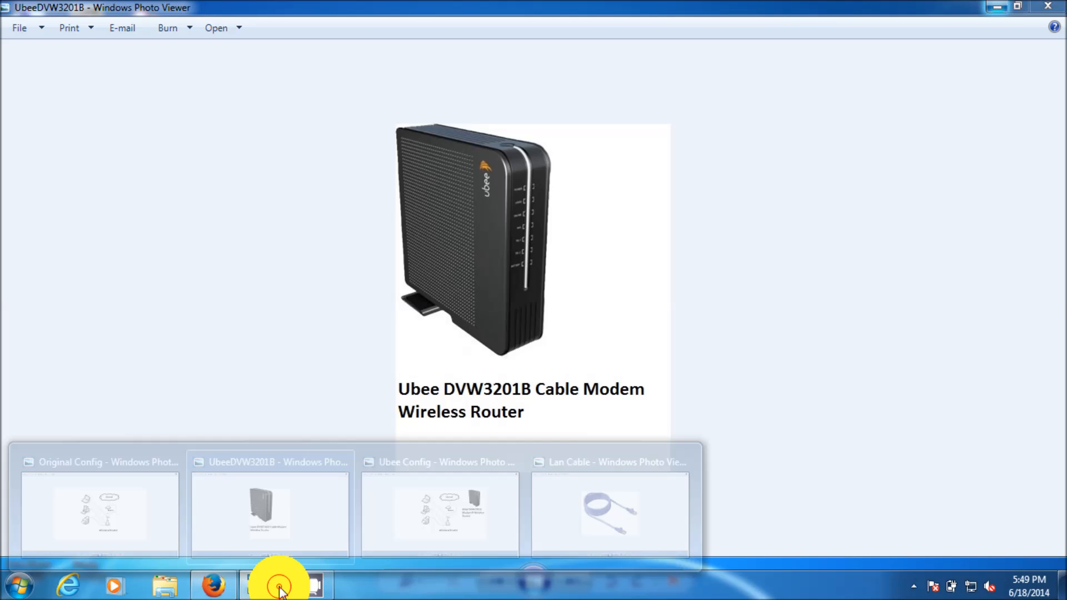
# Bring the blue LAN cable photo window to the front
pyautogui.click(609, 510)
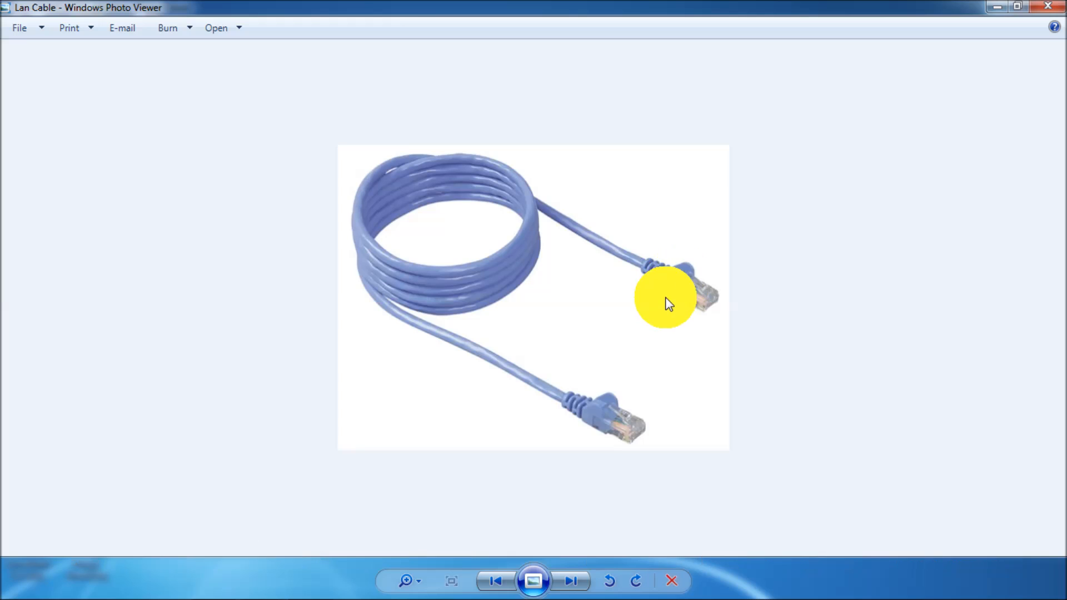
pyautogui.moveTo(606, 433)
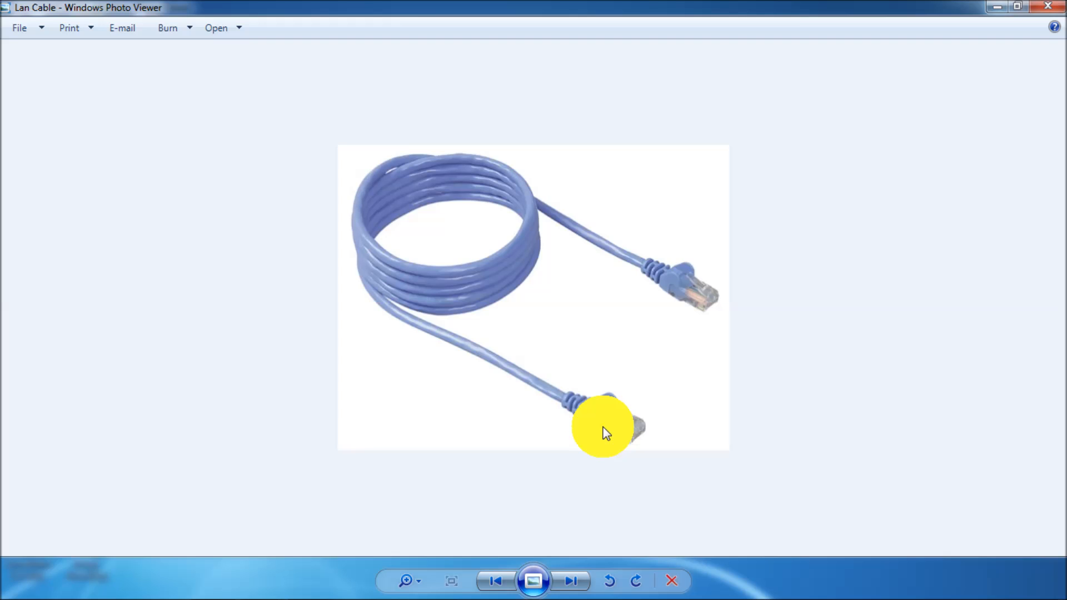
pyautogui.moveTo(654, 320)
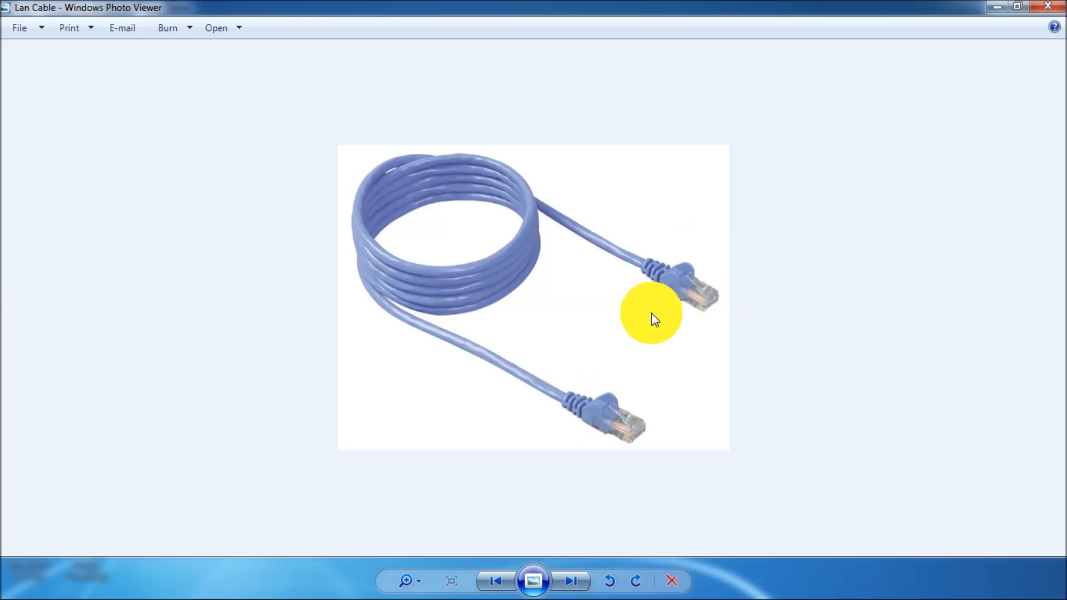
pyautogui.moveTo(684, 272)
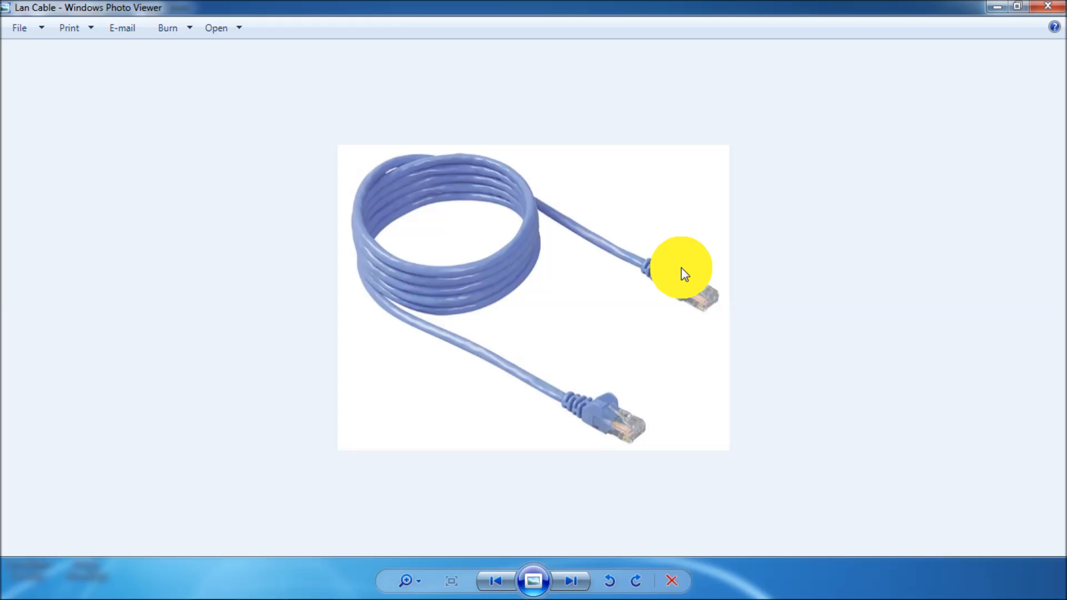
pyautogui.moveTo(601, 400)
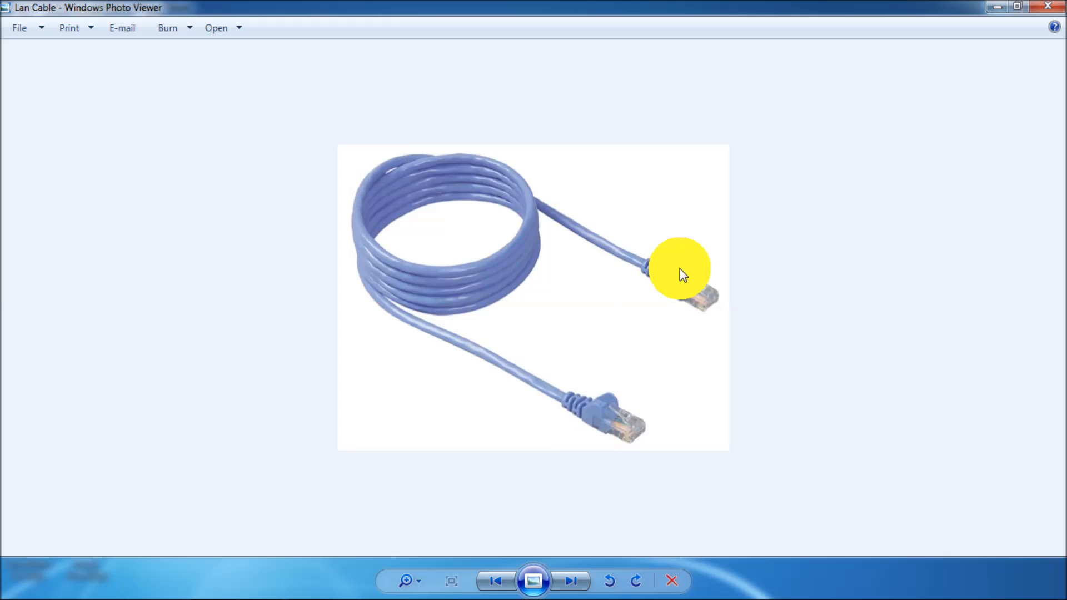
pyautogui.moveTo(781, 184)
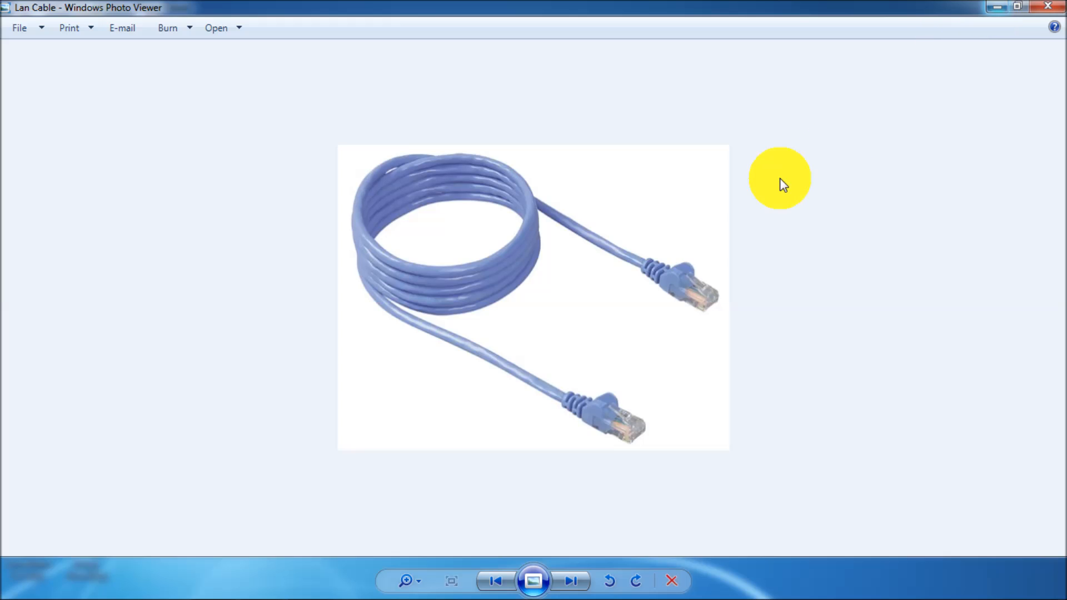
pyautogui.moveTo(606, 354)
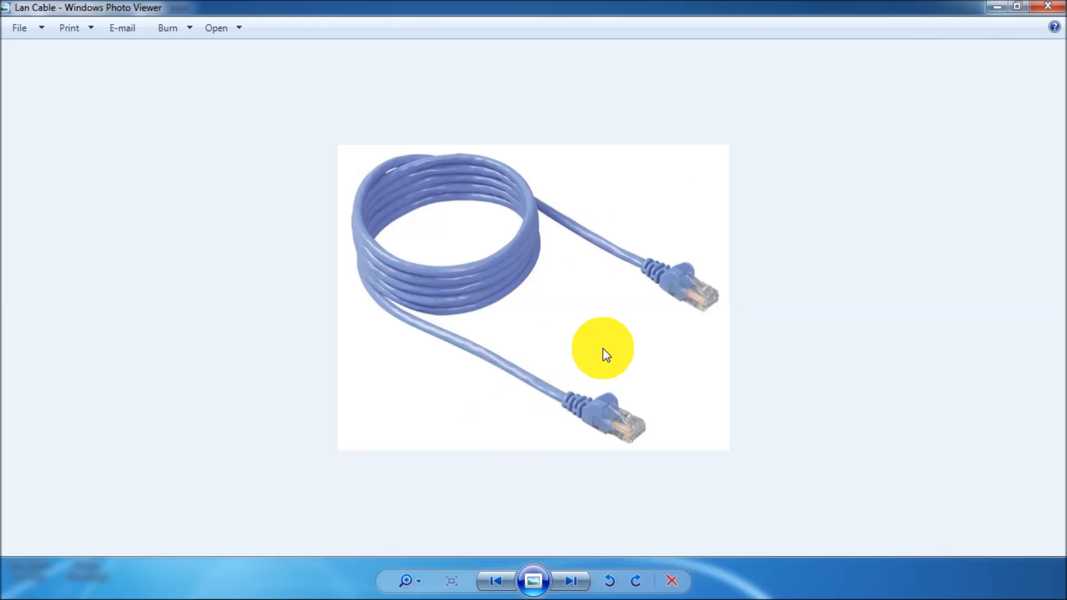
pyautogui.moveTo(810, 156)
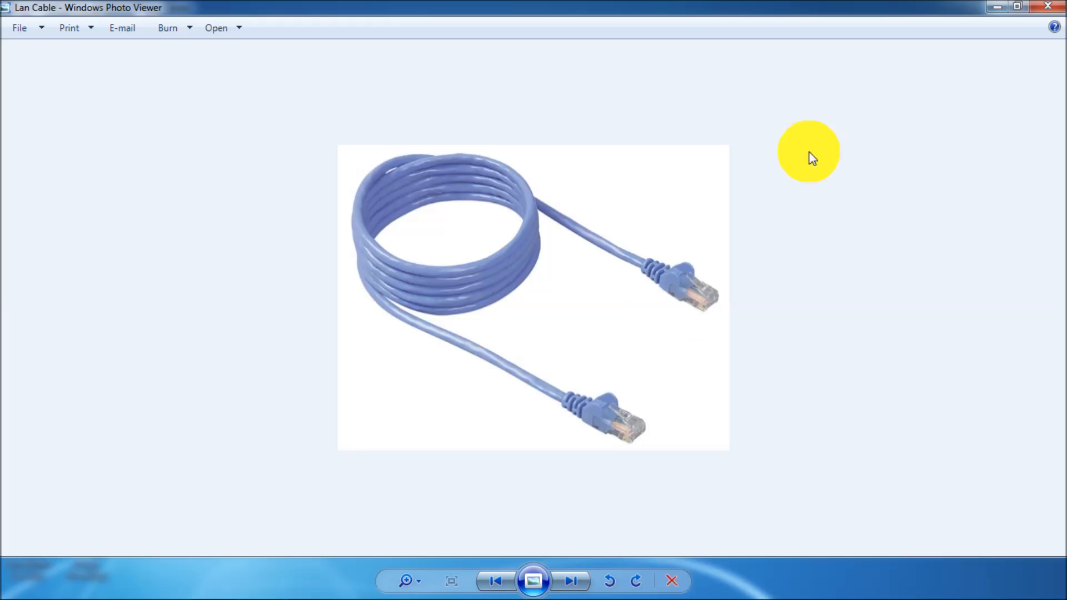
pyautogui.moveTo(993, 10)
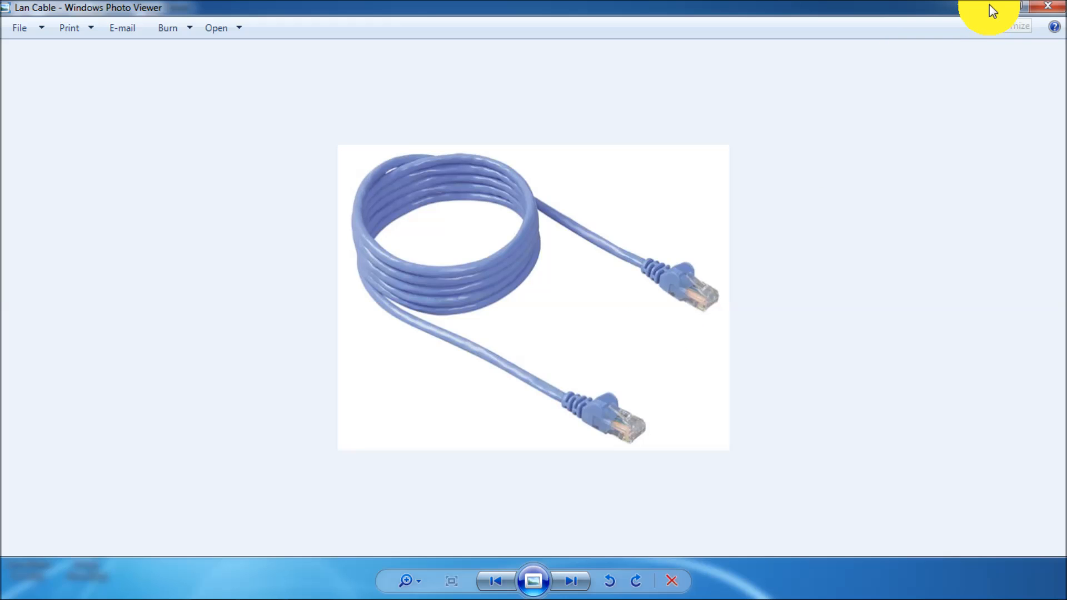
# Hide Photo Viewer and disable the Wireless Network Connection adapter in Network Connections
pyautogui.click(1048, 6)
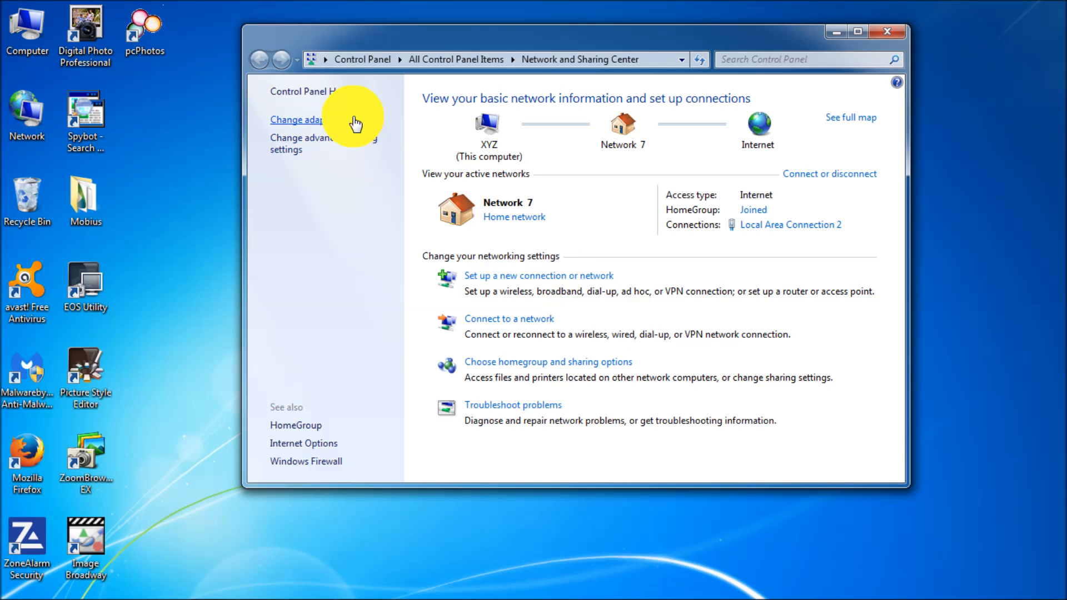
pyautogui.click(298, 120)
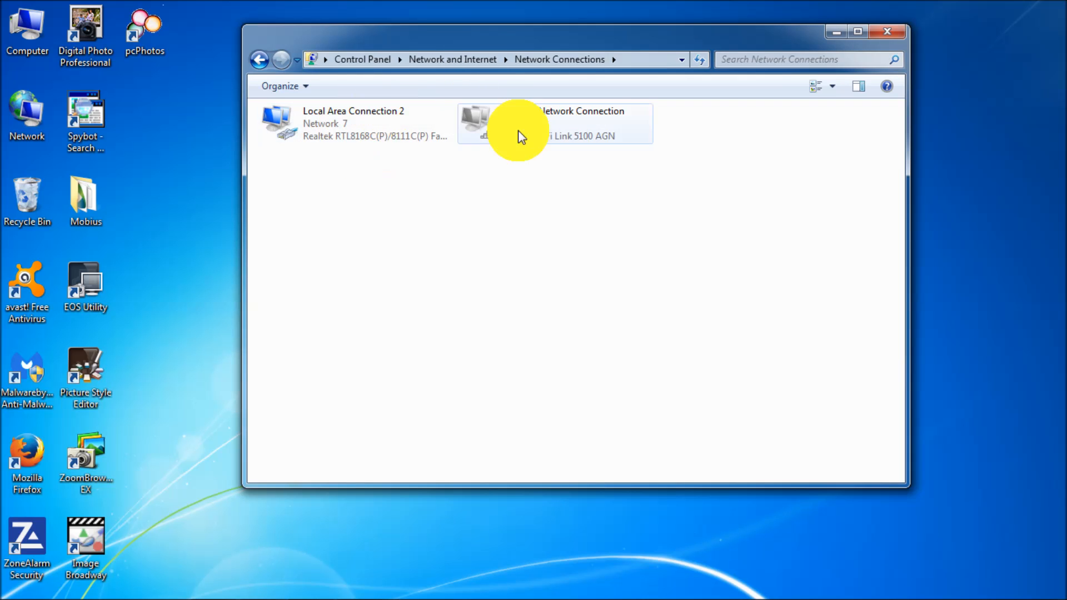
pyautogui.moveTo(537, 132)
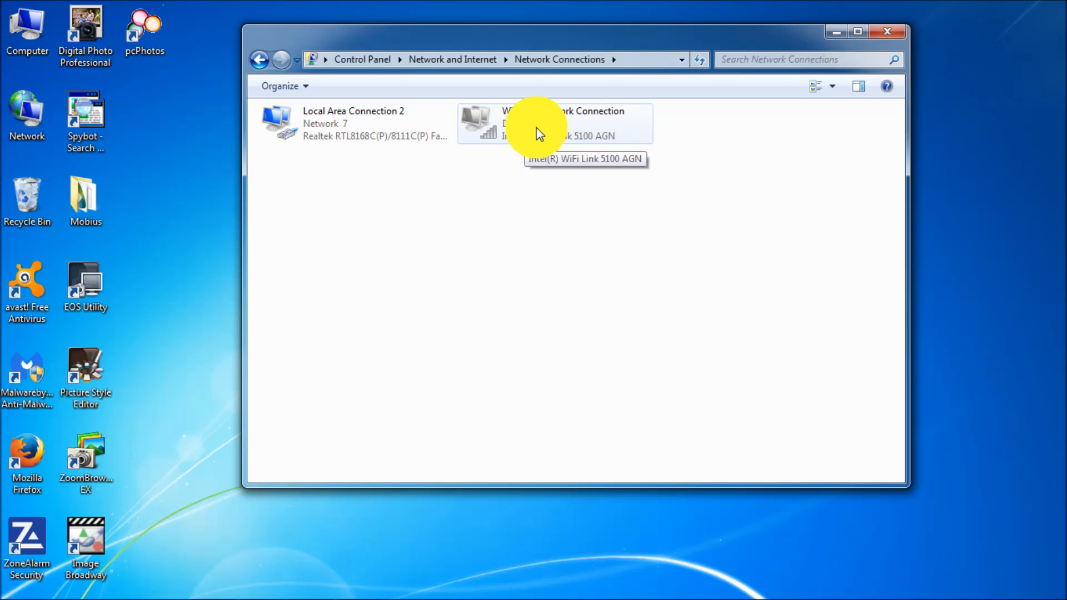
pyautogui.moveTo(540, 119)
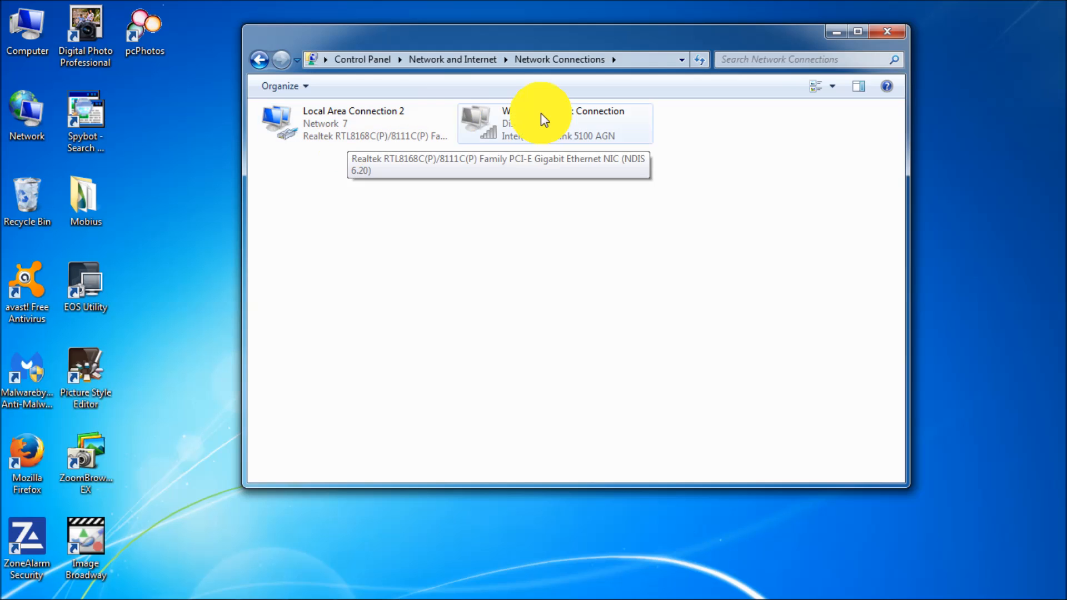
pyautogui.moveTo(554, 130)
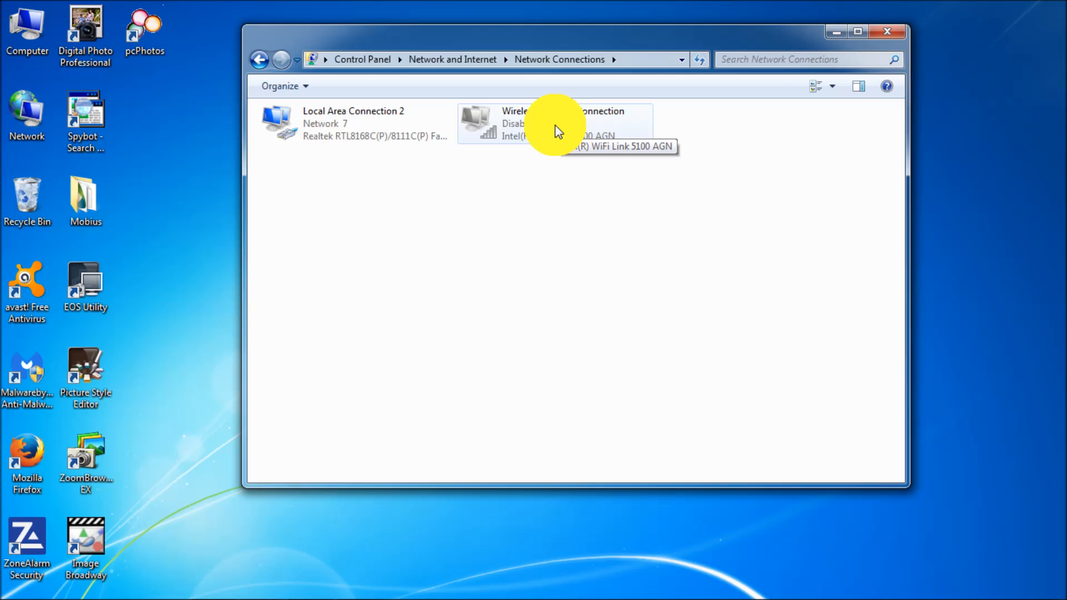
pyautogui.rightClick(551, 126)
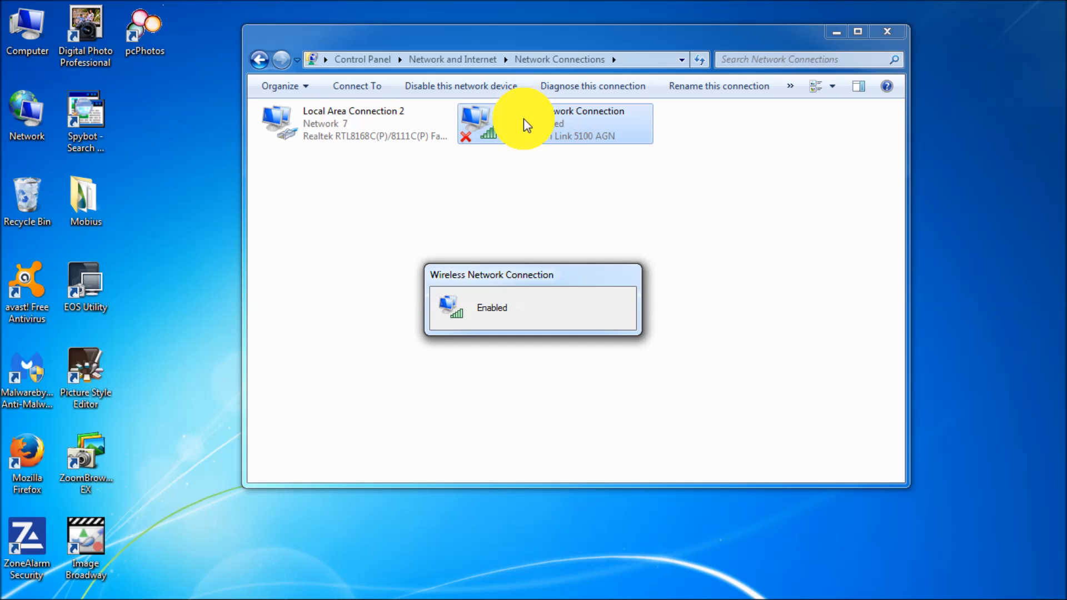
pyautogui.rightClick(531, 124)
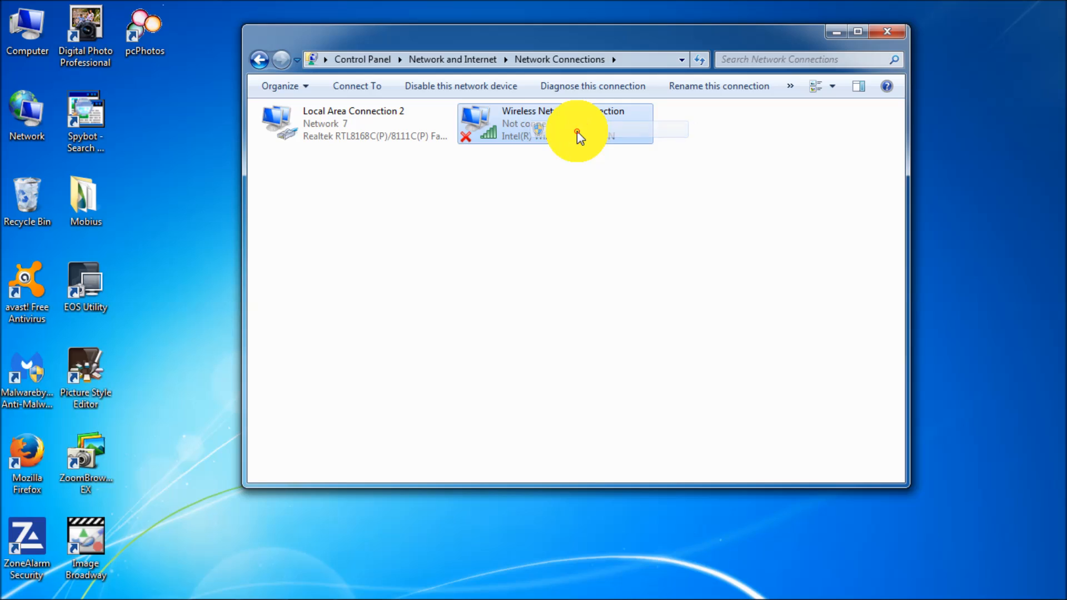
pyautogui.click(461, 86)
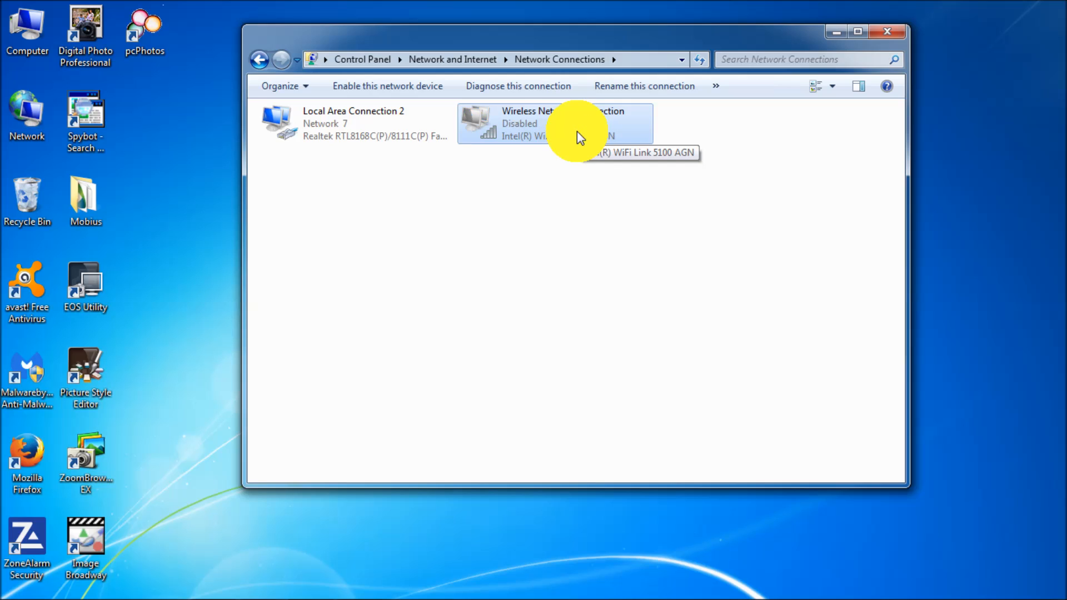
pyautogui.moveTo(473, 139)
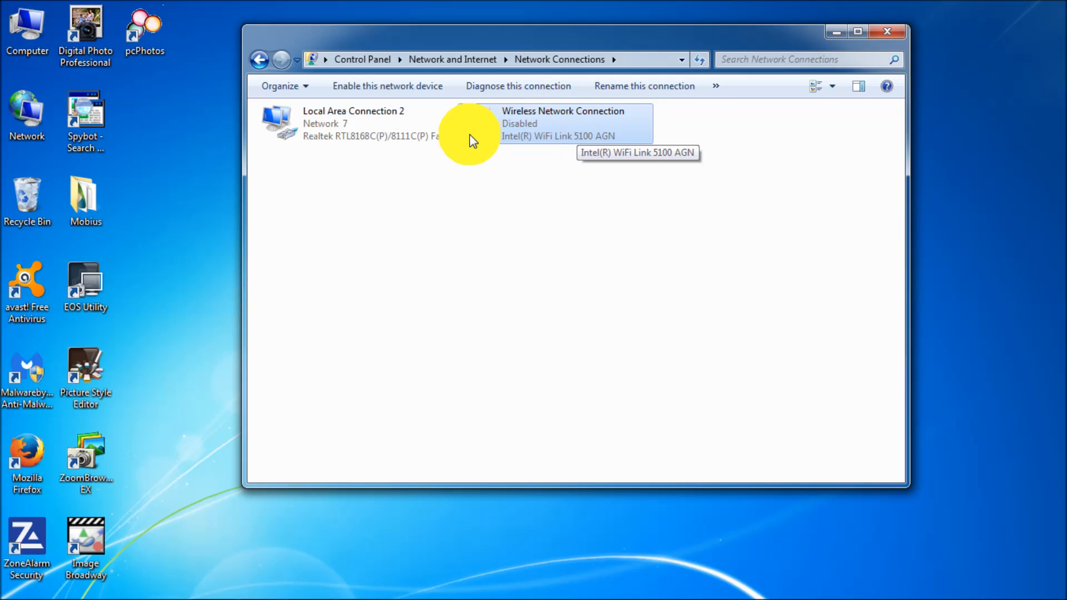
# Open Local Area Connection 2's TCP/IPv4 properties to confirm automatic IP and DNS
pyautogui.rightClick(347, 122)
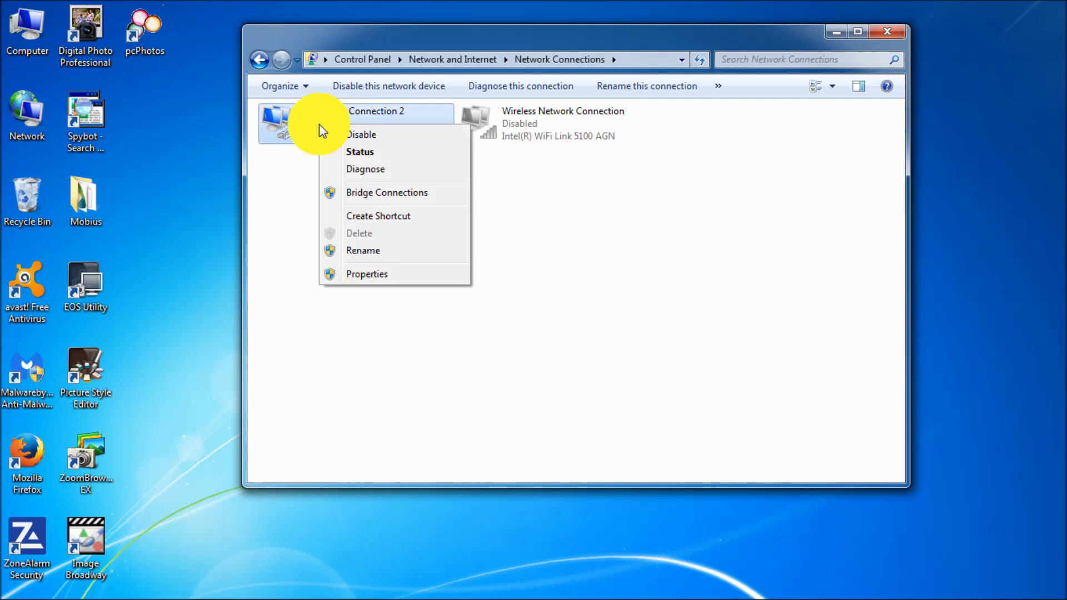
pyautogui.click(366, 274)
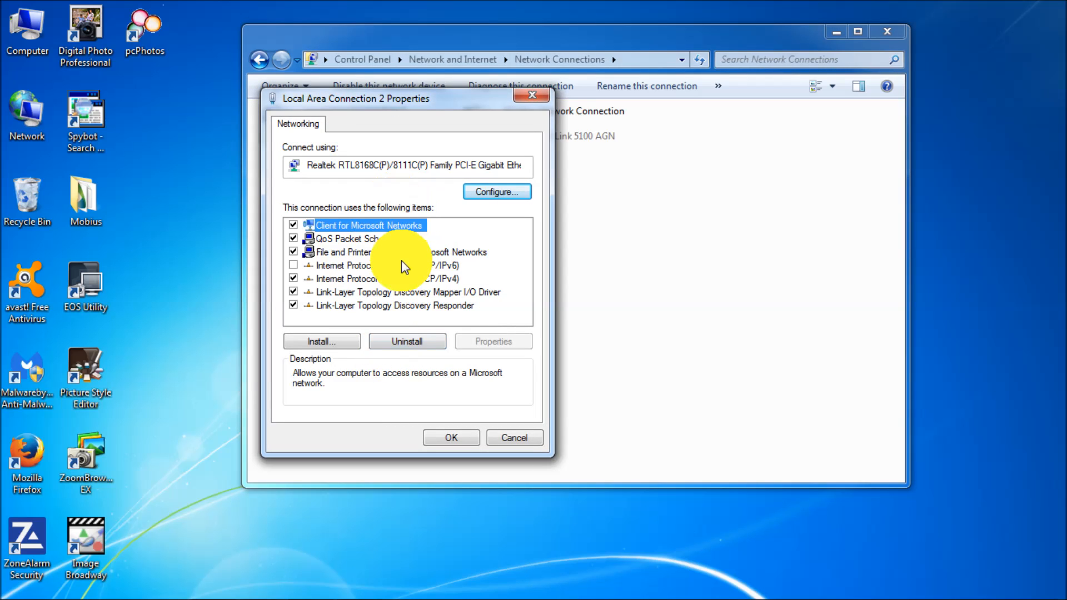
pyautogui.click(374, 278)
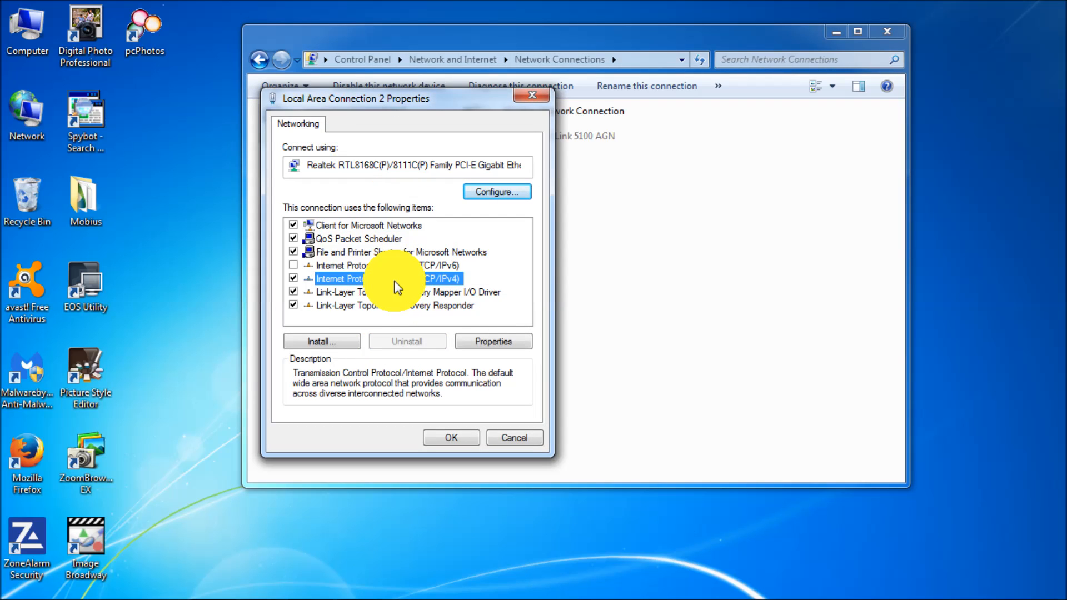
pyautogui.moveTo(409, 283)
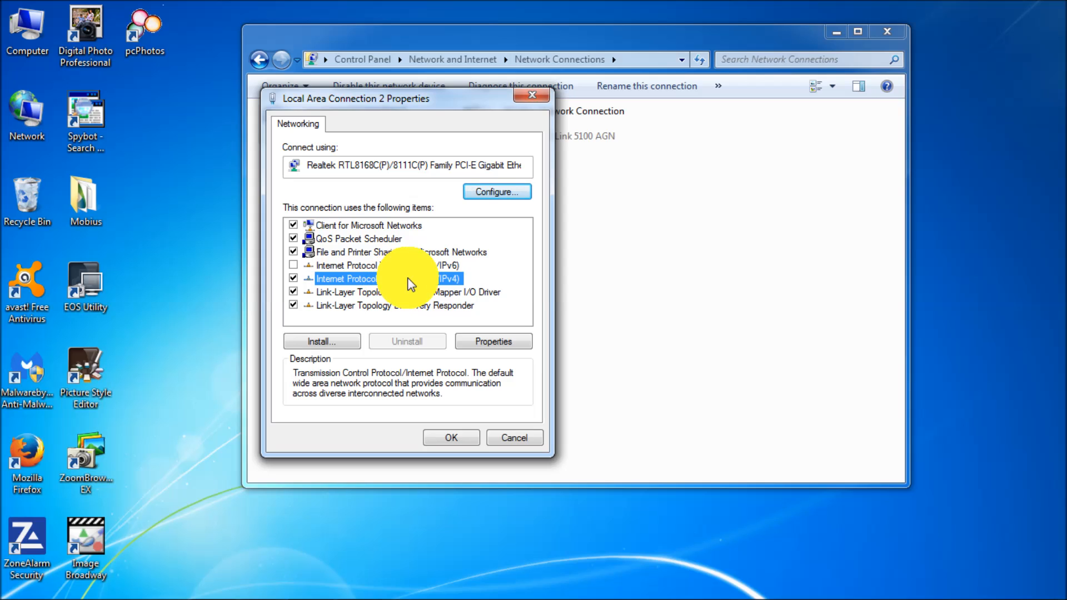
pyautogui.moveTo(468, 335)
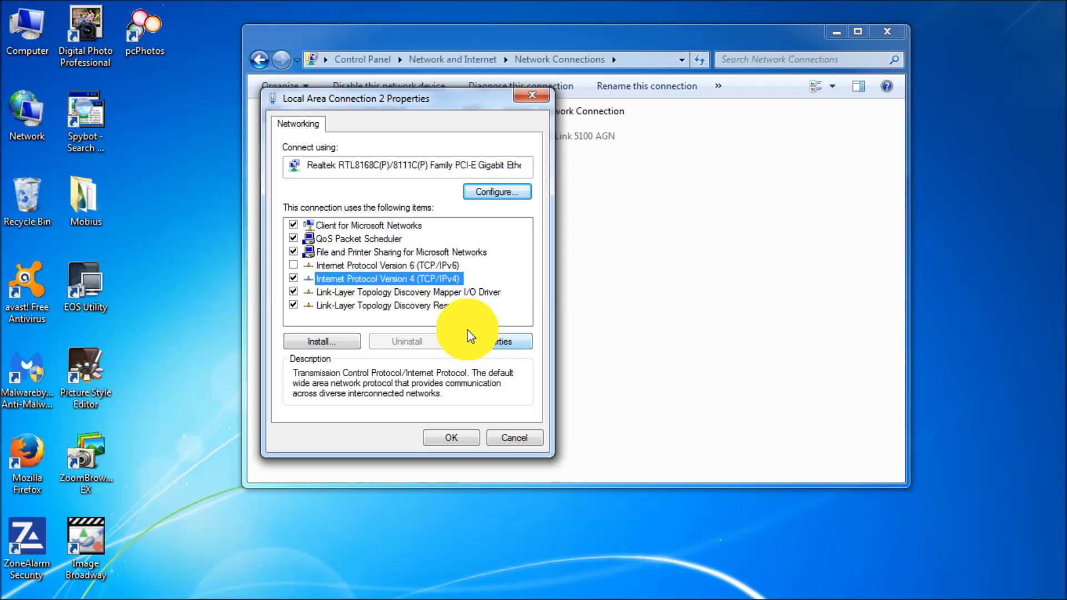
pyautogui.click(490, 340)
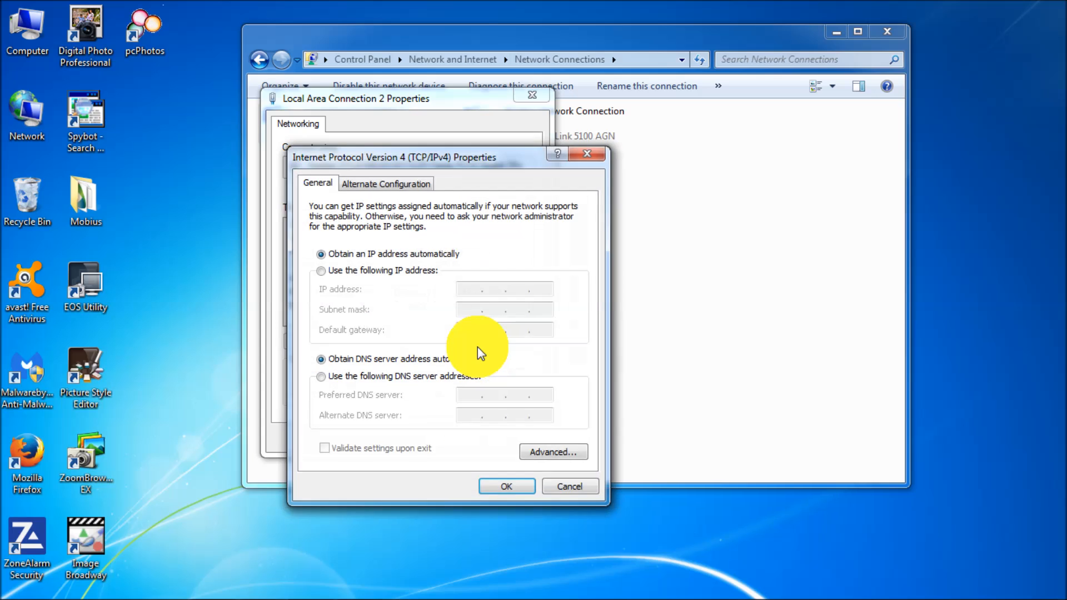
pyautogui.moveTo(385, 262)
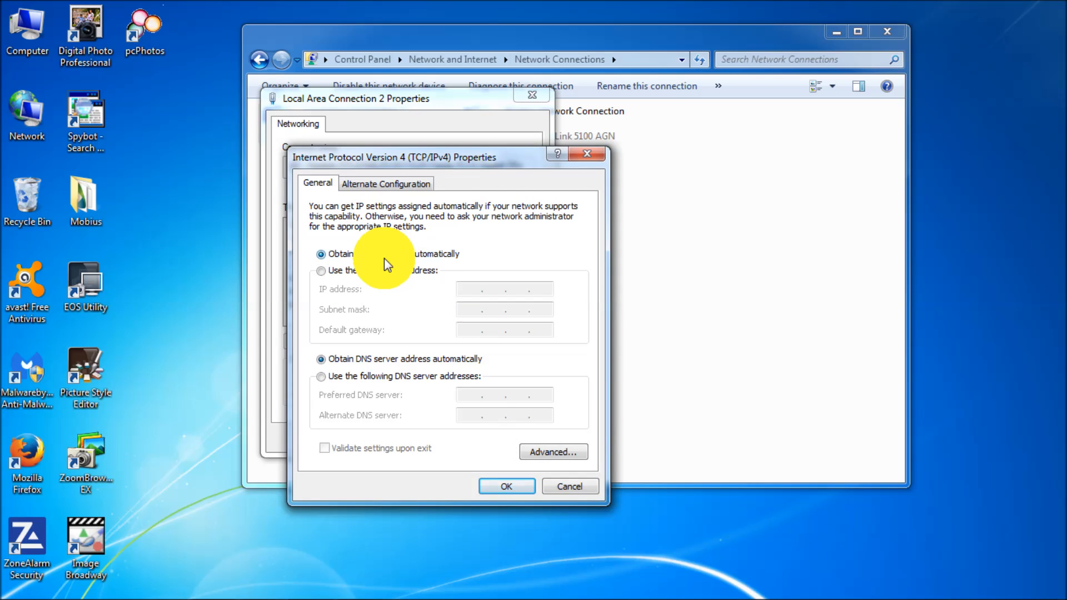
pyautogui.moveTo(376, 363)
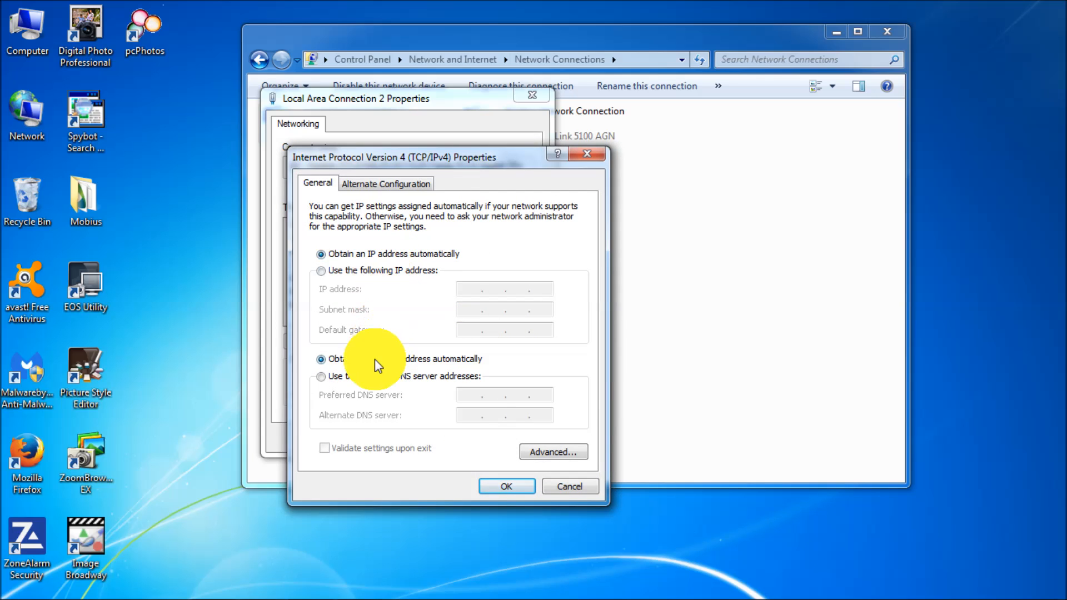
pyautogui.moveTo(506, 486)
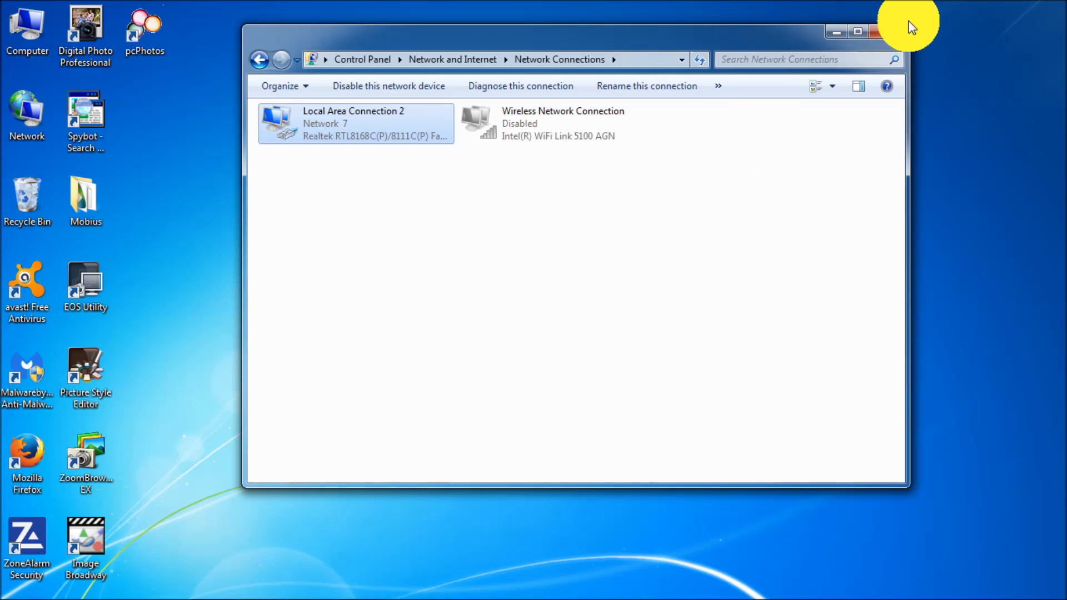
# Close Network Connections and view the Ubee guide's web-interface login steps in Firefox
pyautogui.click(879, 31)
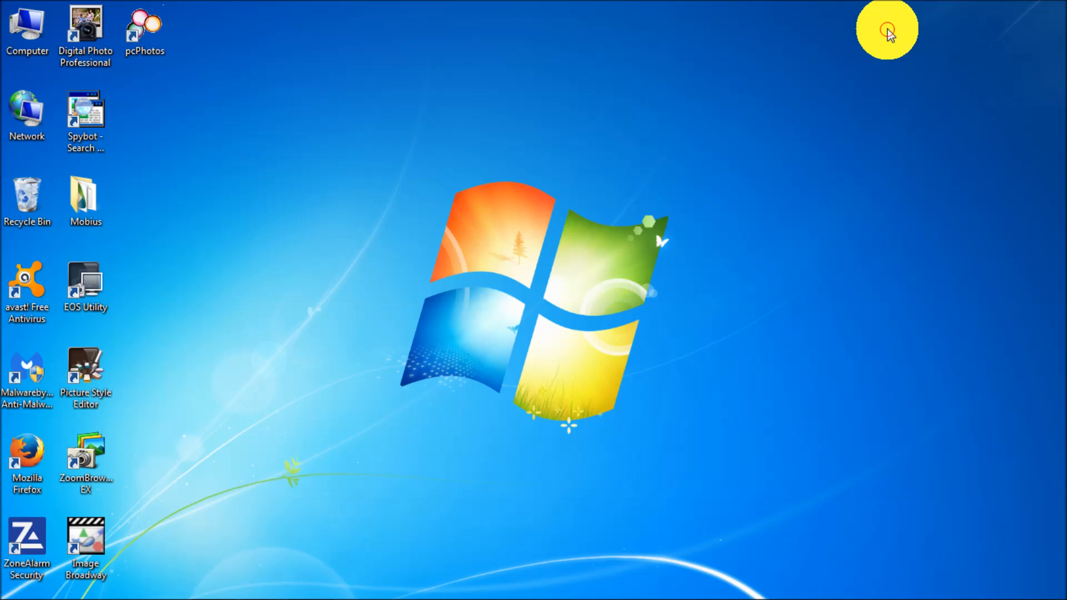
pyautogui.moveTo(82, 589)
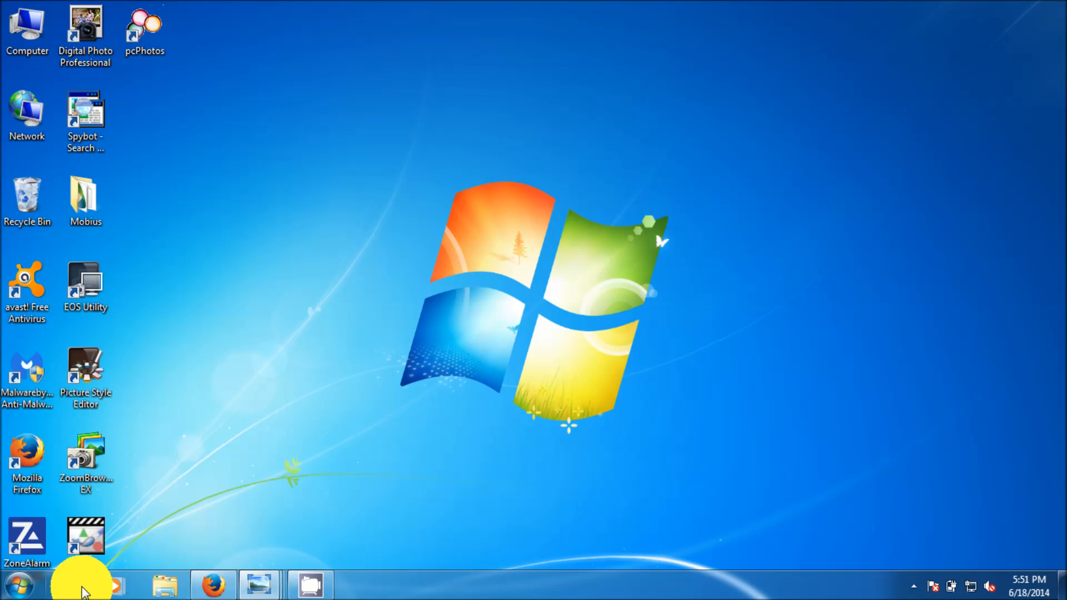
pyautogui.click(213, 584)
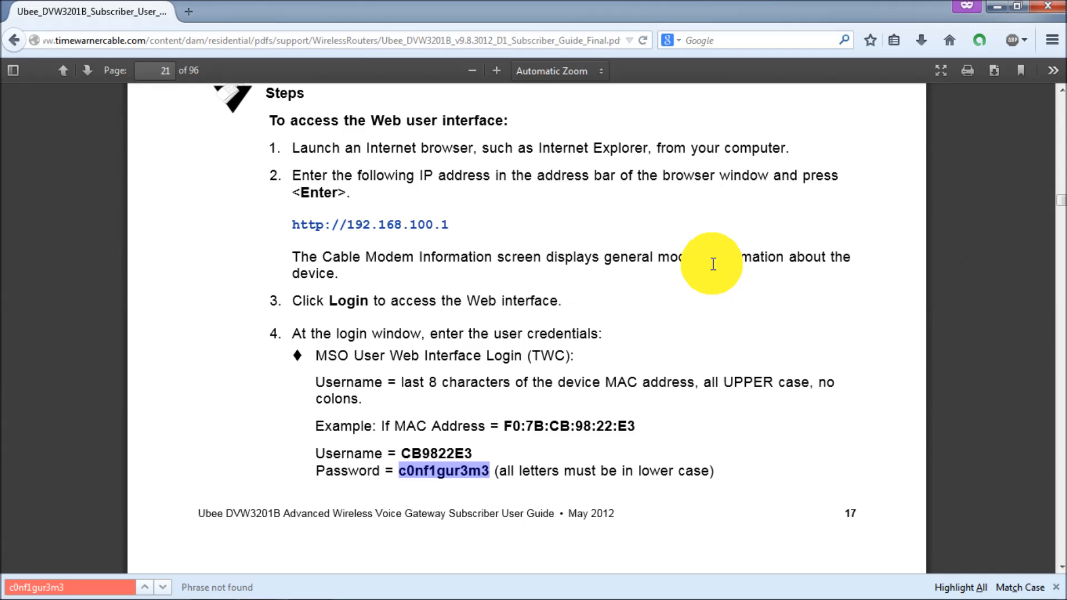
pyautogui.moveTo(726, 209)
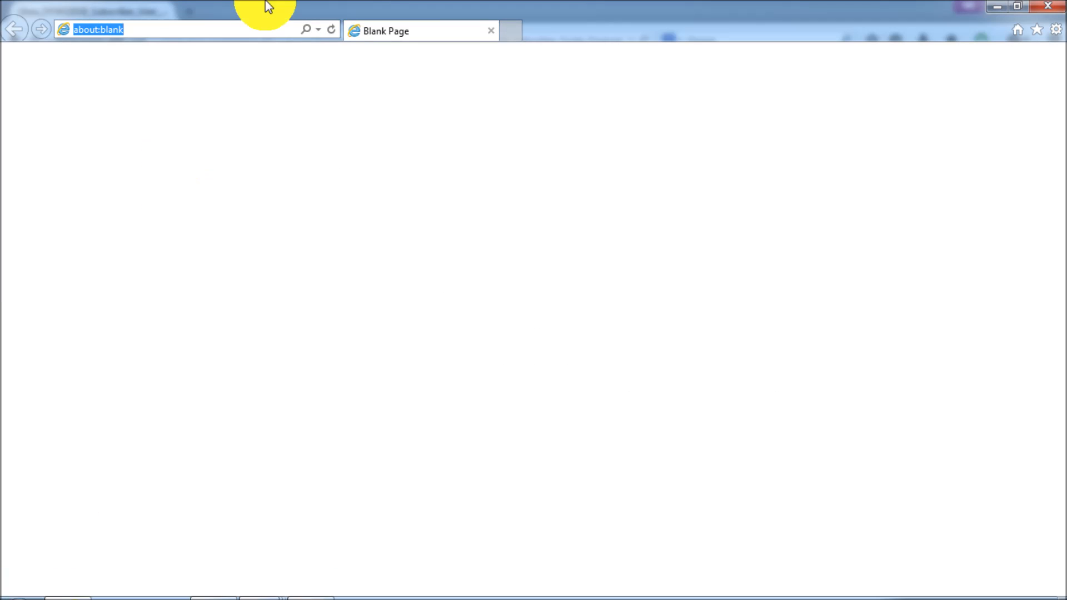
pyautogui.write('192.168.100.1/')
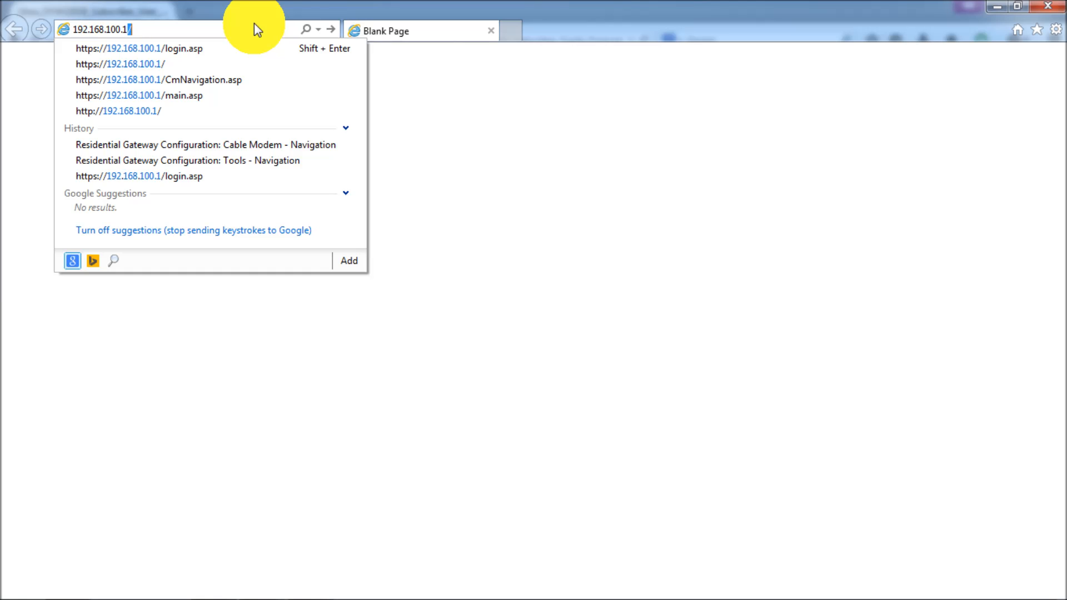
pyautogui.click(120, 64)
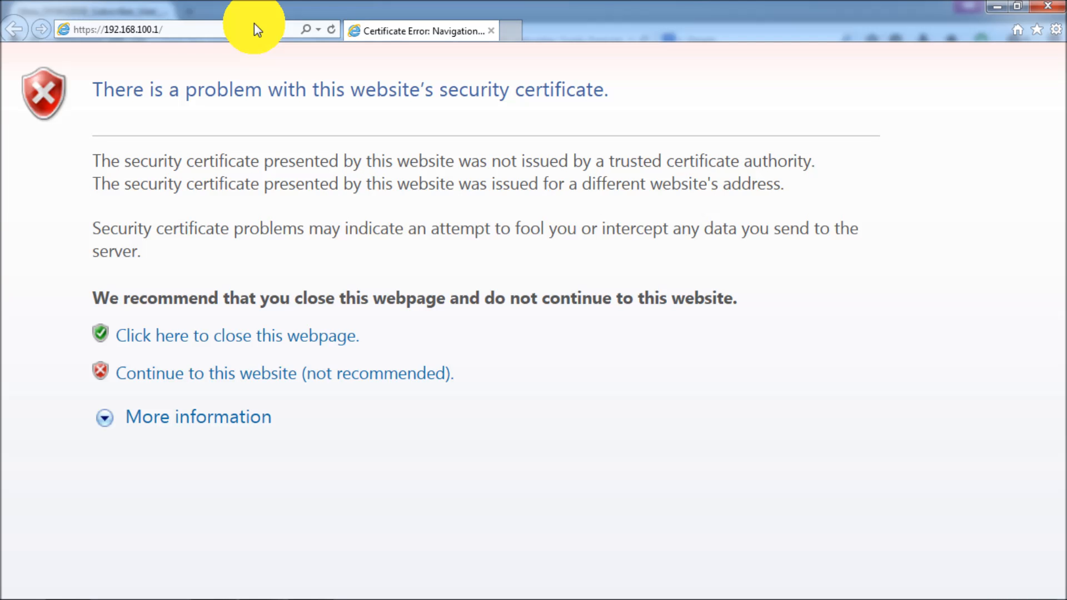
pyautogui.moveTo(582, 276)
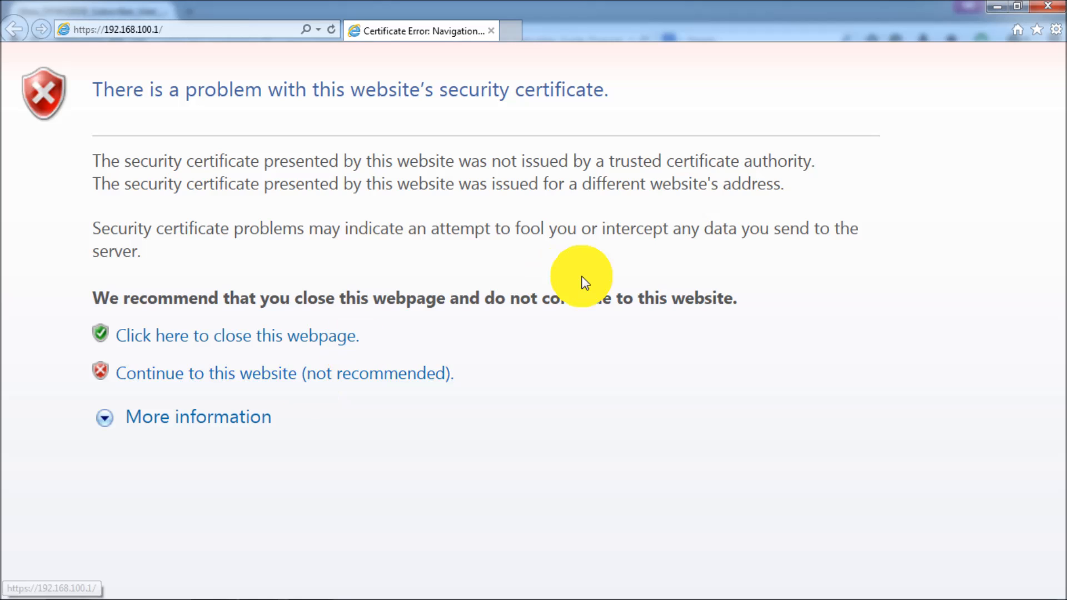
pyautogui.moveTo(584, 222)
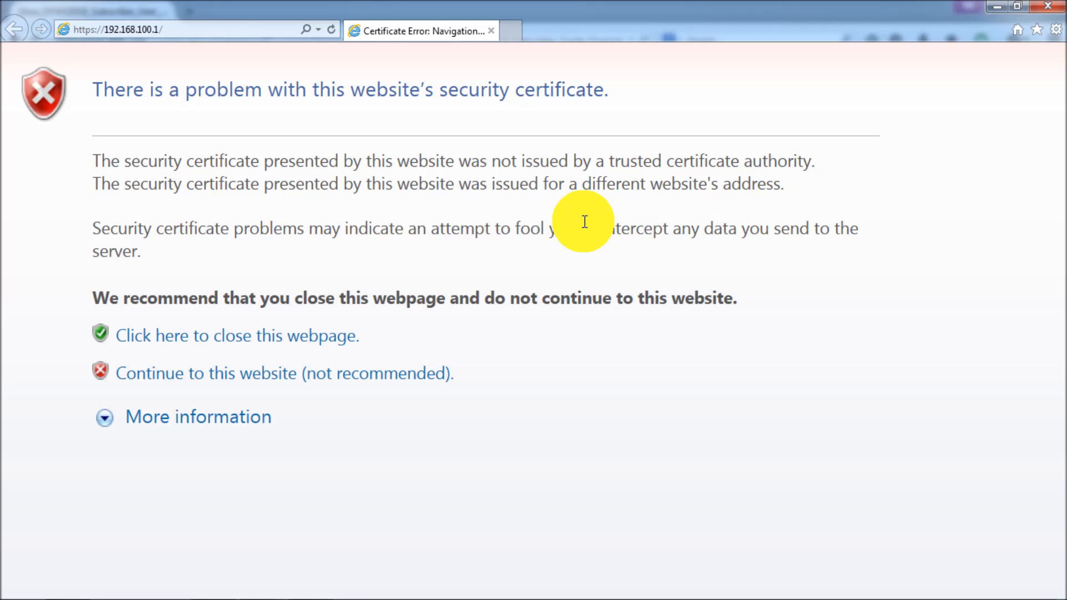
pyautogui.moveTo(330, 375)
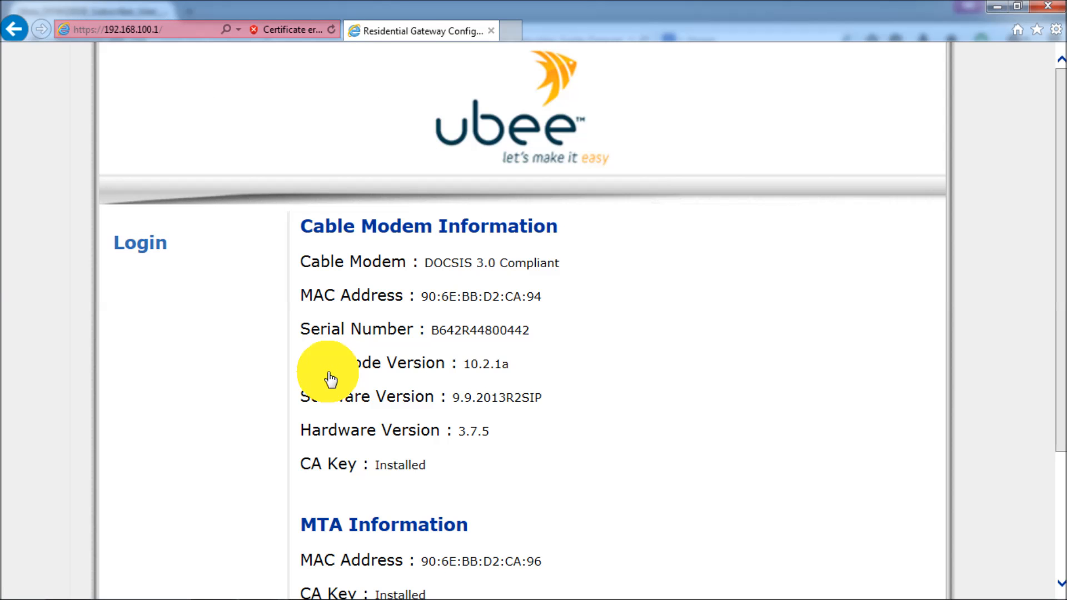
pyautogui.moveTo(628, 292)
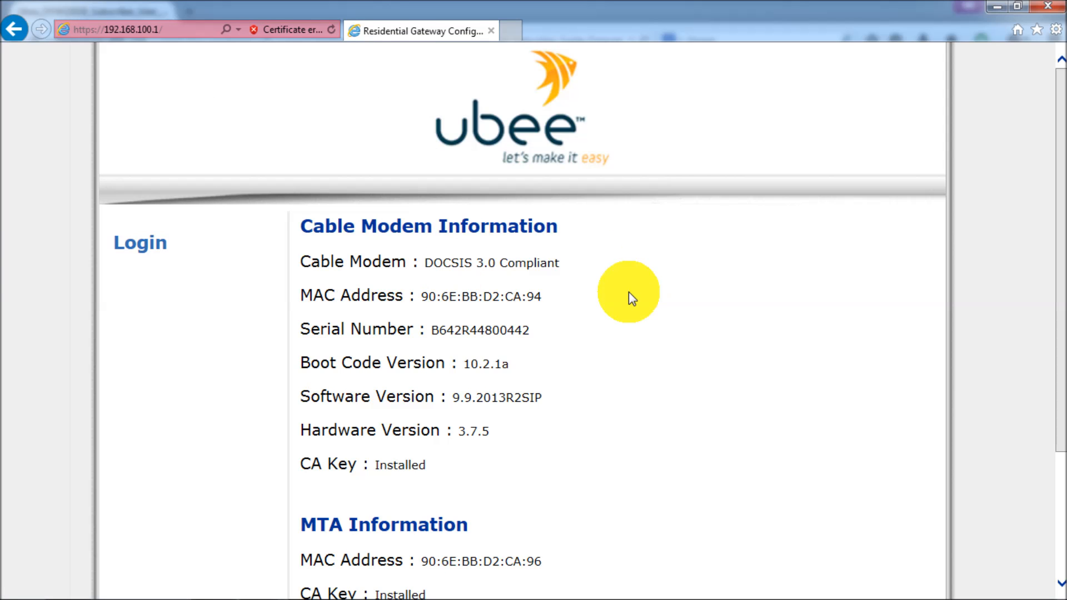
pyautogui.moveTo(538, 289)
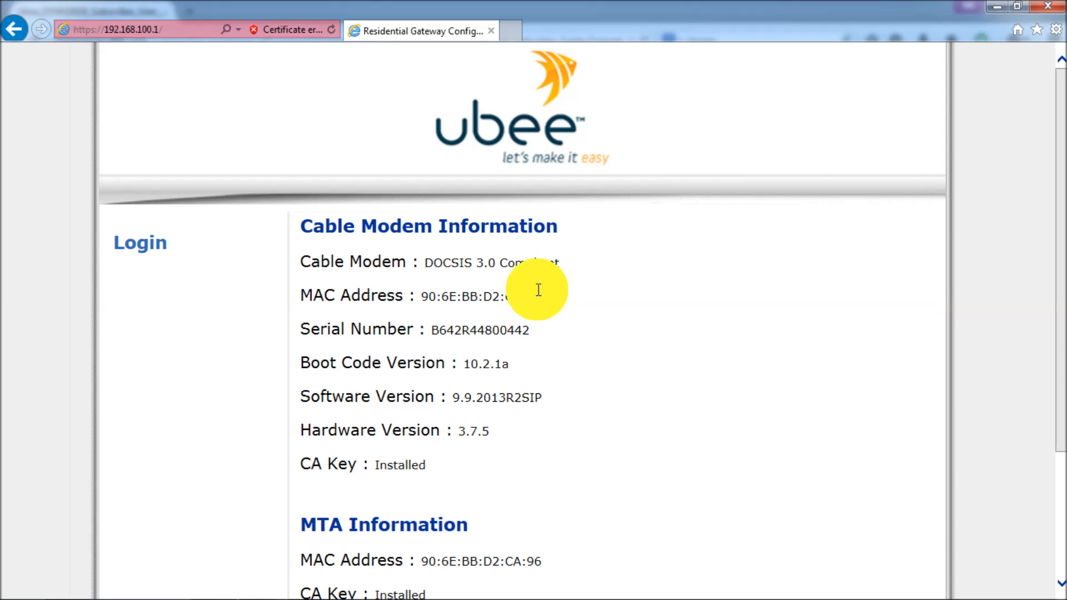
pyautogui.moveTo(139, 242)
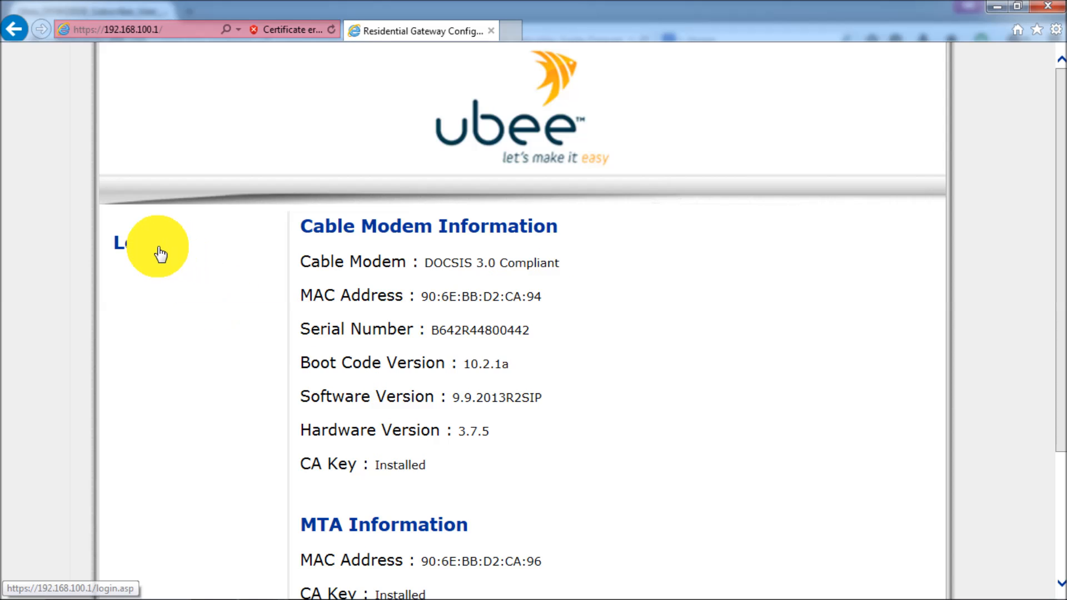
pyautogui.moveTo(383, 361)
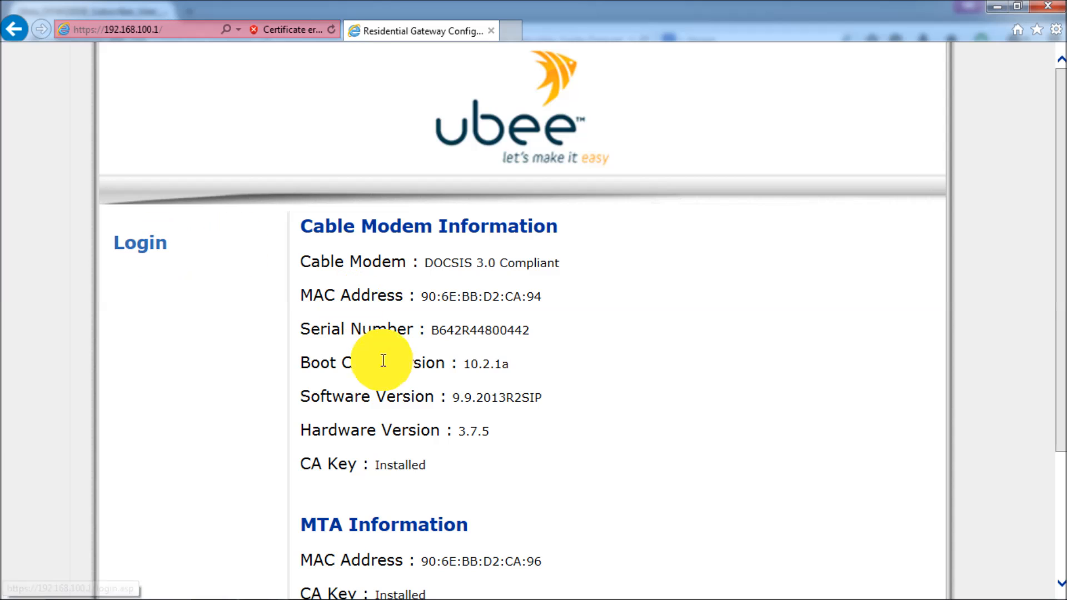
pyautogui.moveTo(320, 261)
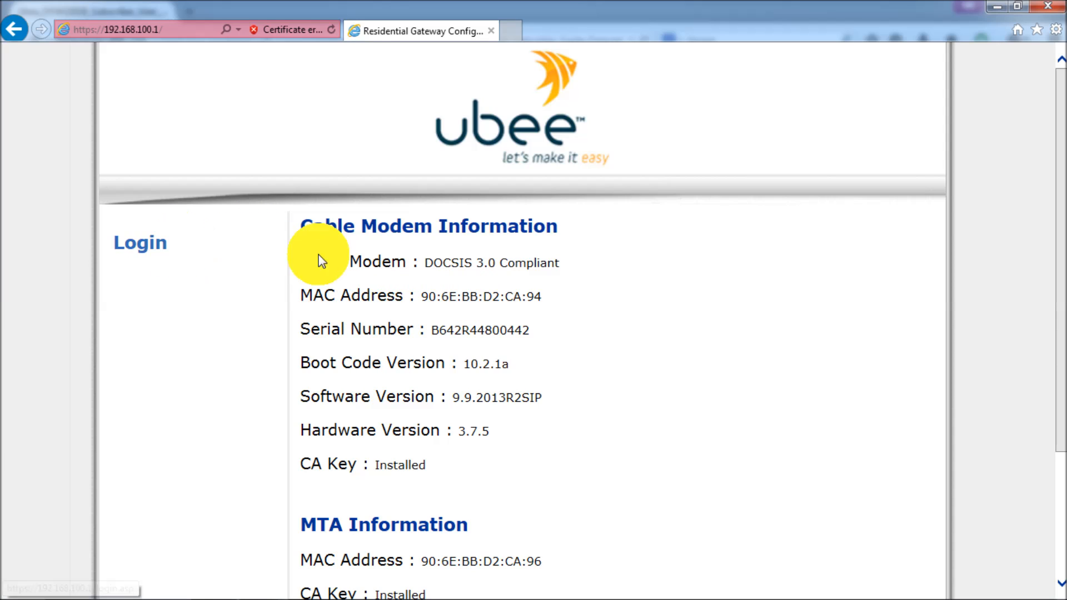
# Copy the MAC address characters BB:D2:CA:94 from the modem status page
pyautogui.doubleClick(473, 295)
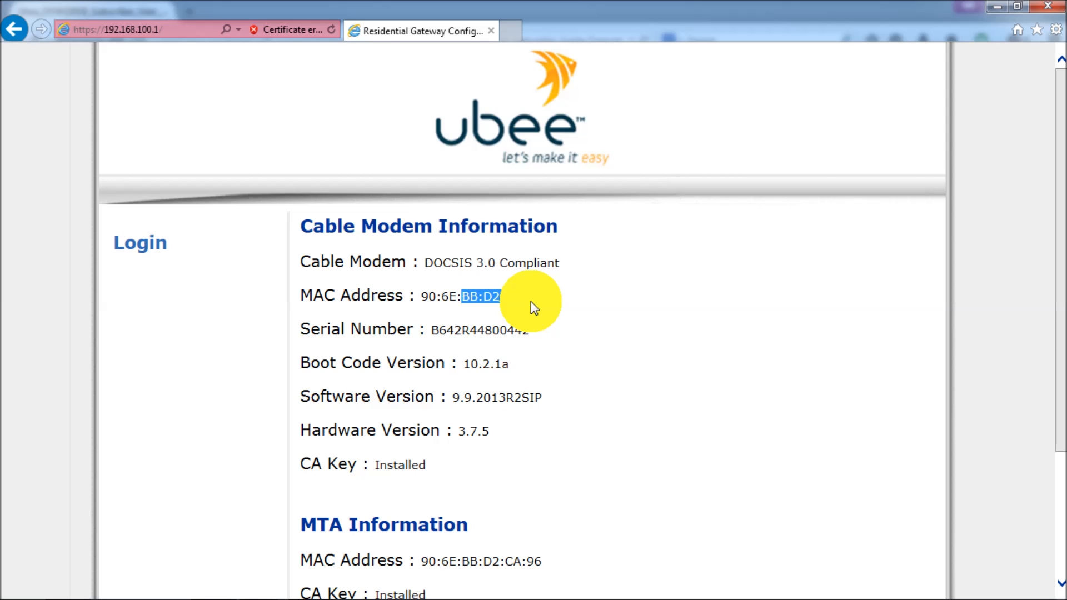
pyautogui.rightClick(521, 301)
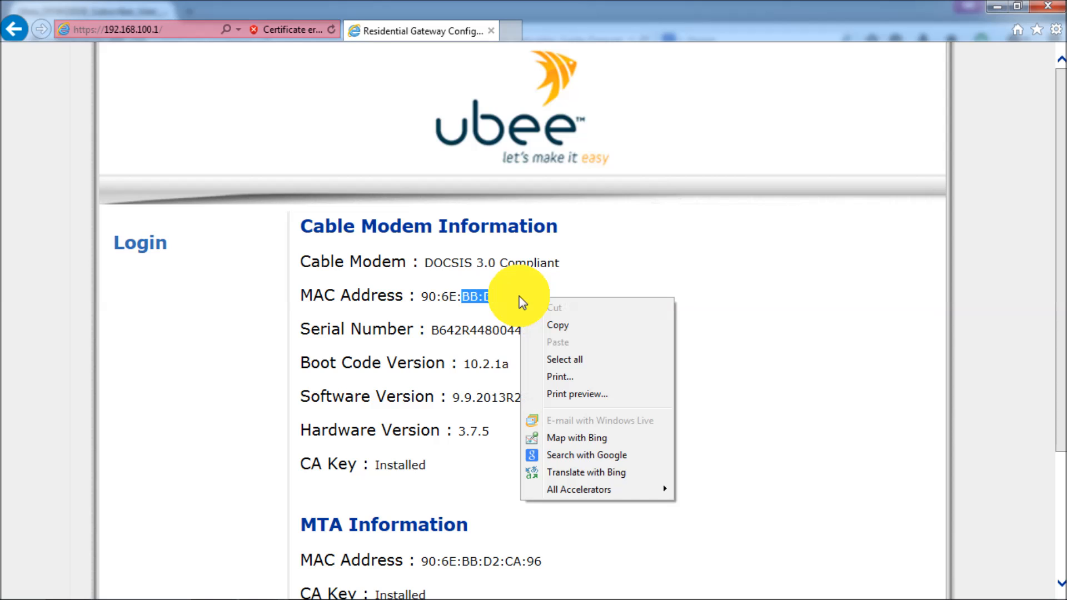
pyautogui.click(172, 254)
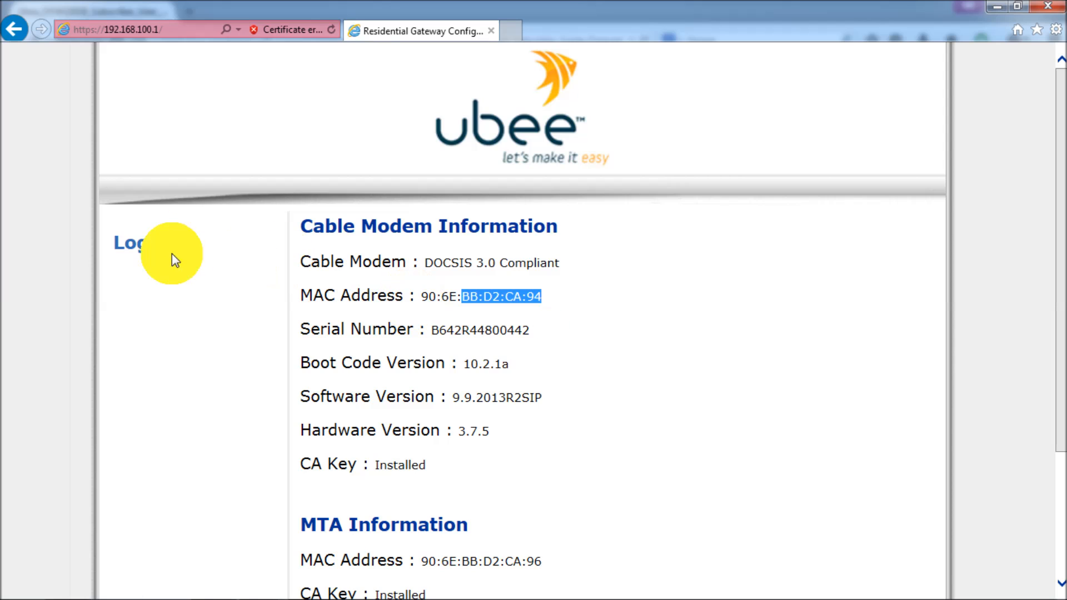
# Enter BBD2CA94 as the login user name, then return to the guide
pyautogui.click(133, 242)
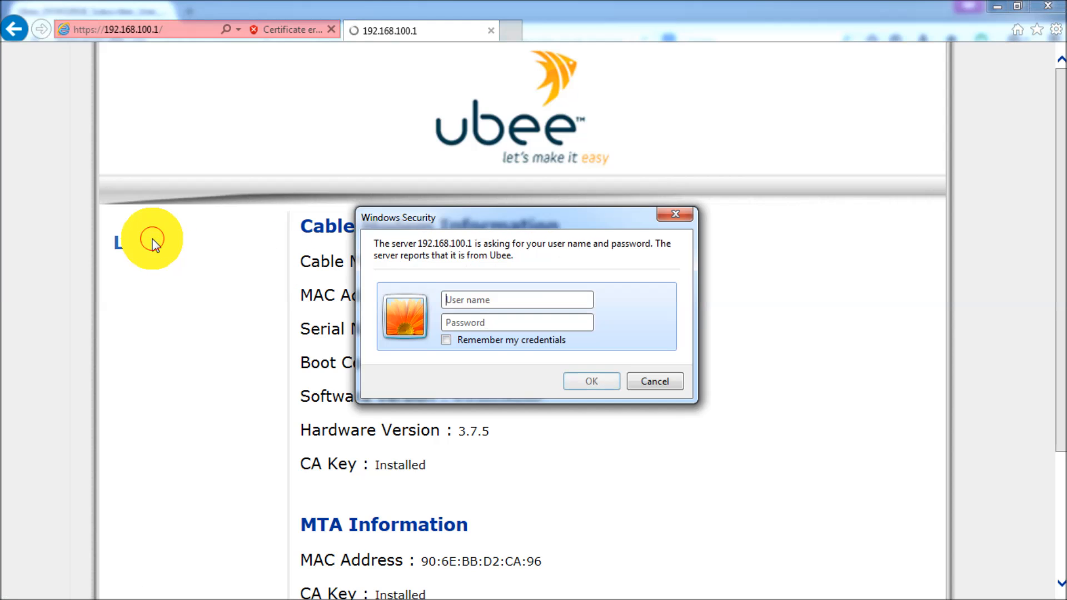
pyautogui.click(590, 381)
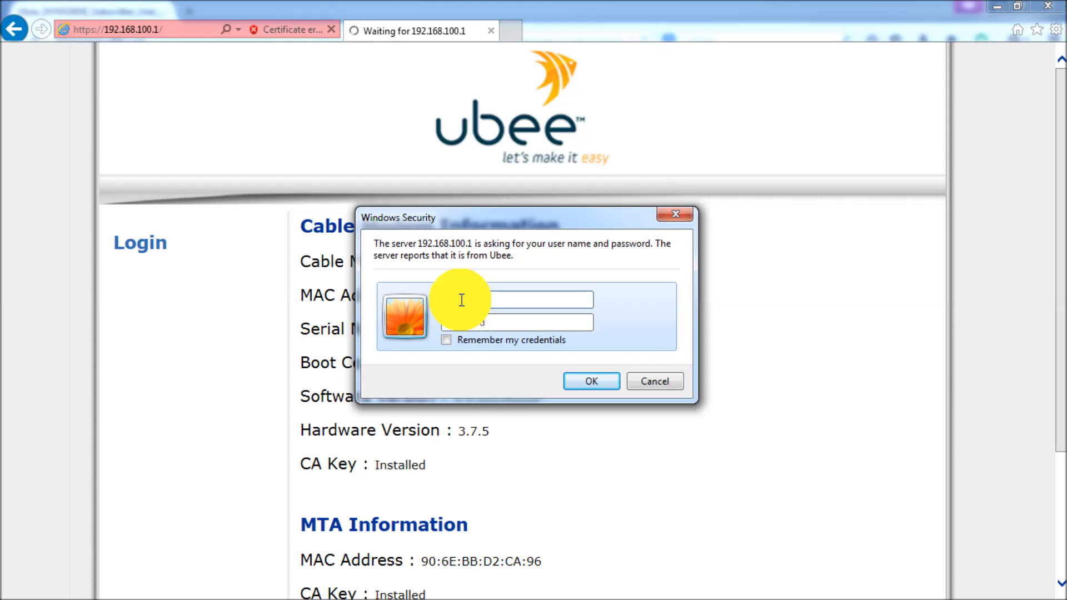
pyautogui.write('94')
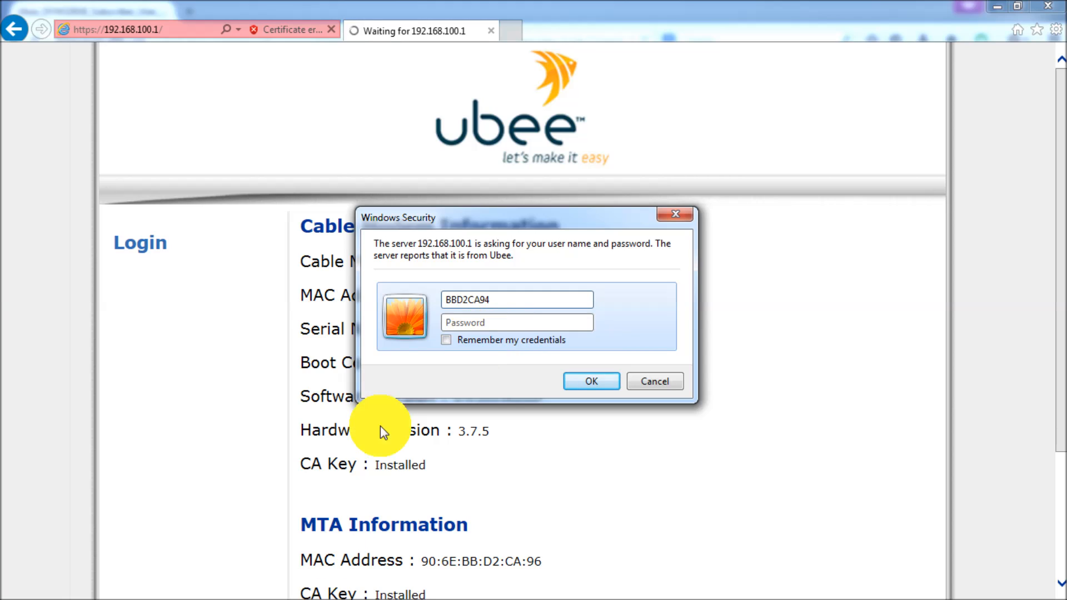
pyautogui.moveTo(264, 587)
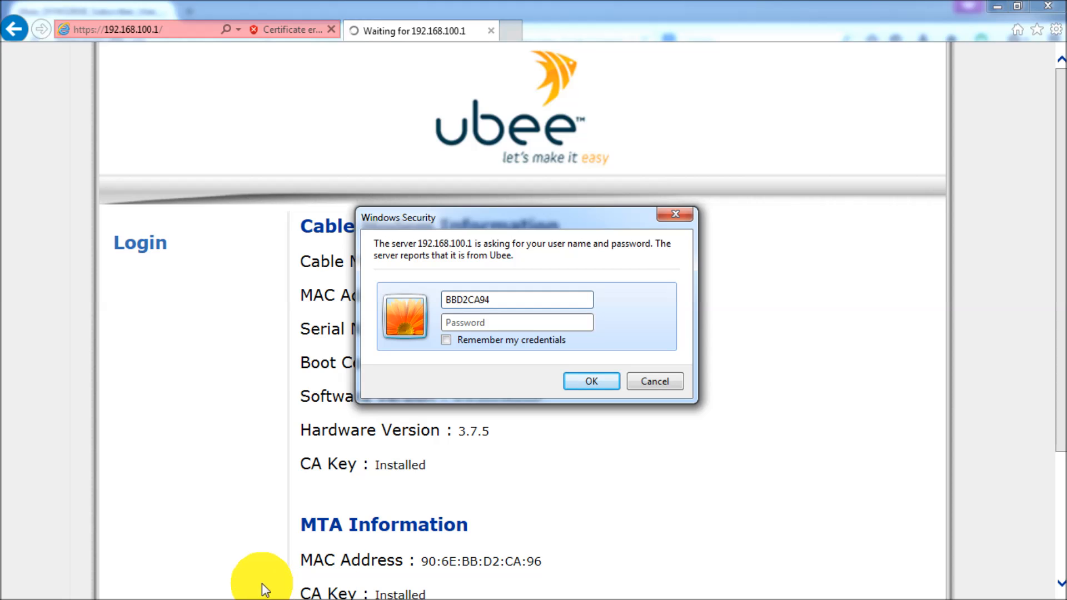
pyautogui.click(19, 584)
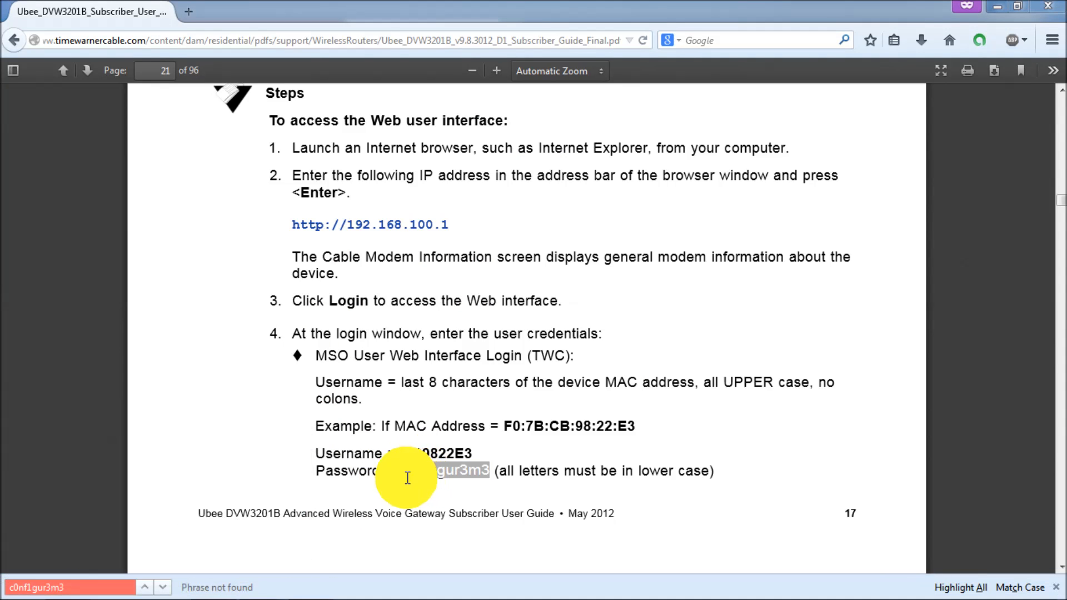
pyautogui.moveTo(419, 473)
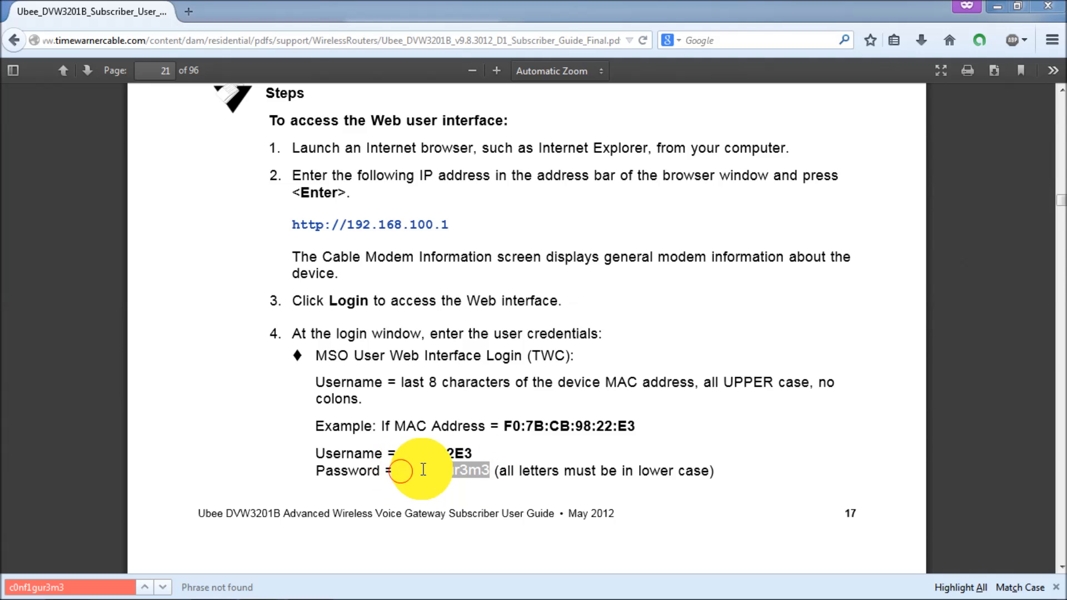
pyautogui.rightClick(442, 470)
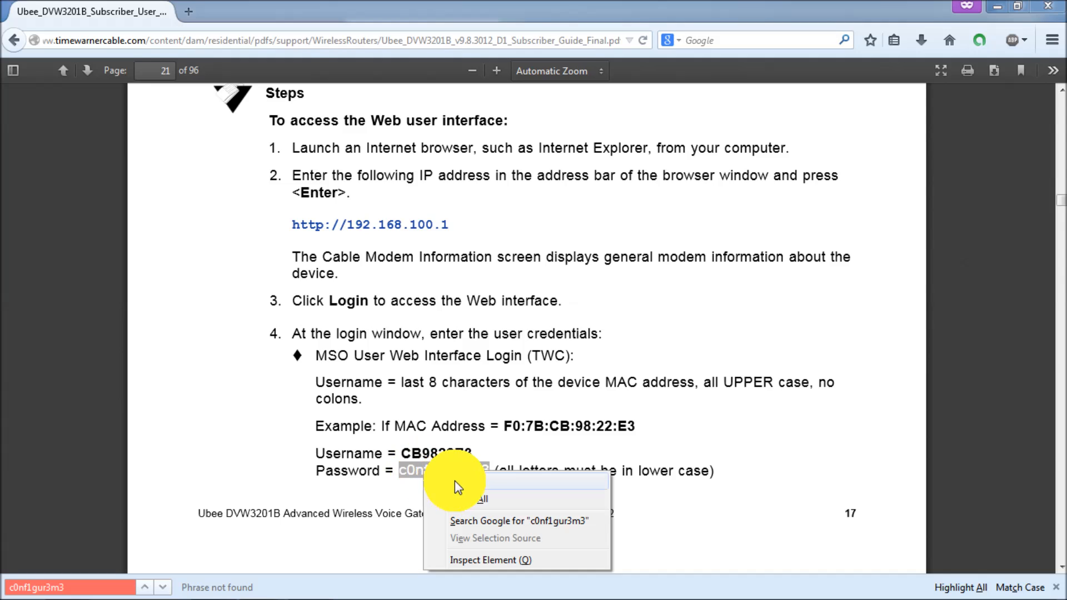
pyautogui.click(590, 470)
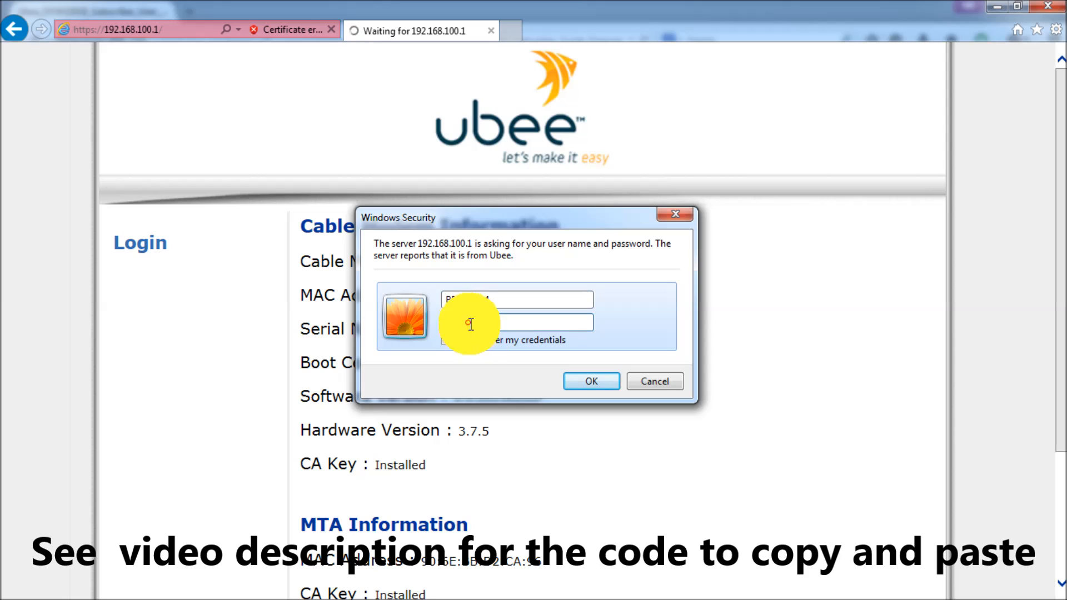
# Log in as BBD2CA94 with the default password, ticking Remember my credentials
pyautogui.write('BBD2CA')
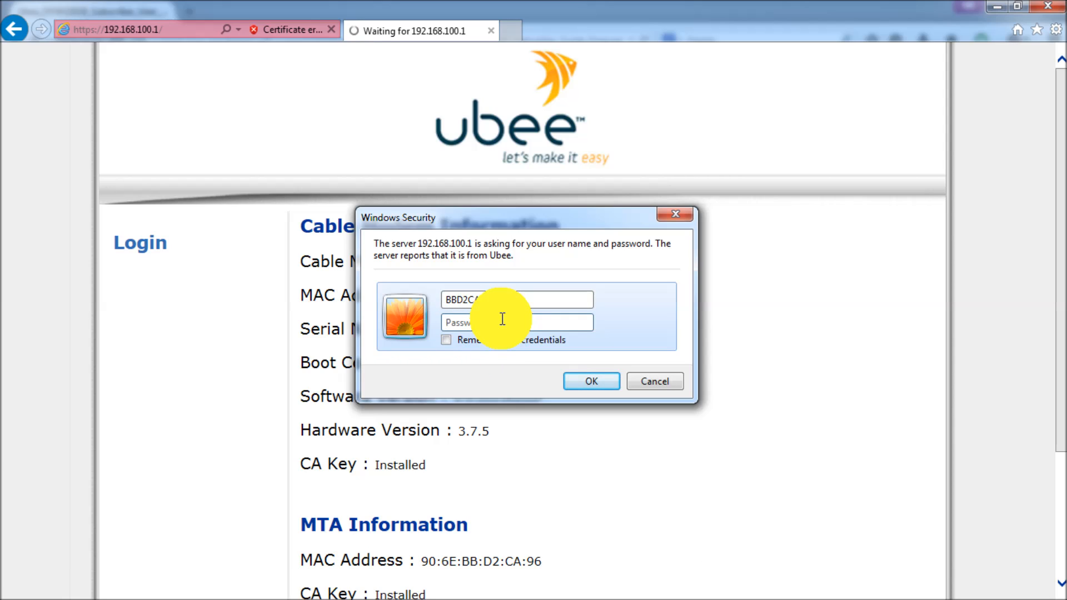
pyautogui.write('password')
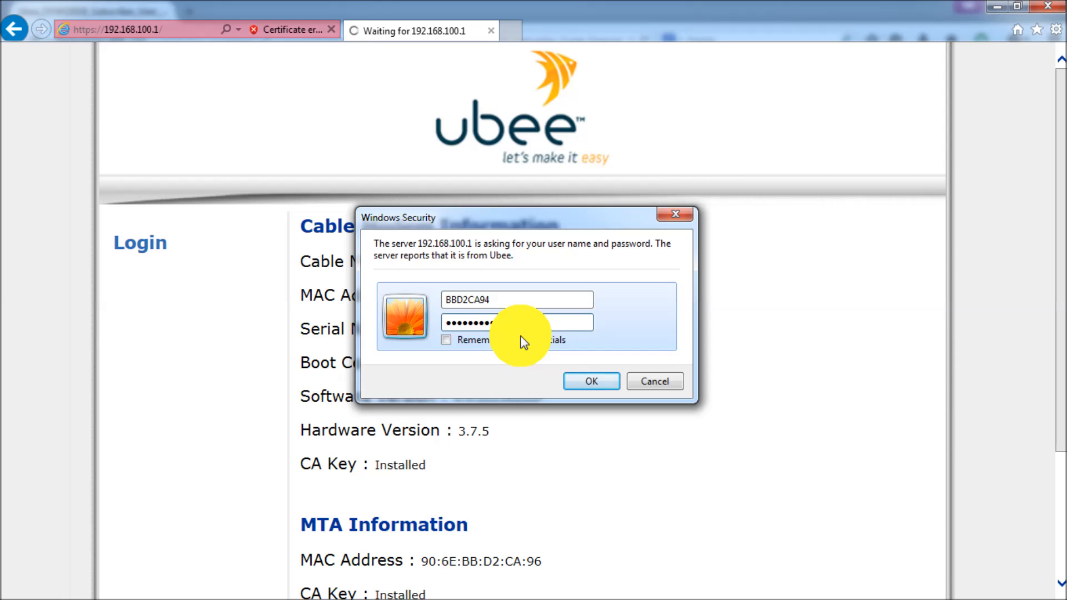
pyautogui.click(447, 340)
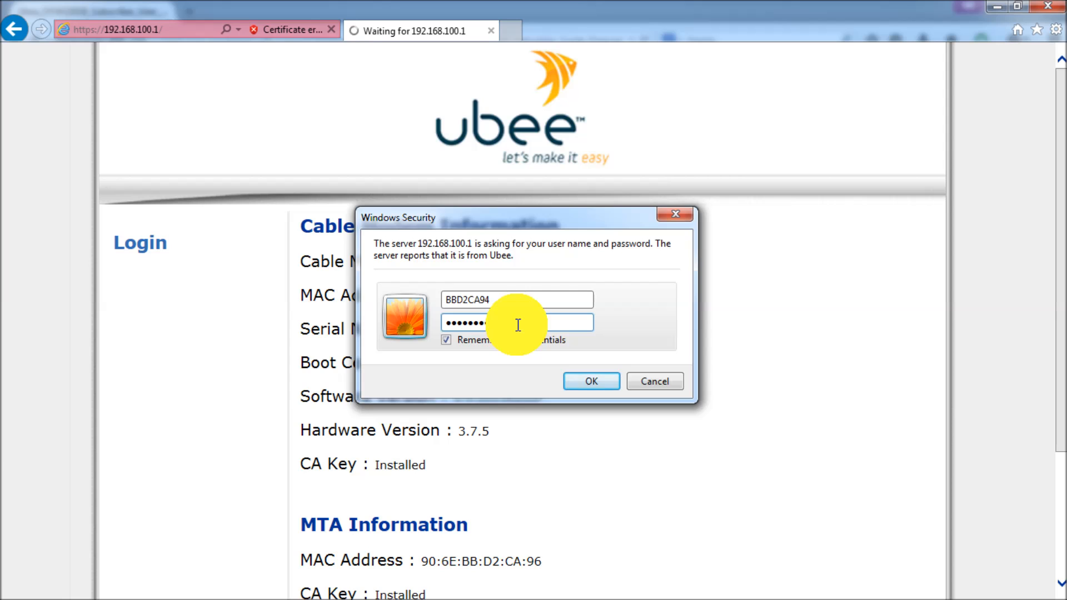
pyautogui.rightClick(517, 322)
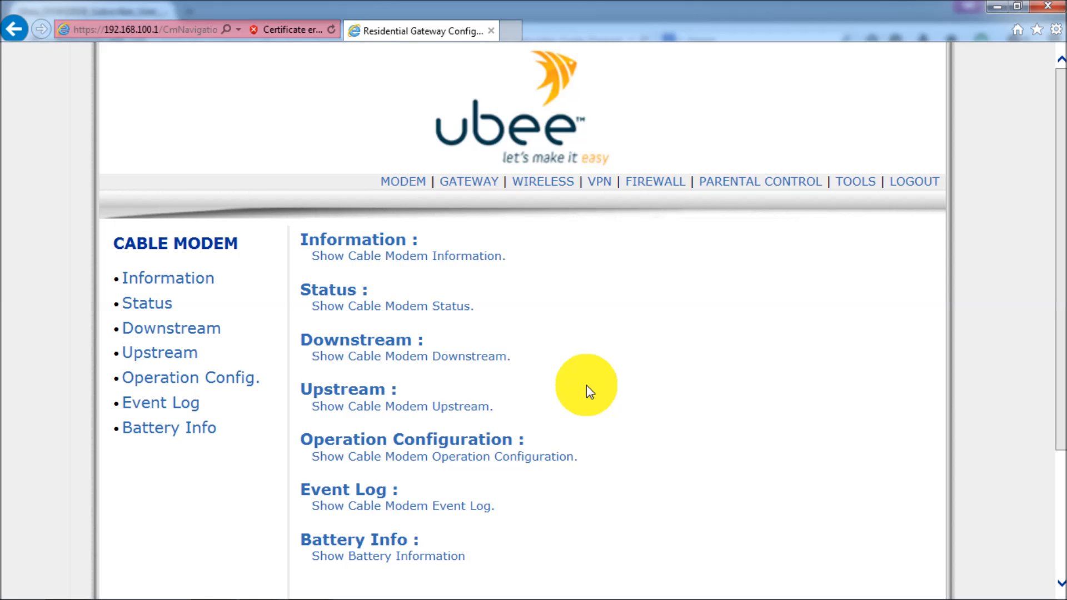
pyautogui.moveTo(855, 181)
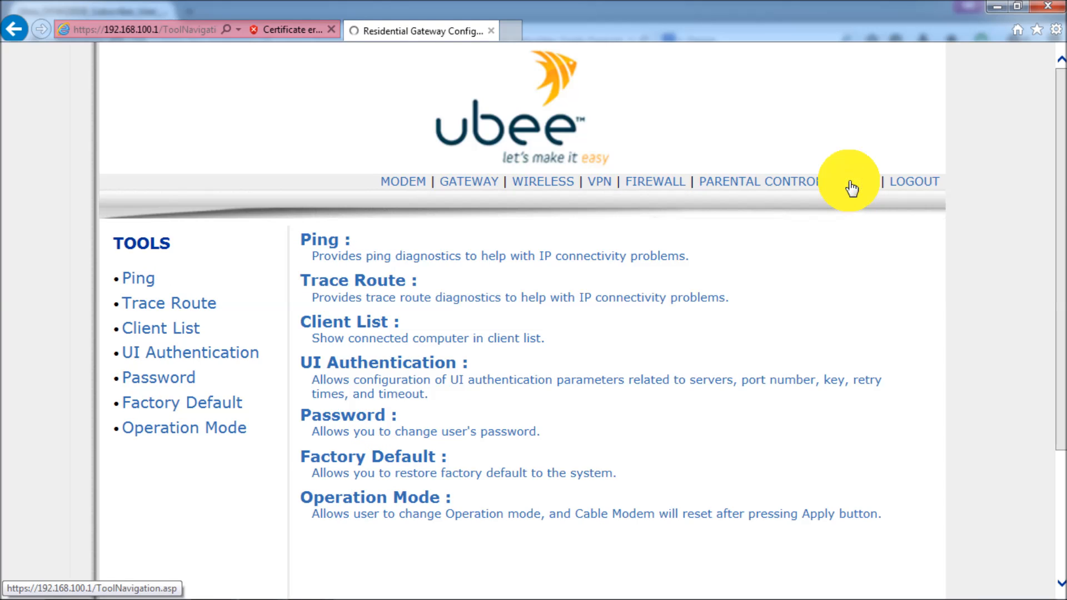
pyautogui.moveTo(440, 468)
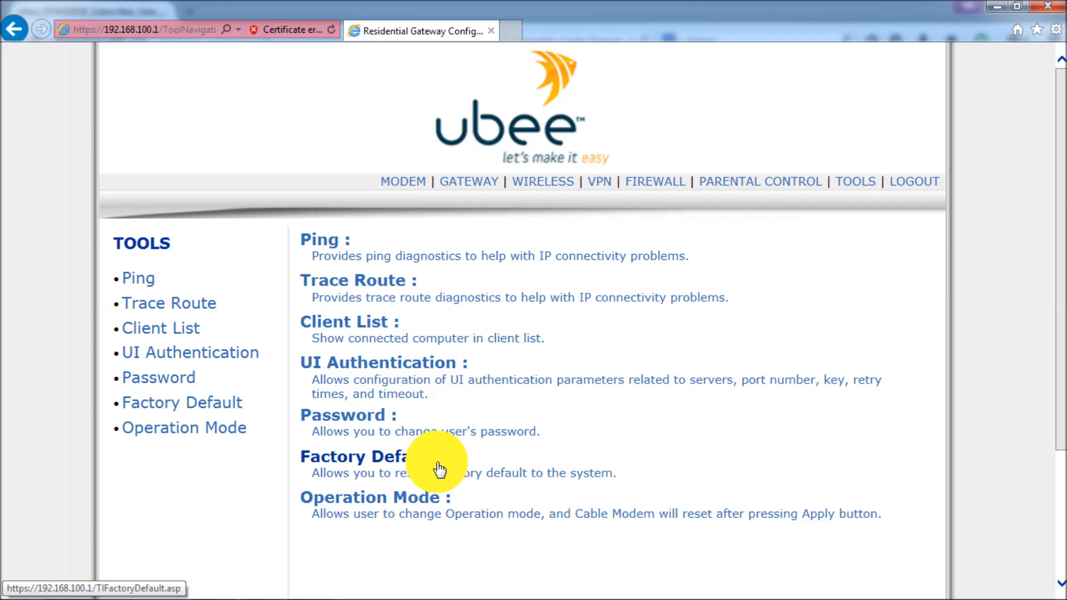
pyautogui.moveTo(226, 448)
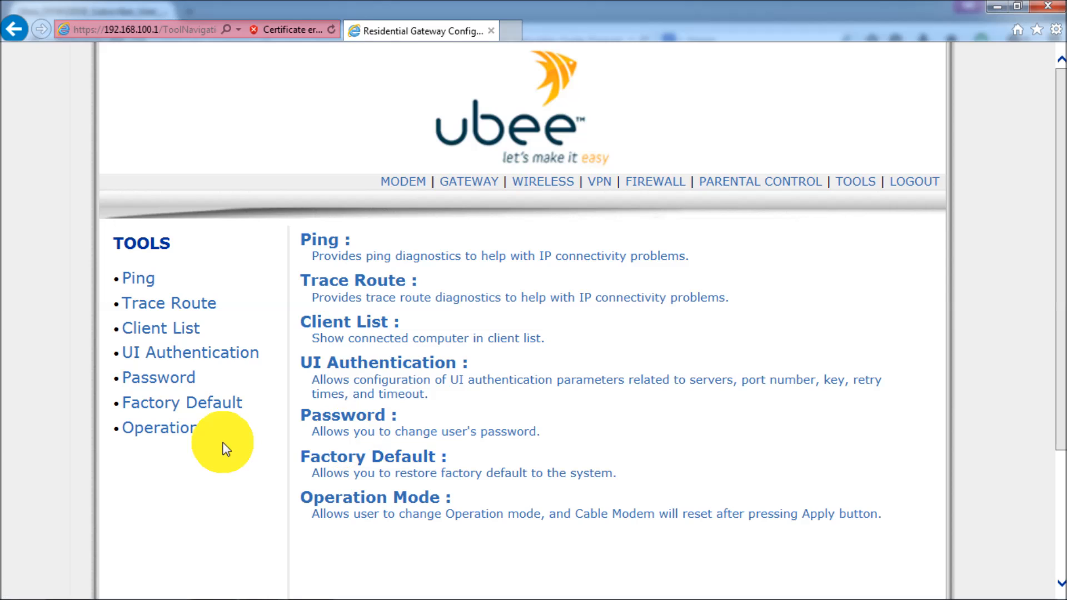
pyautogui.moveTo(182, 439)
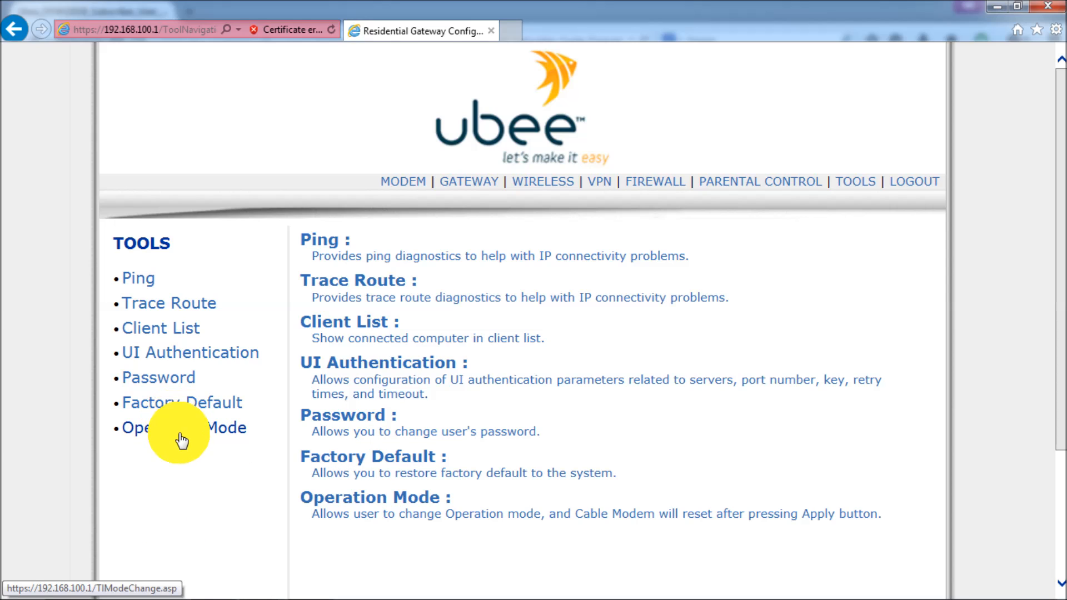
pyautogui.moveTo(248, 487)
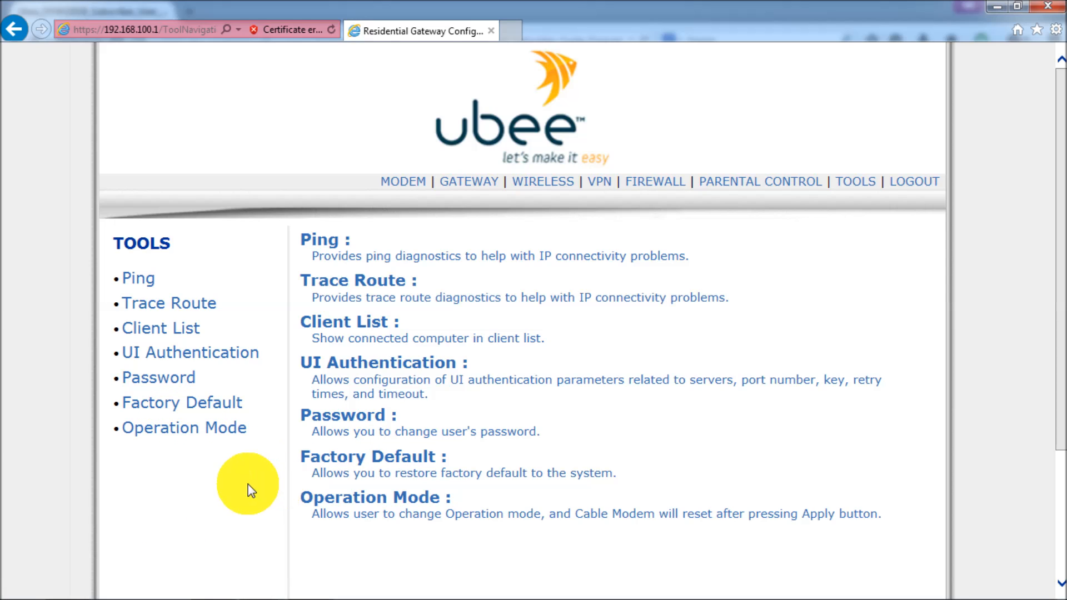
pyautogui.moveTo(297, 495)
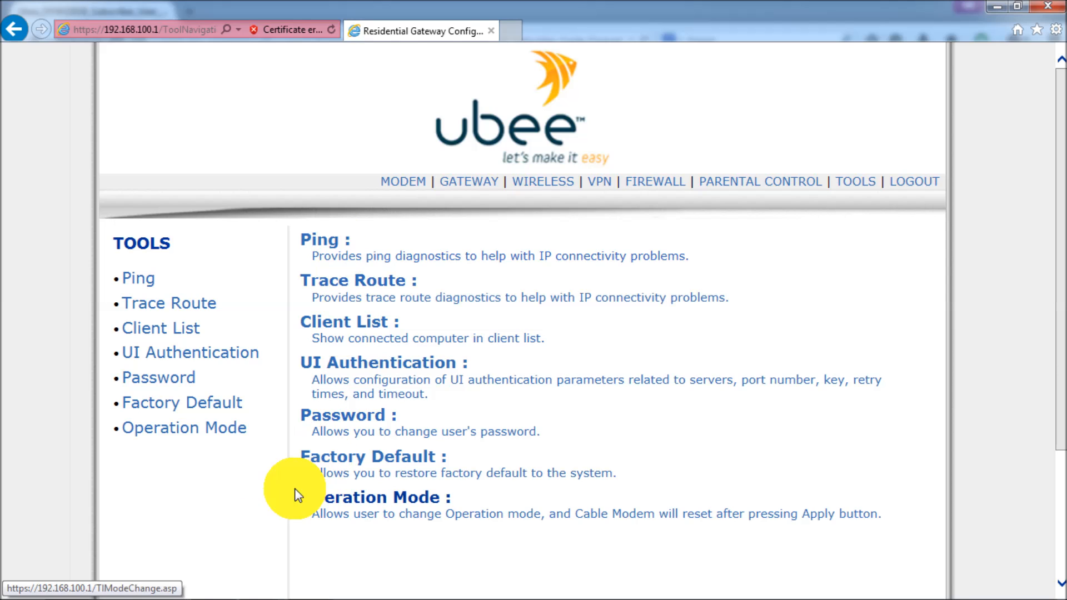
pyautogui.moveTo(207, 433)
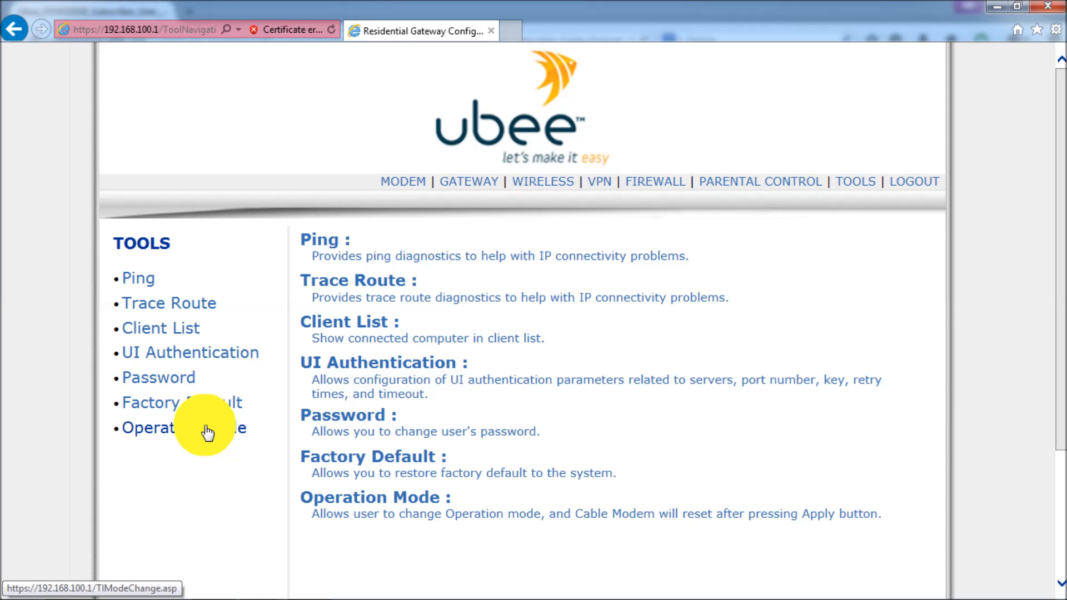
# Enable Bridge mode on the Operation Mode page and apply it so the modem resets
pyautogui.click(166, 428)
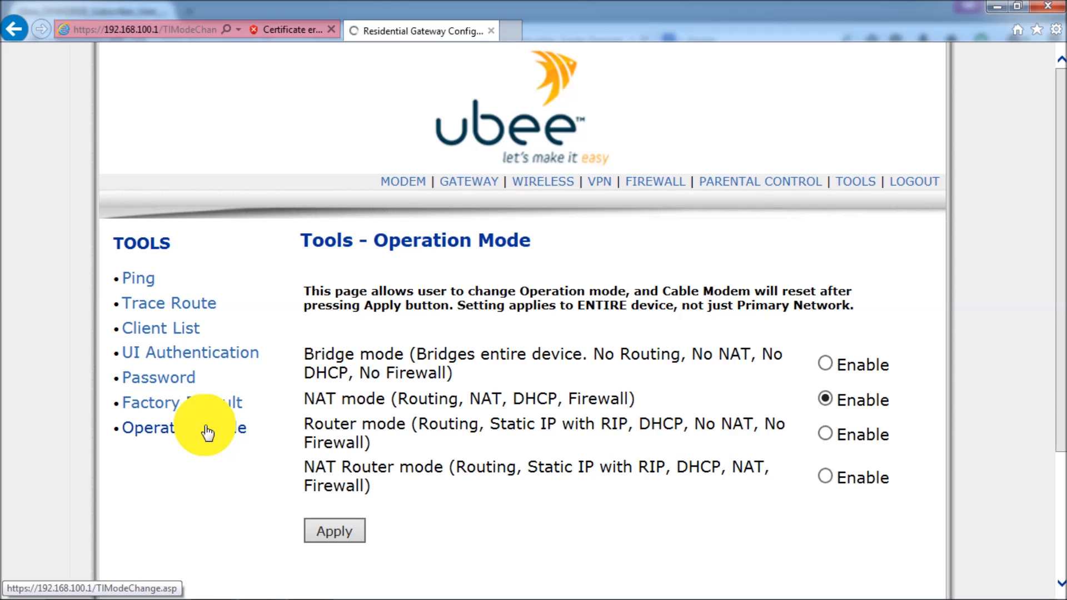
pyautogui.moveTo(656, 466)
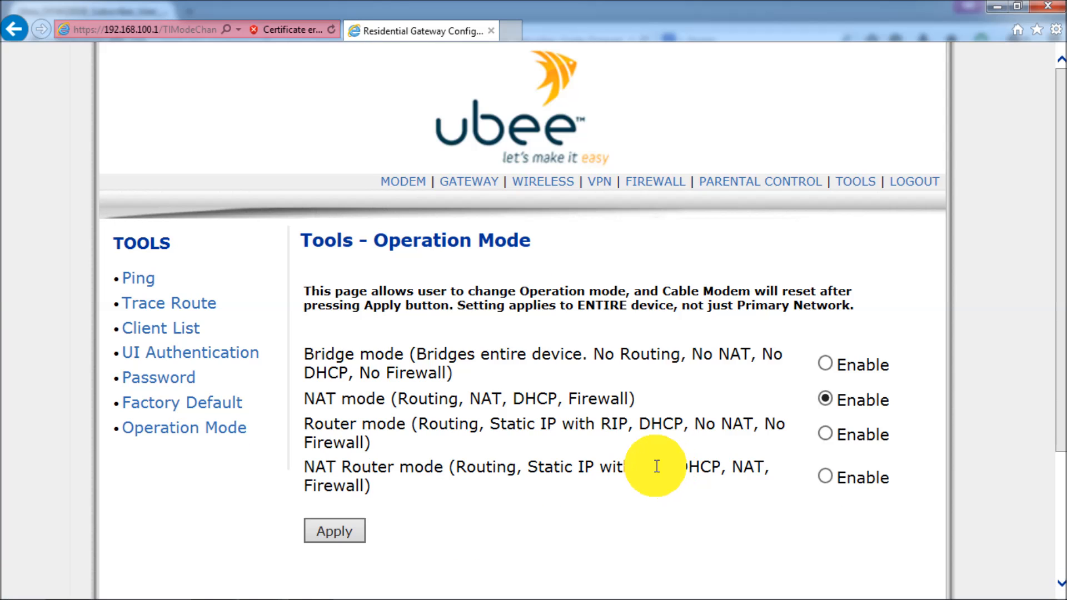
pyautogui.moveTo(212, 443)
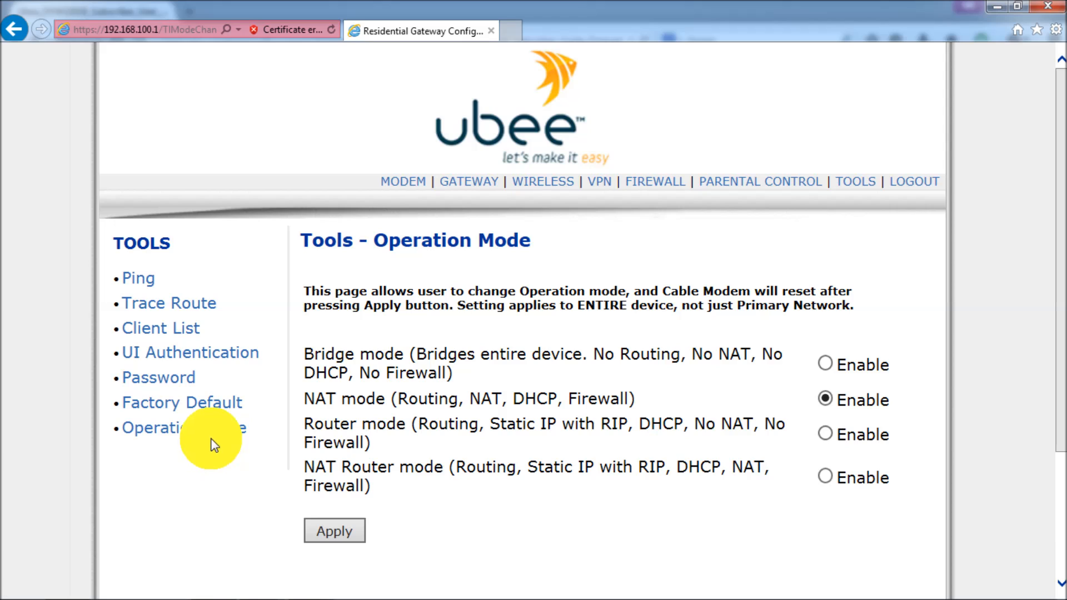
pyautogui.moveTo(435, 487)
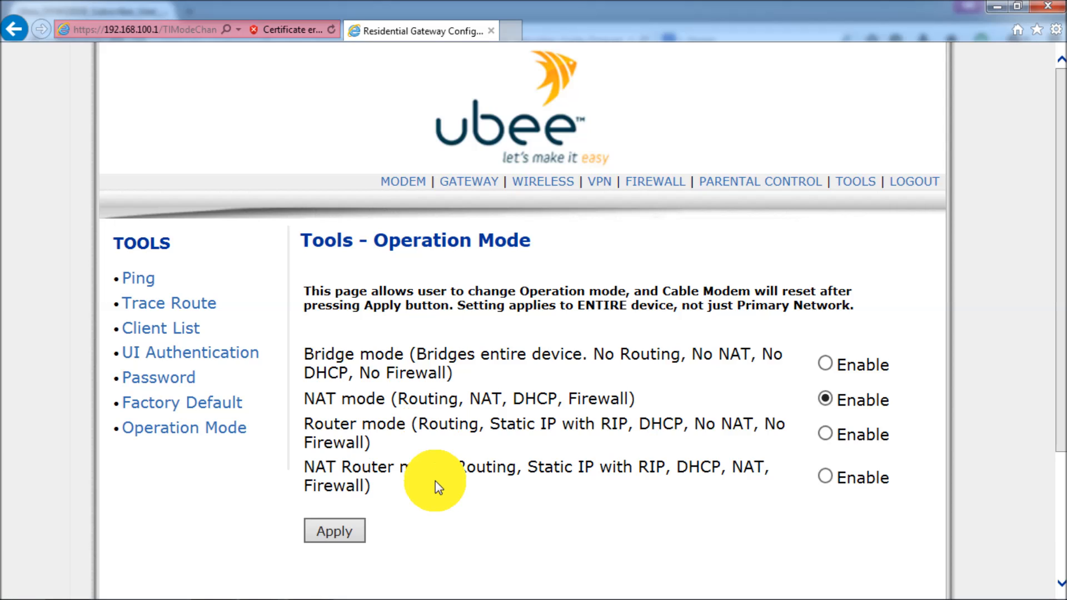
pyautogui.moveTo(512, 487)
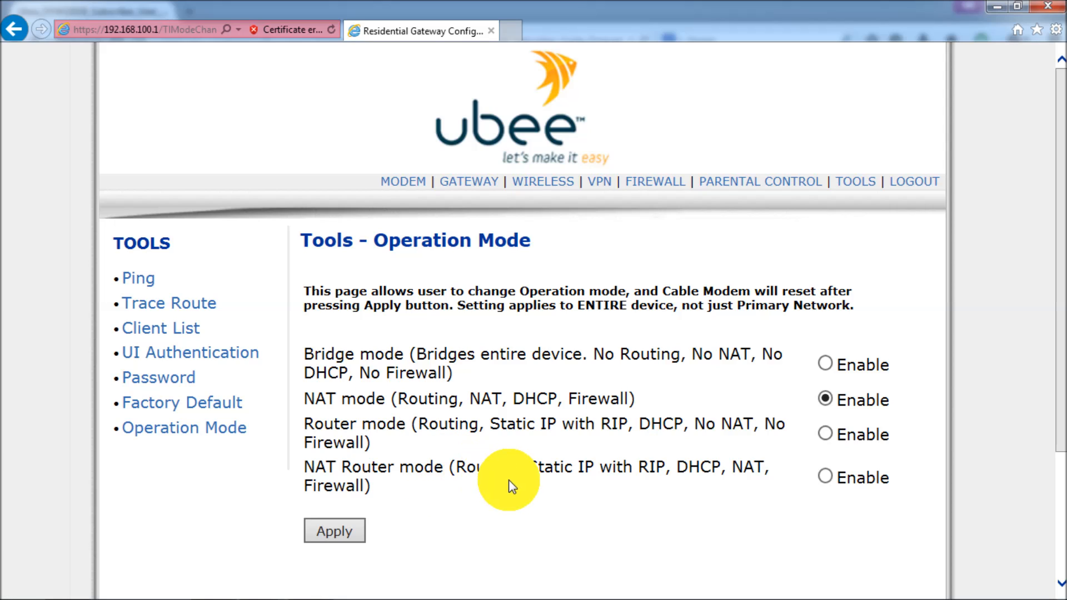
pyautogui.moveTo(579, 401)
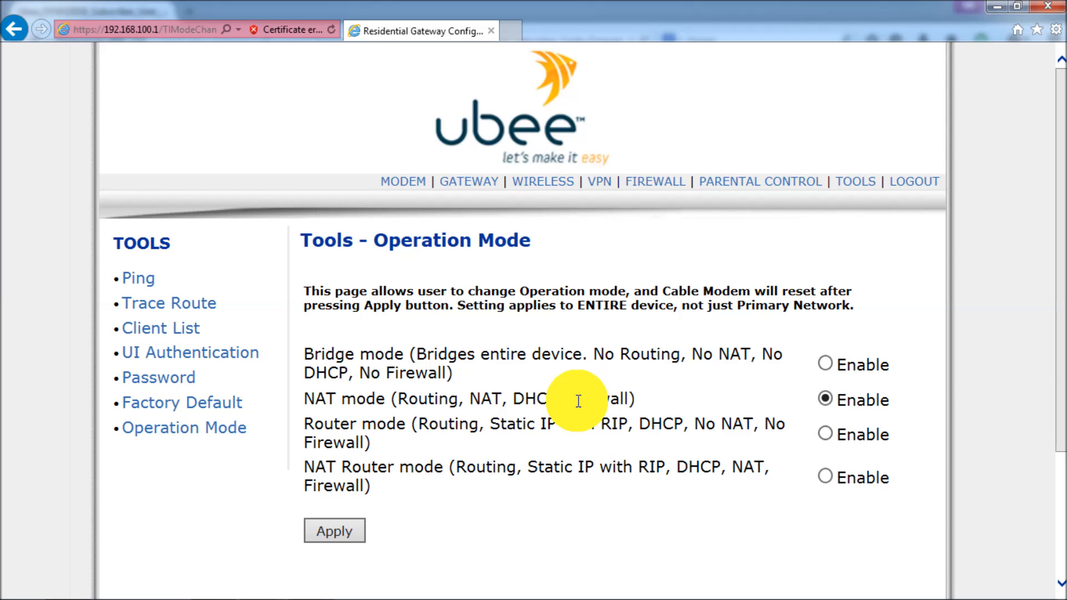
pyautogui.moveTo(673, 337)
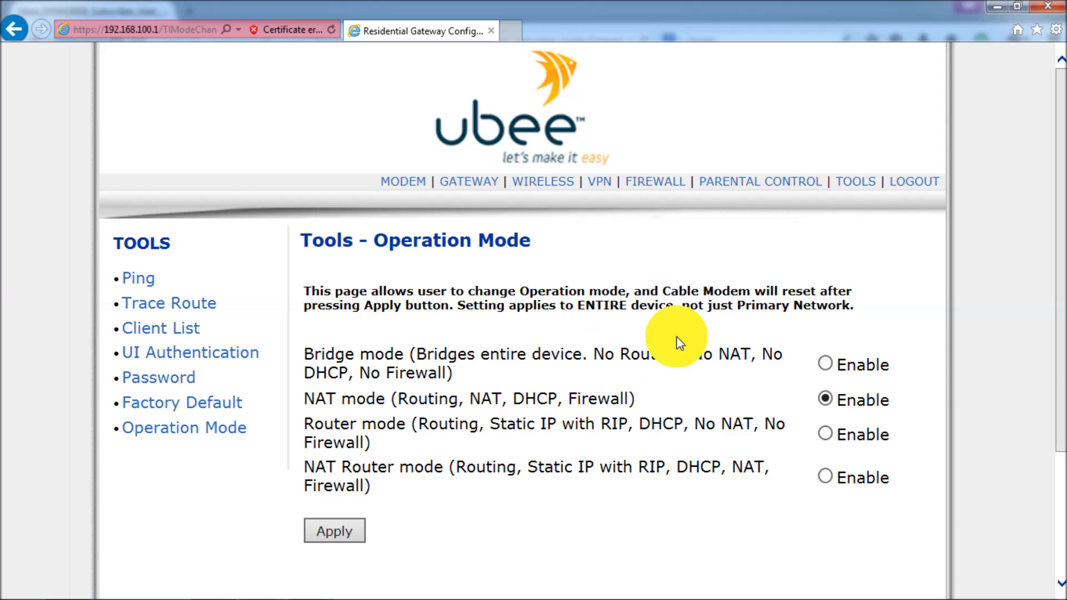
pyautogui.moveTo(374, 354)
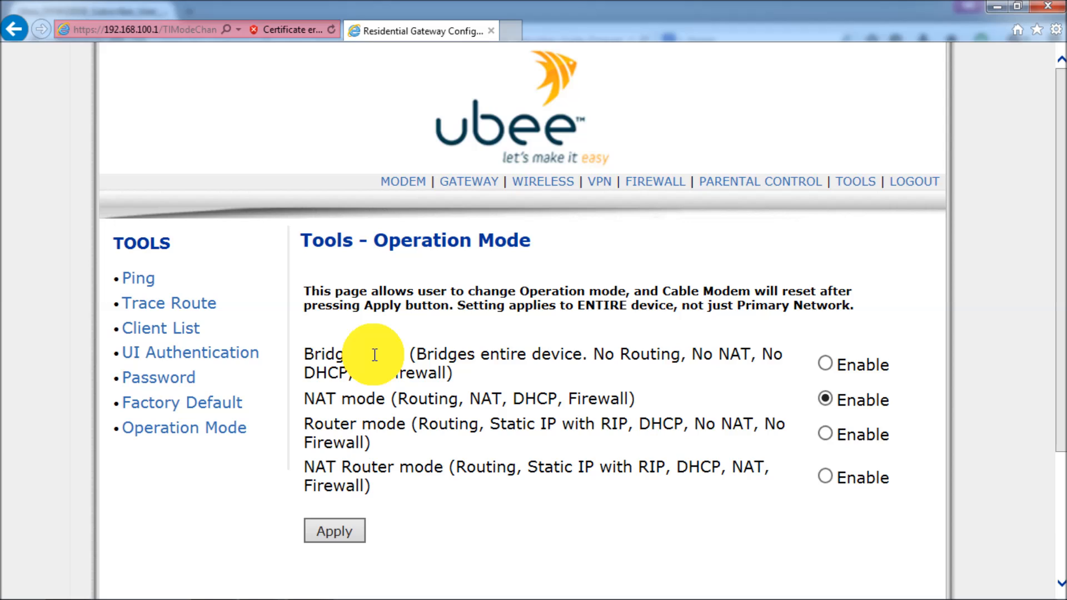
pyautogui.moveTo(587, 370)
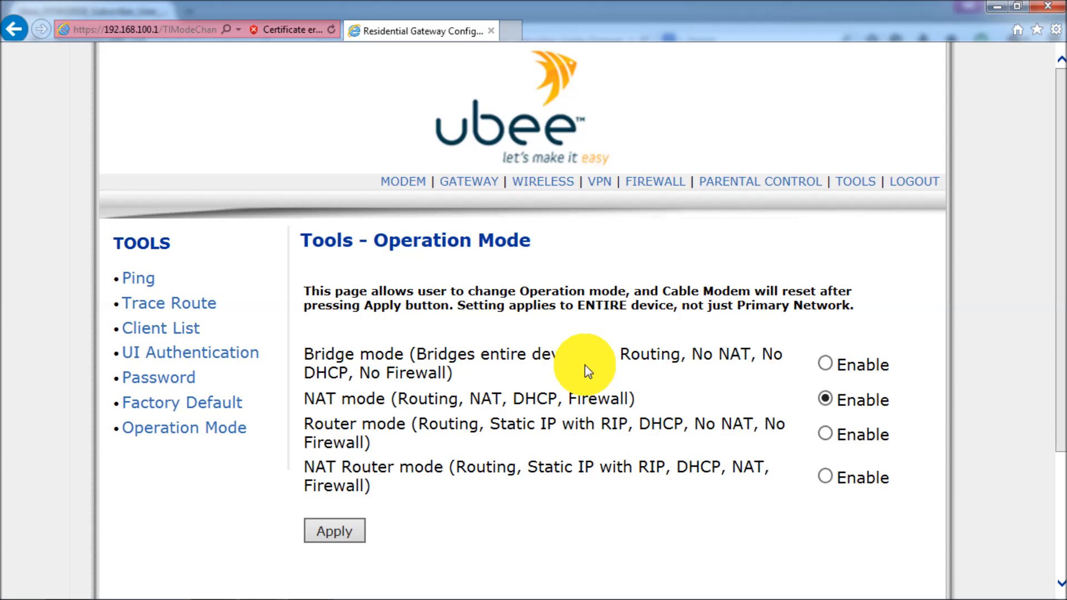
pyautogui.moveTo(382, 378)
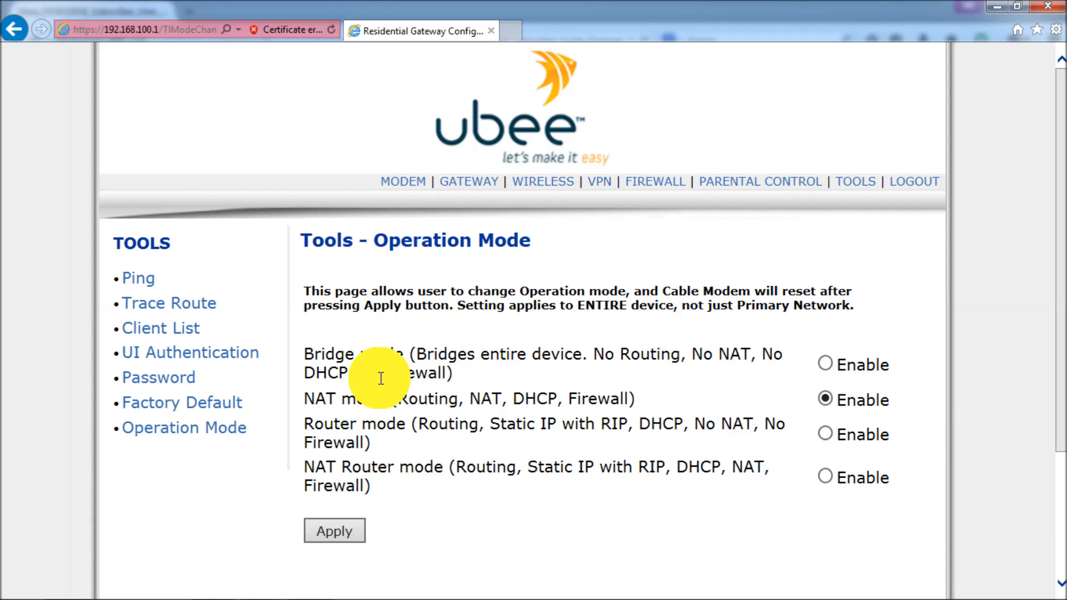
pyautogui.doubleClick(405, 354)
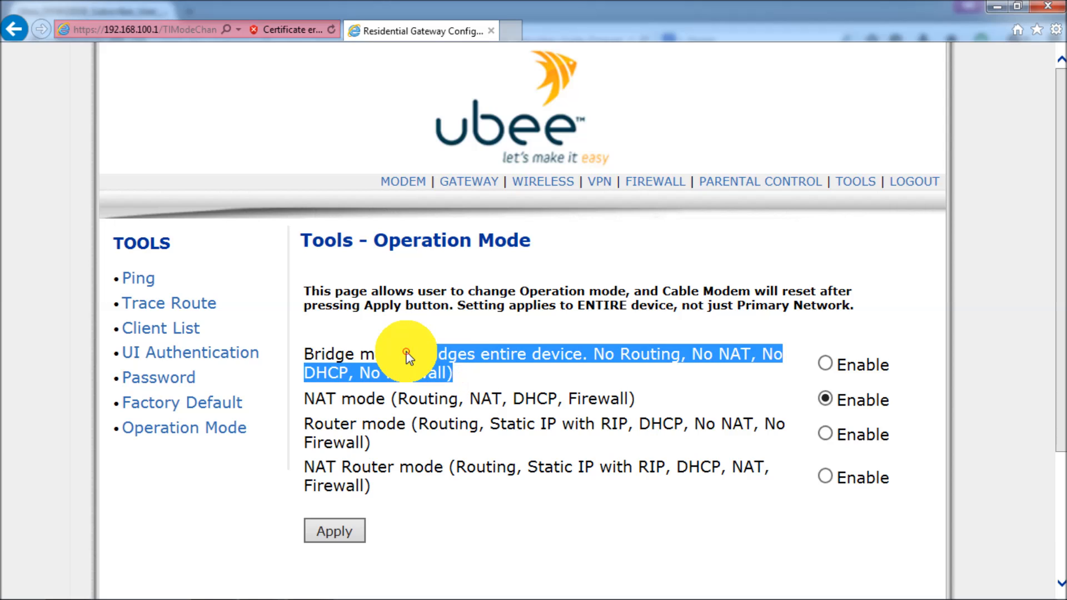
pyautogui.moveTo(511, 378)
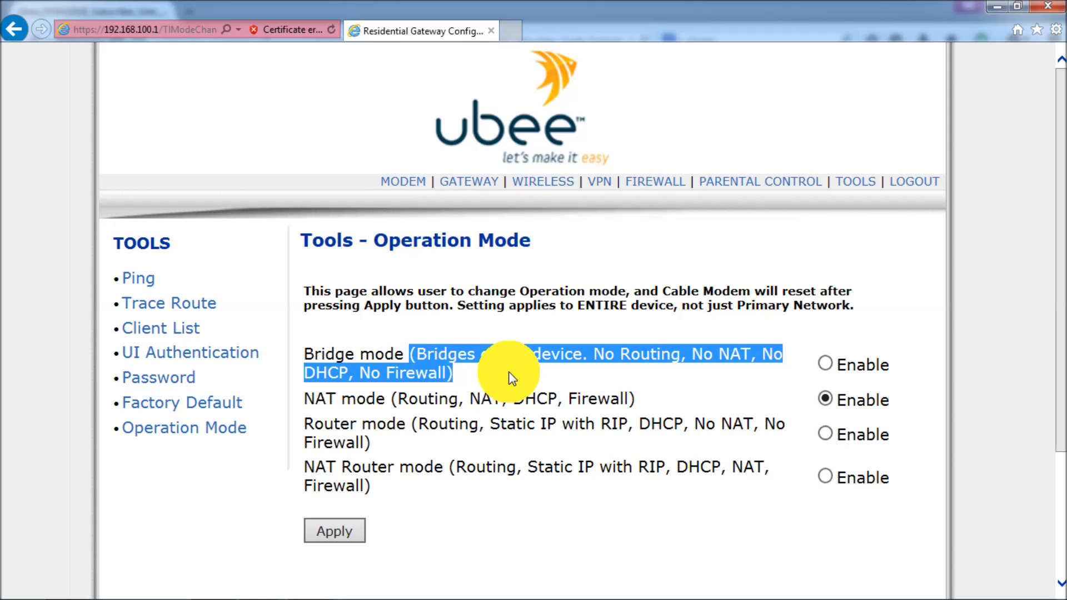
pyautogui.moveTo(755, 358)
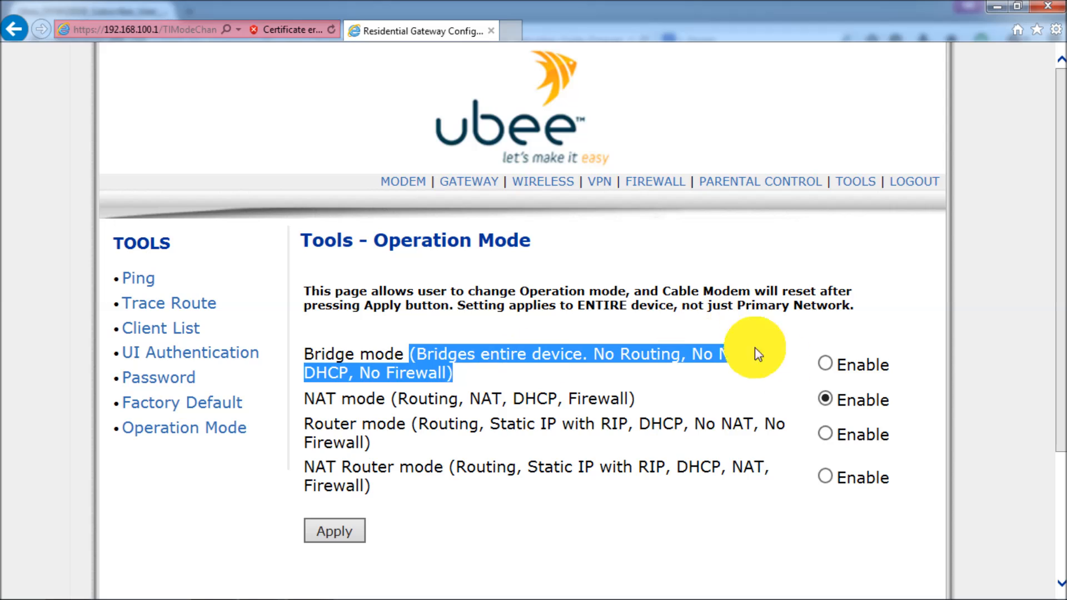
pyautogui.click(824, 365)
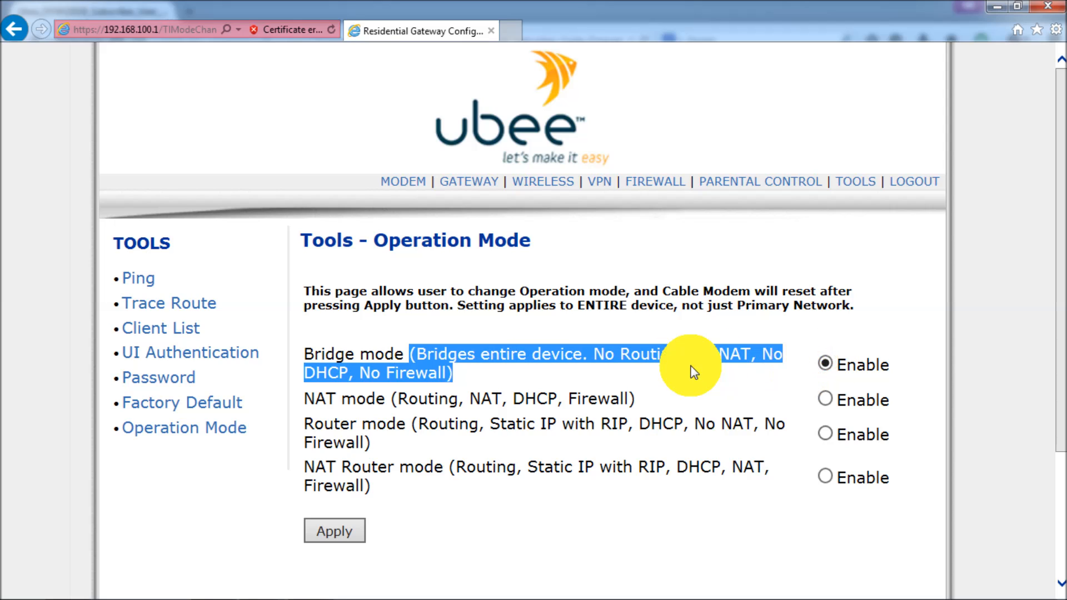
pyautogui.click(334, 530)
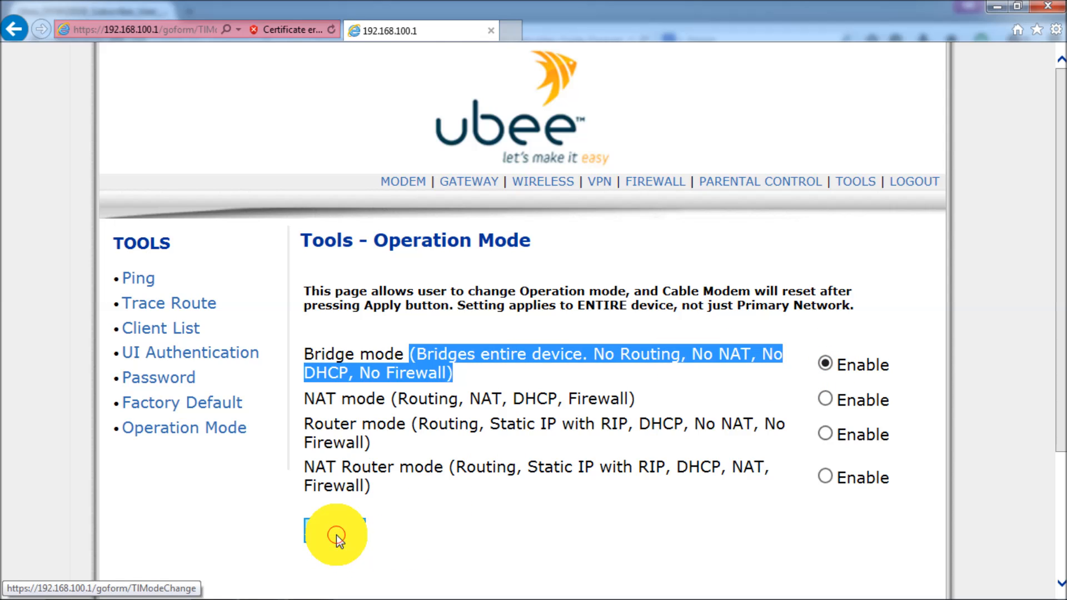
pyautogui.click(335, 534)
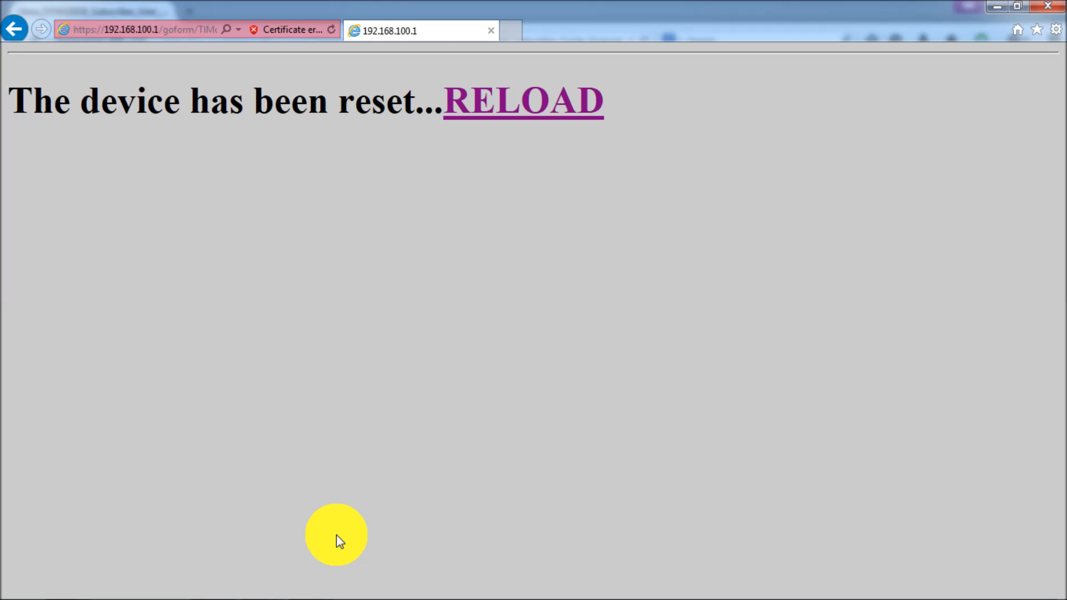
pyautogui.moveTo(273, 584)
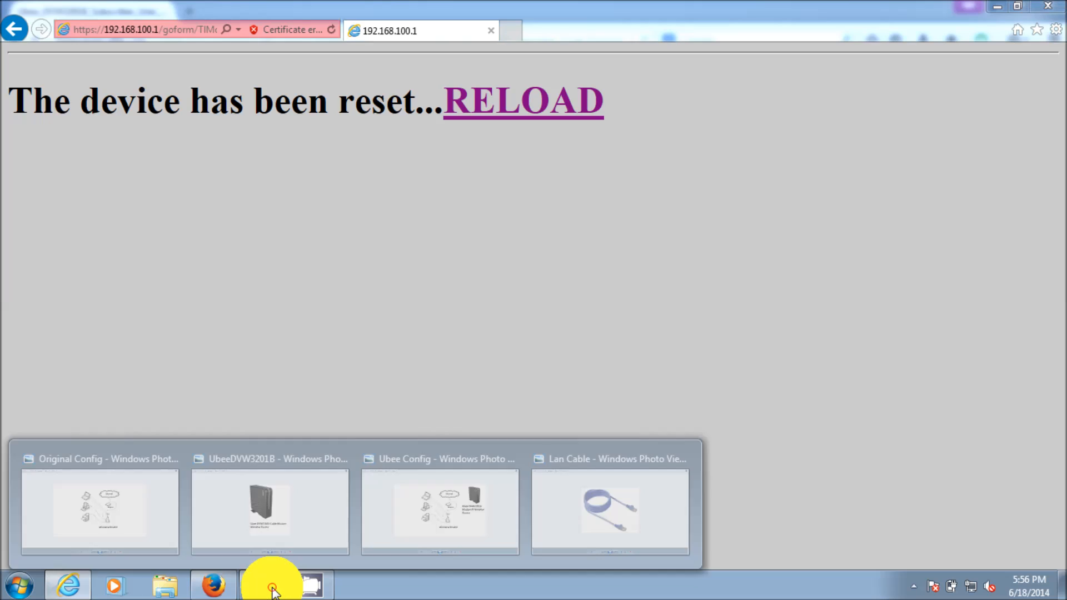
# Bring the original modem-and-wireless-router network diagram back up in Photo Viewer
pyautogui.click(100, 510)
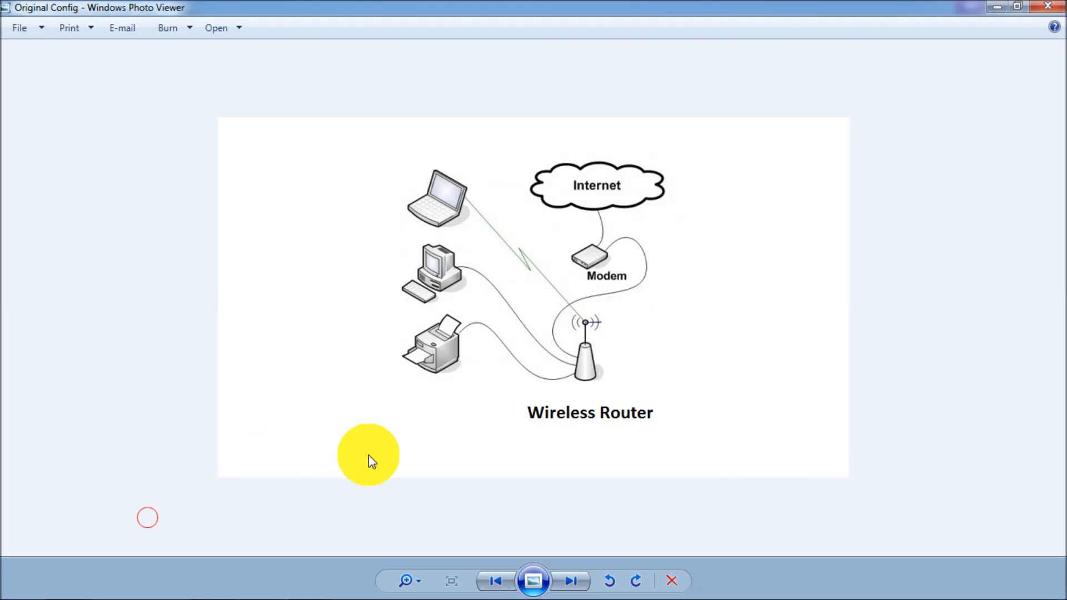
pyautogui.moveTo(626, 404)
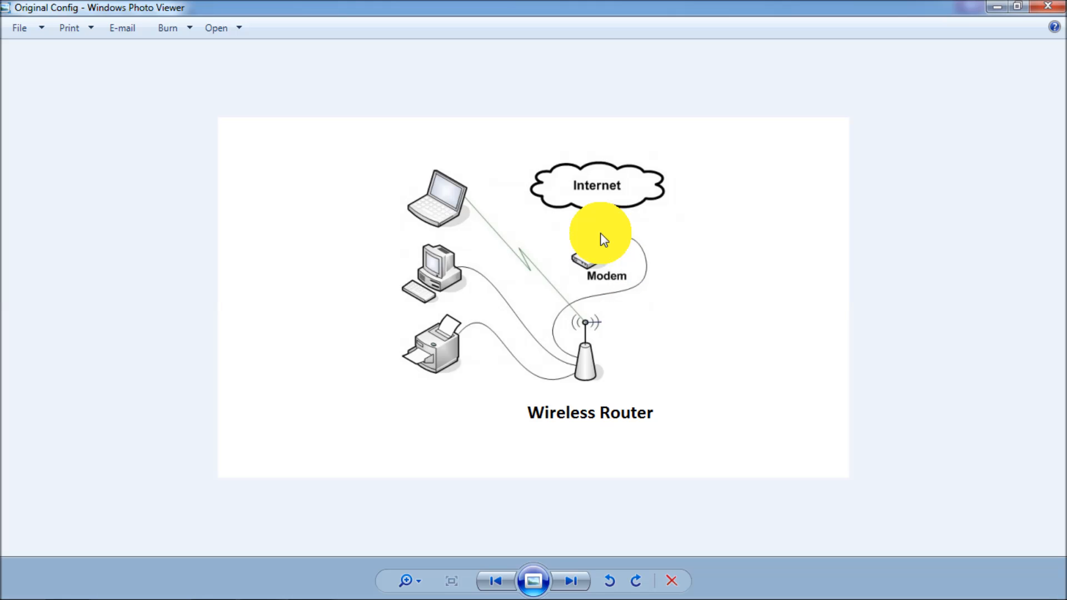
pyautogui.moveTo(864, 94)
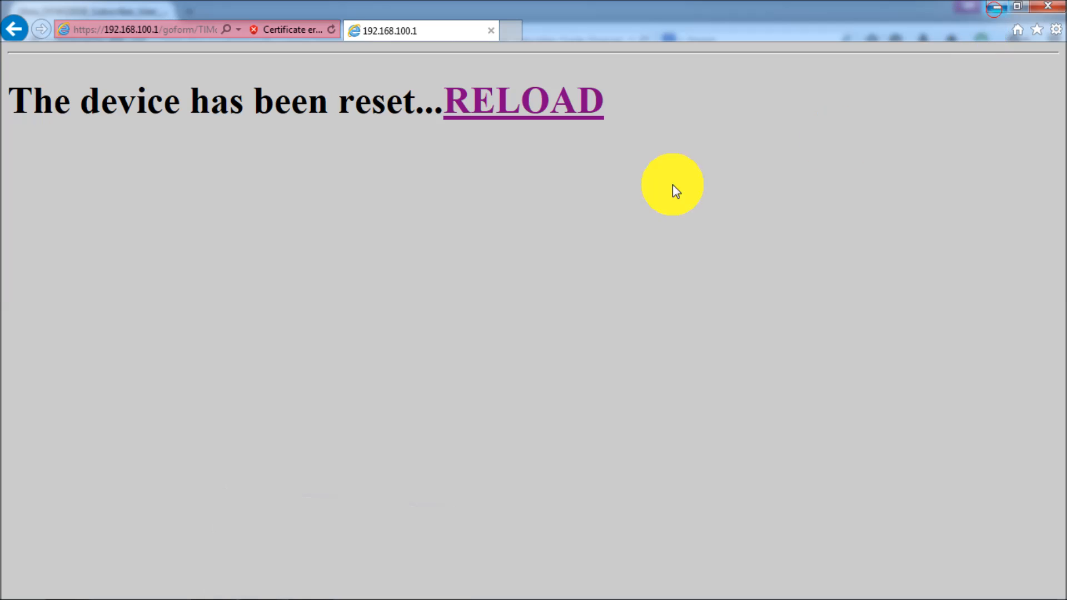
pyautogui.moveTo(560, 107)
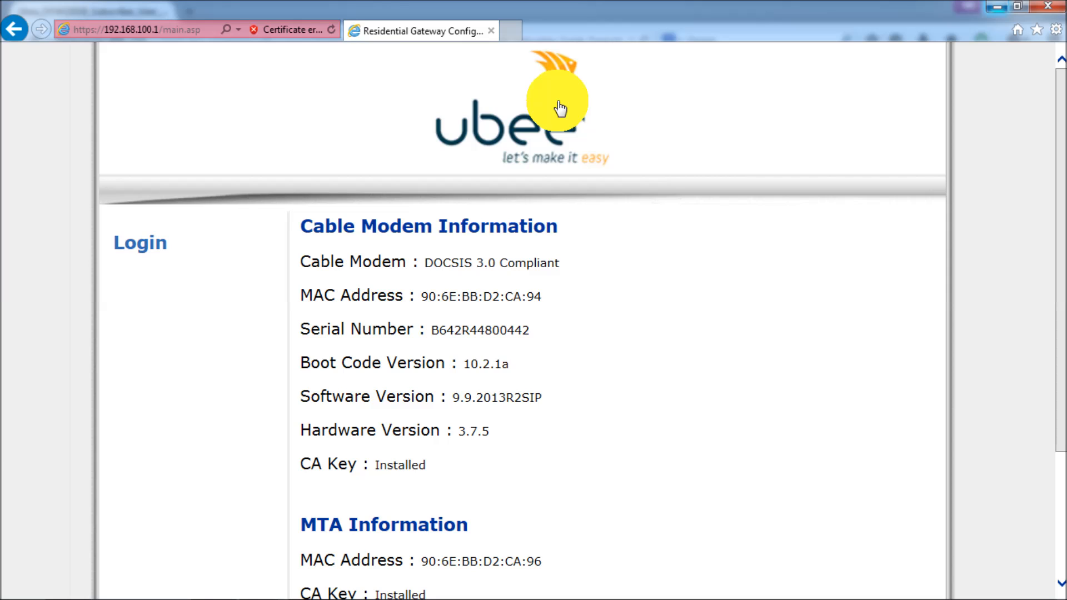
# Log in to the modem again as BBD2CA94, pasting the password
pyautogui.click(139, 243)
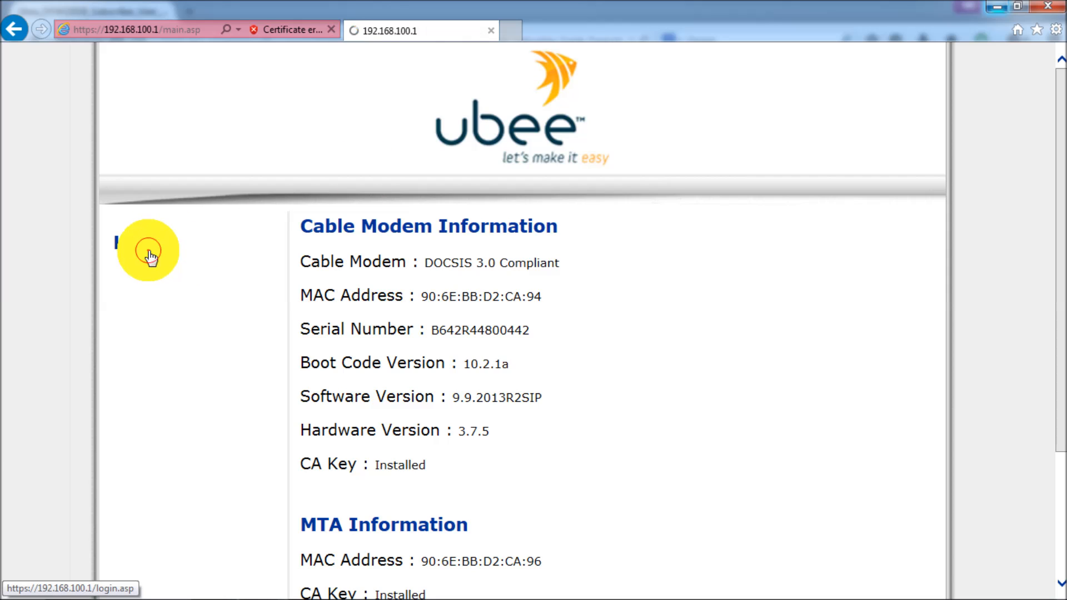
pyautogui.click(148, 249)
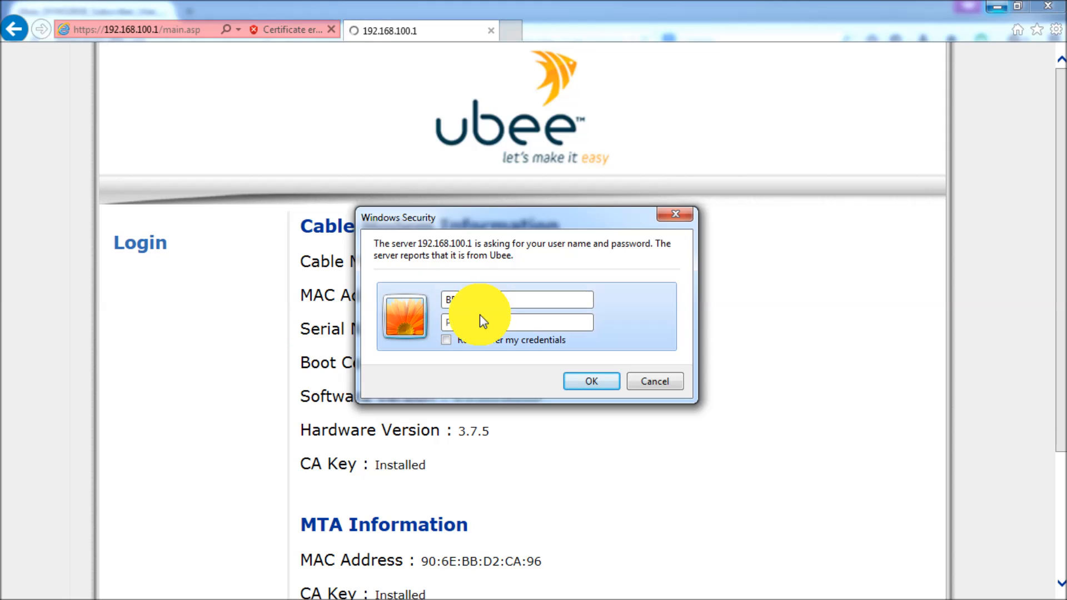
pyautogui.click(517, 322)
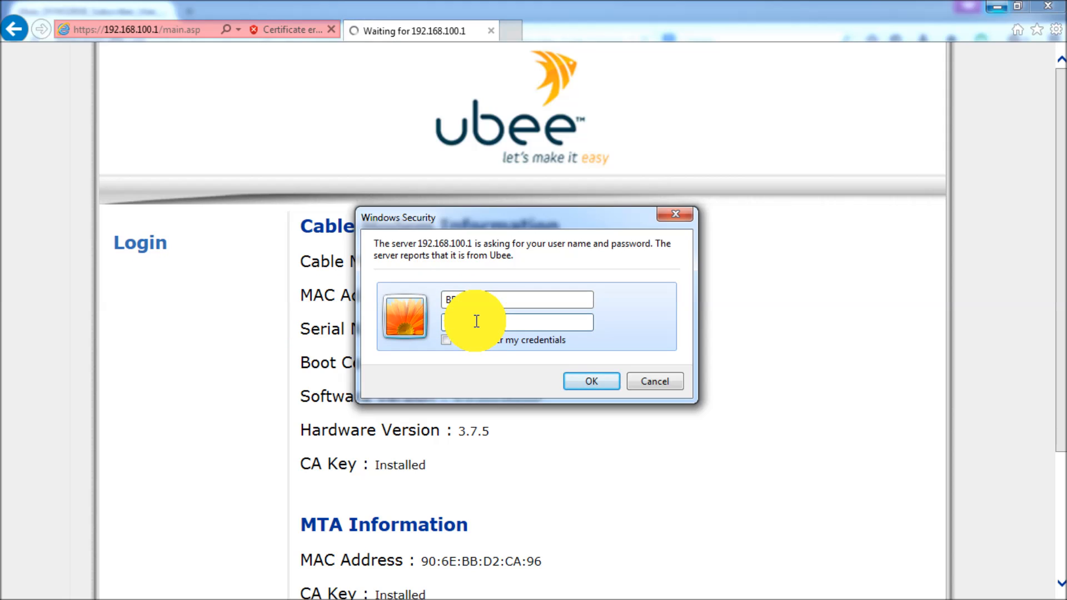
pyautogui.rightClick(517, 322)
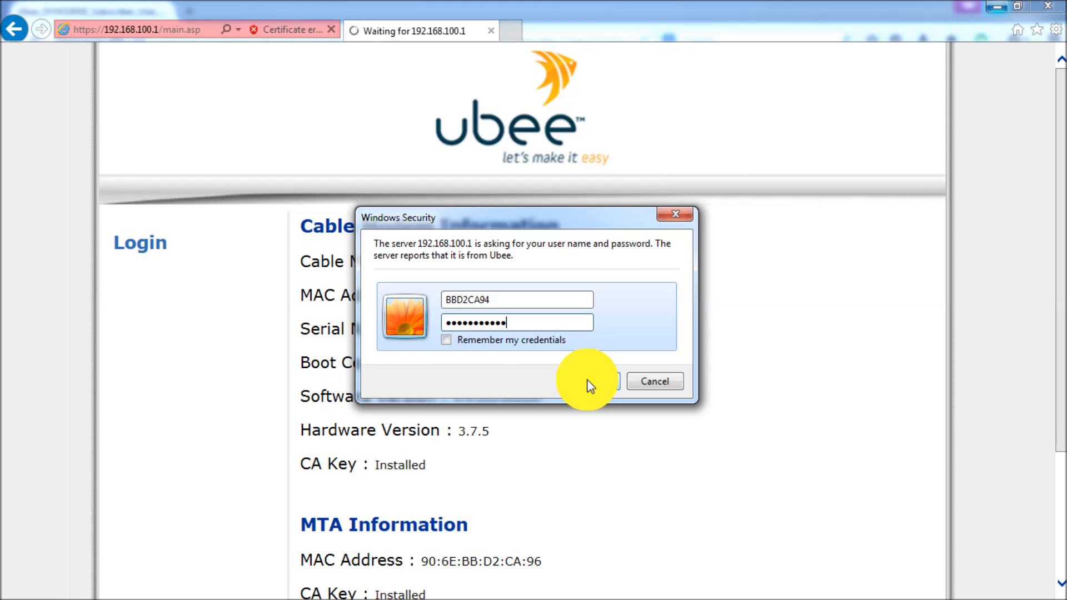
pyautogui.click(446, 340)
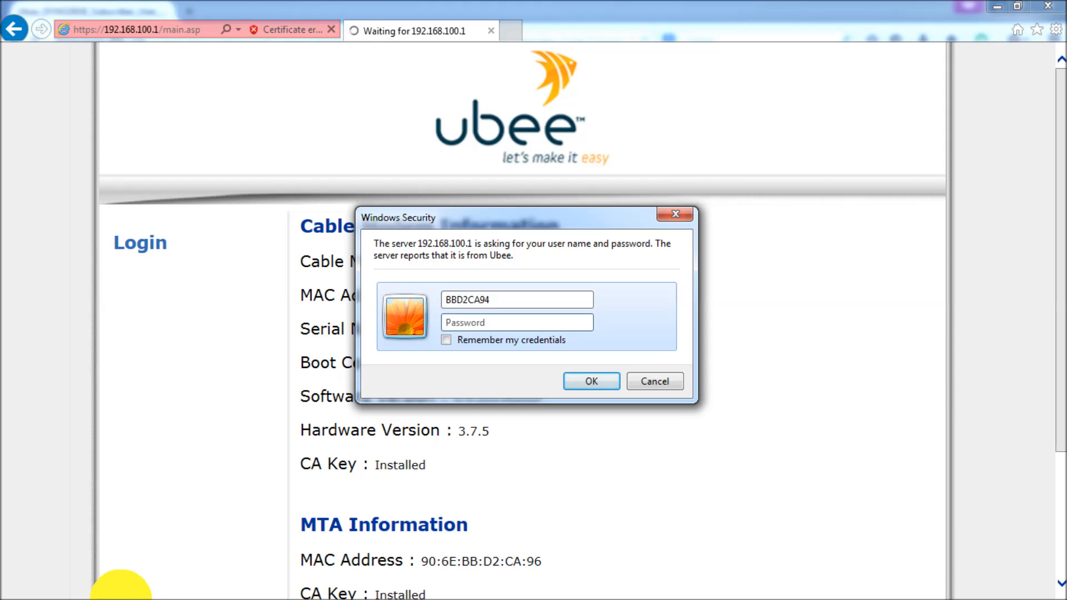
# Resubmit the credentials and run Fix connection problems to reach the Cable Modem menu
pyautogui.click(17, 584)
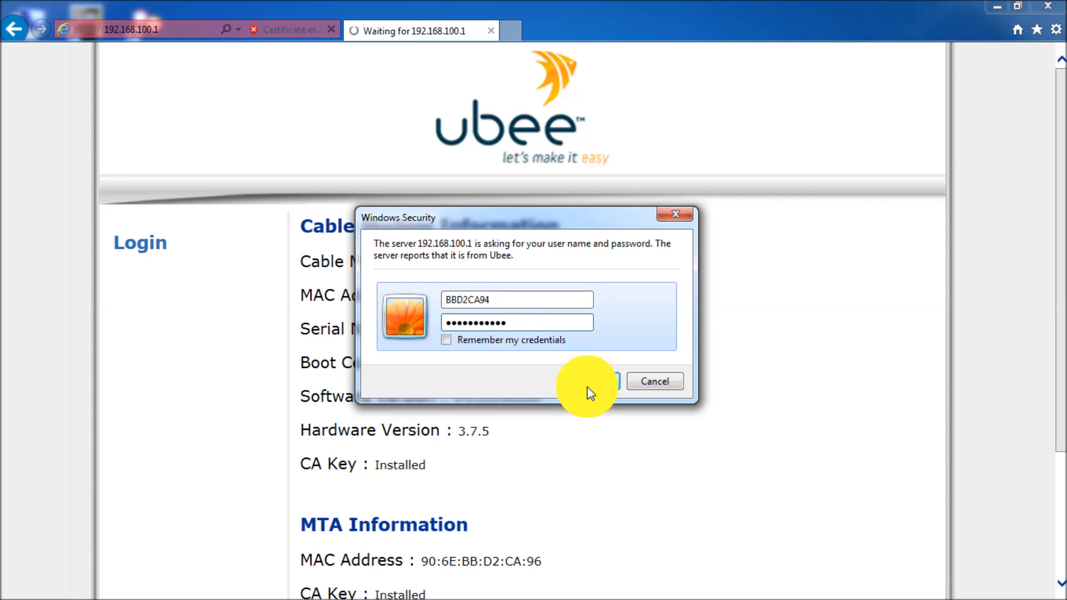
pyautogui.click(584, 381)
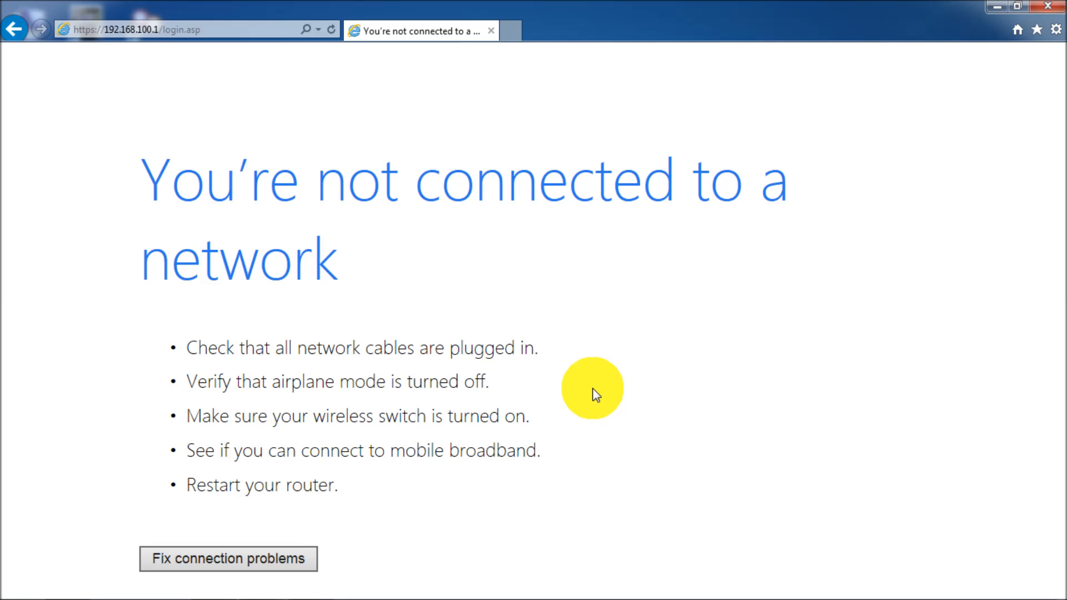
pyautogui.click(228, 559)
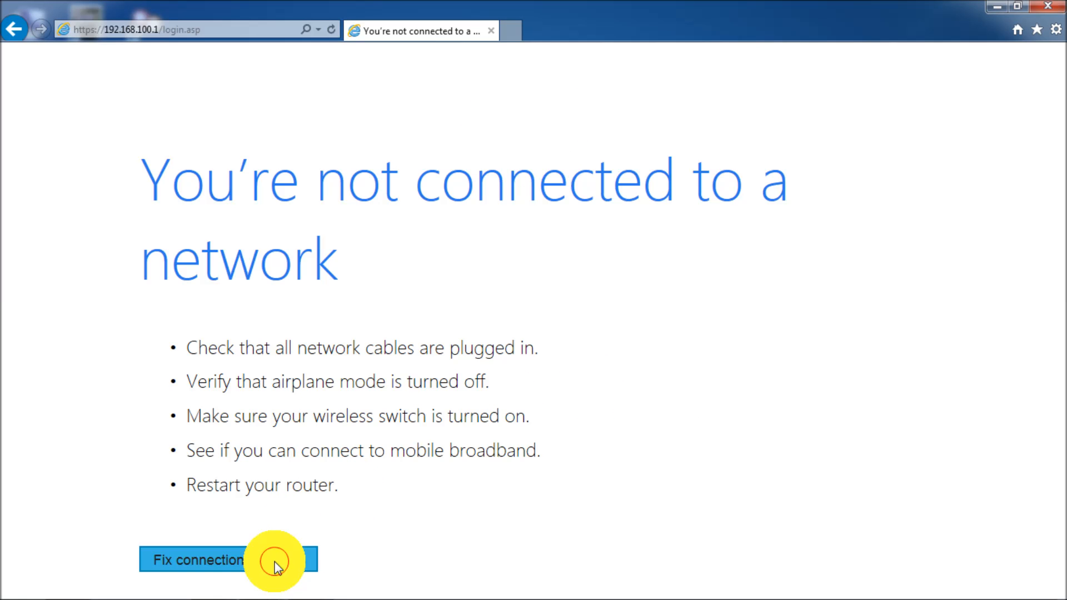
pyautogui.click(228, 561)
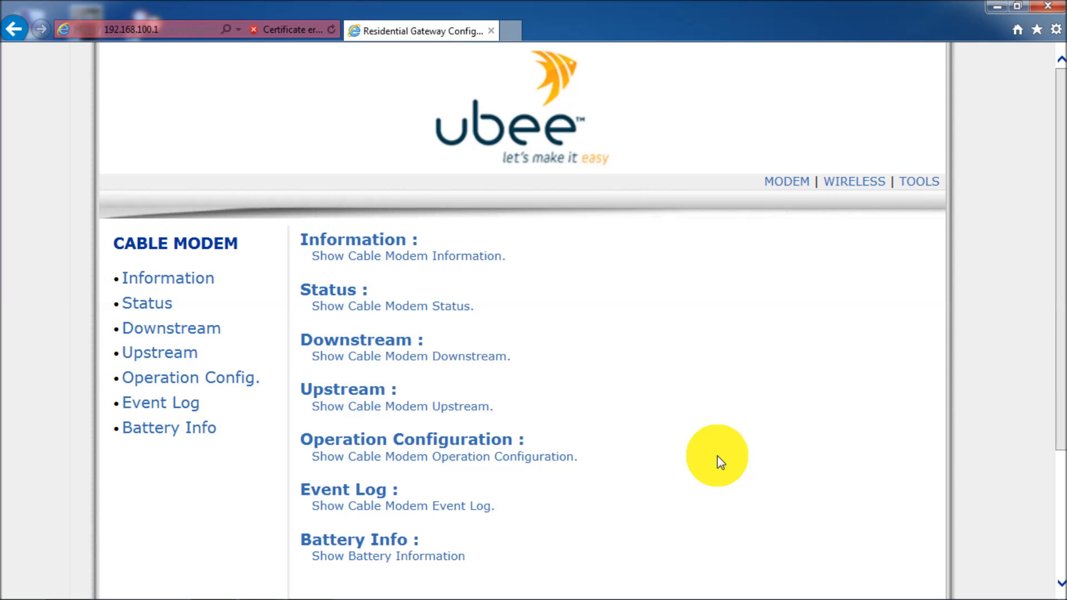
pyautogui.moveTo(767, 354)
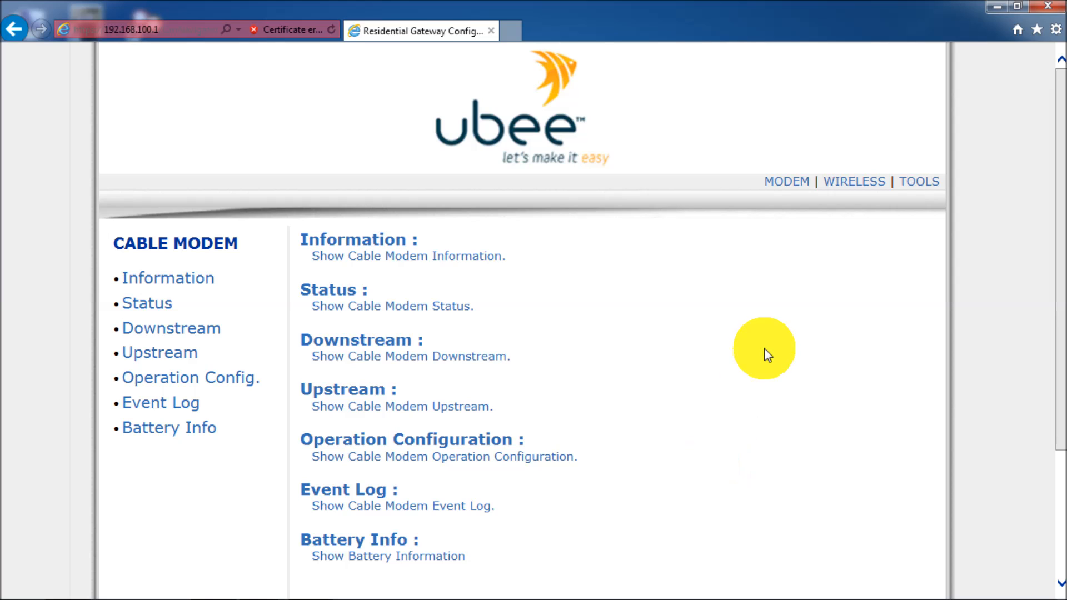
pyautogui.moveTo(928, 170)
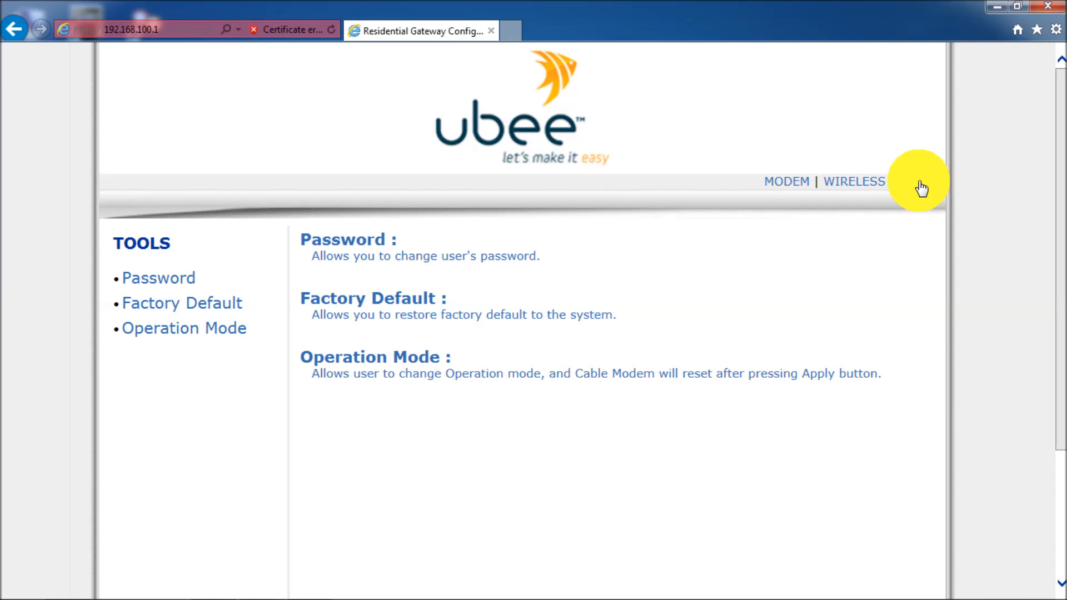
pyautogui.moveTo(225, 334)
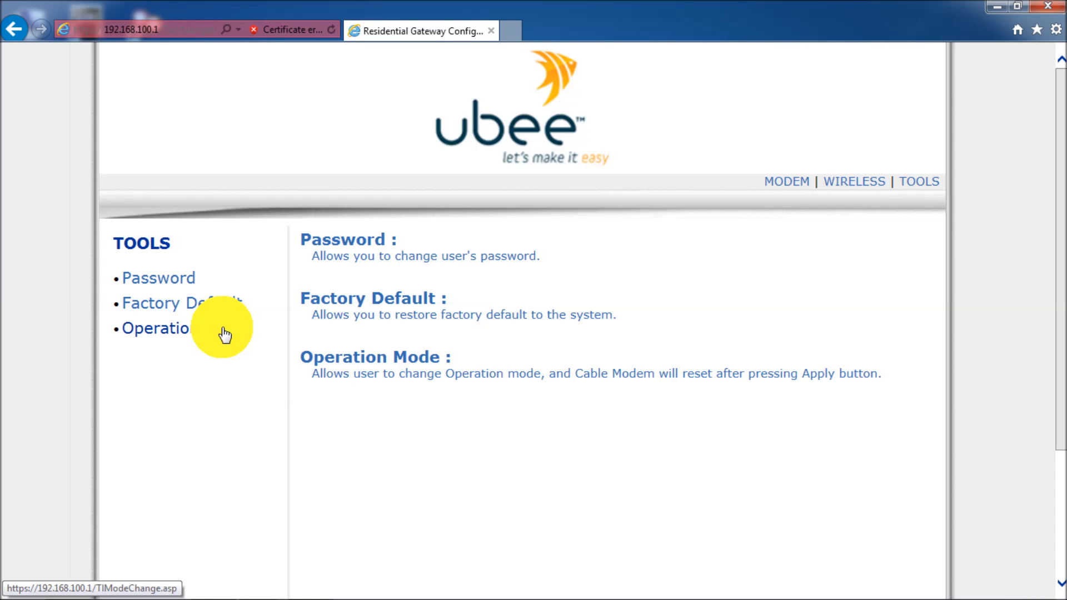
pyautogui.moveTo(720, 200)
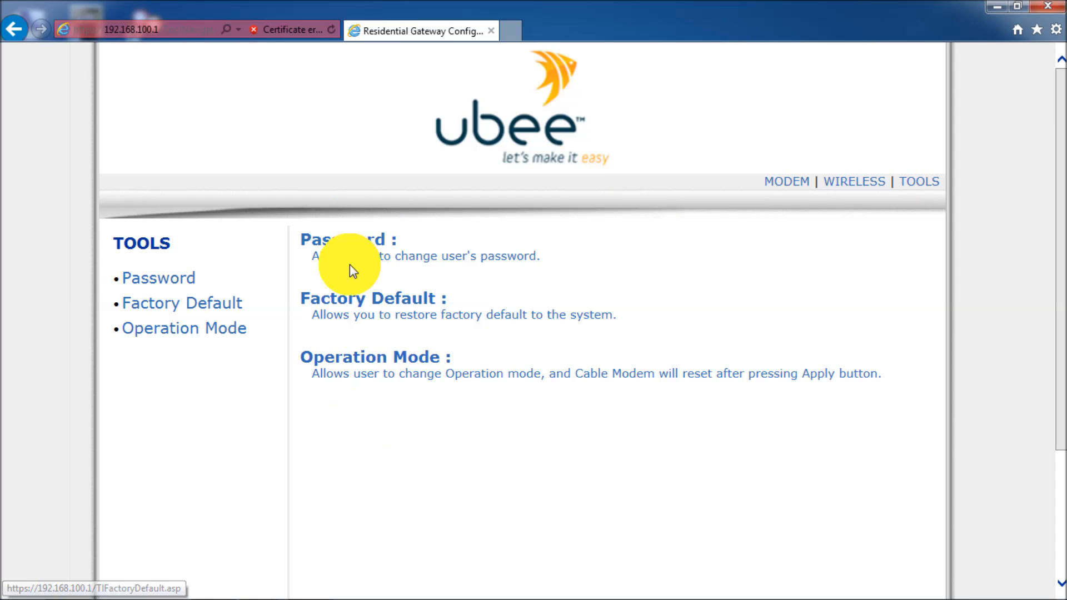
pyautogui.moveTo(363, 418)
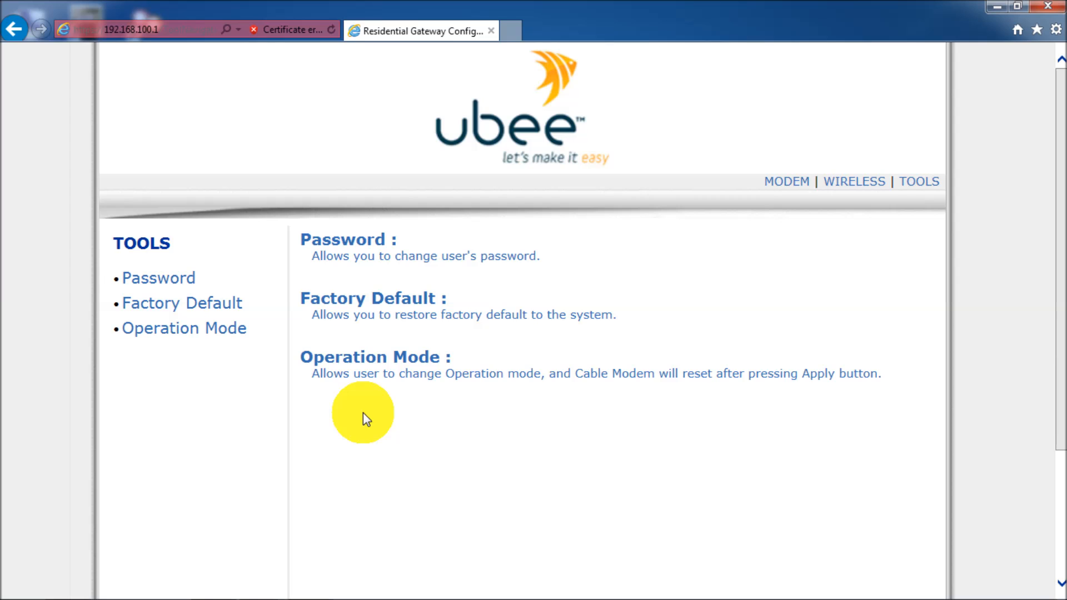
pyautogui.moveTo(361, 307)
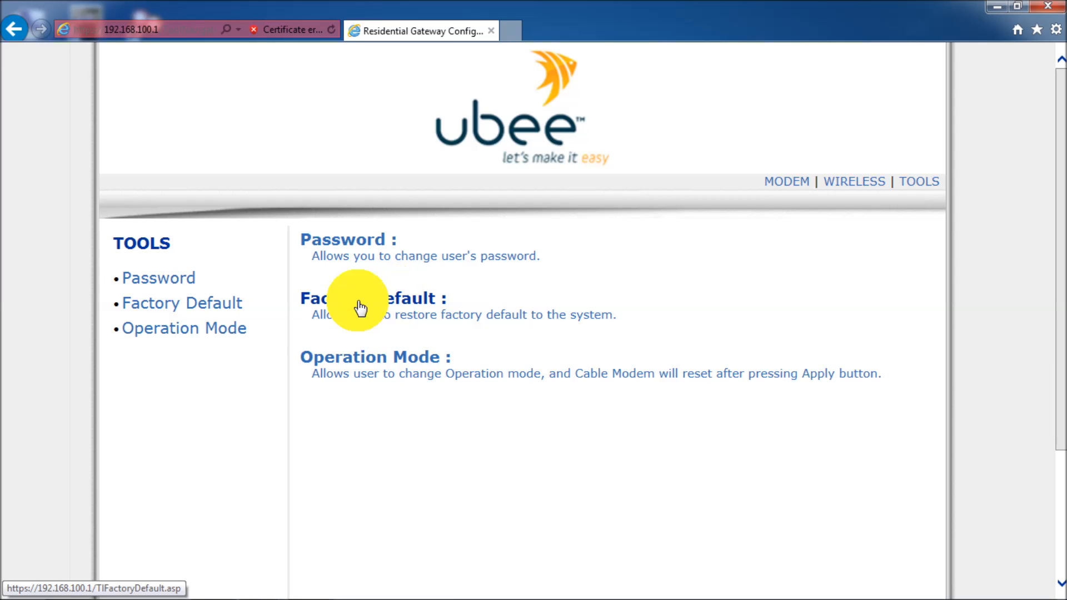
# Select the NAT mode Enable option on the Operation Mode page, not yet applied
pyautogui.click(184, 328)
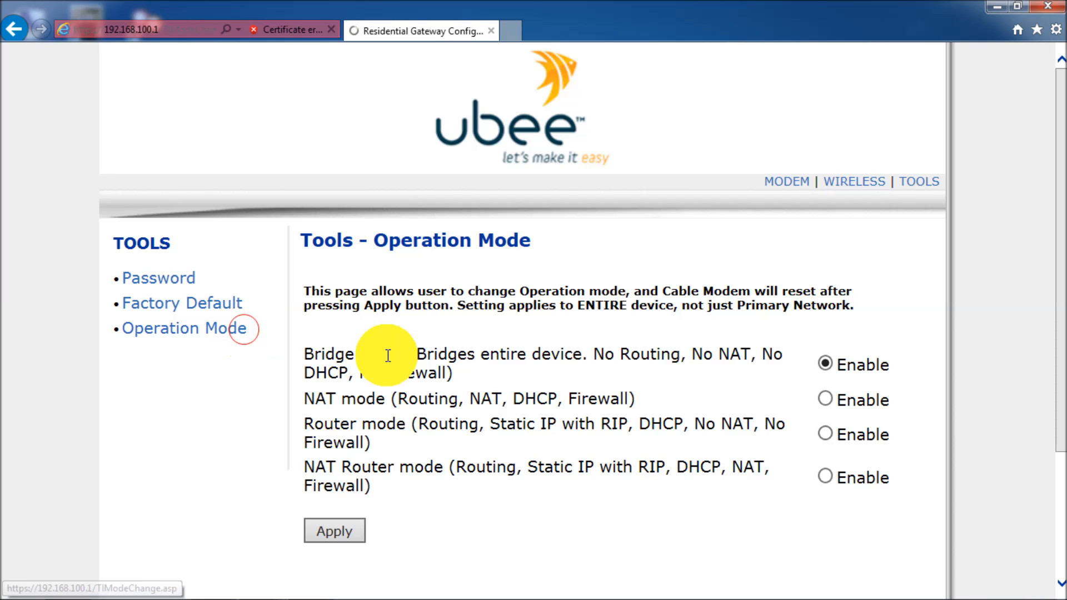
pyautogui.click(824, 400)
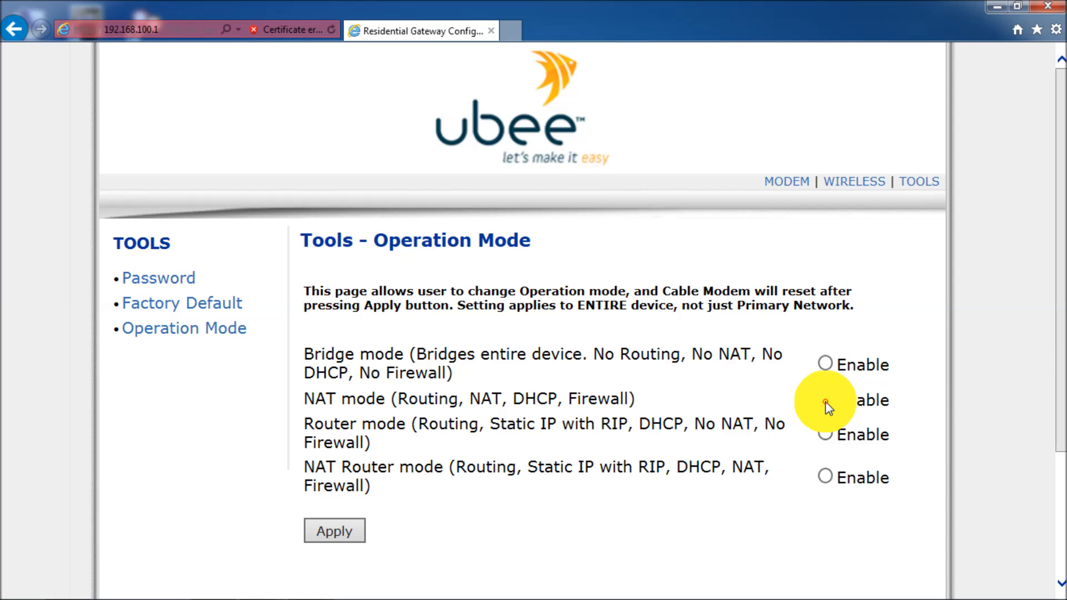
pyautogui.click(824, 400)
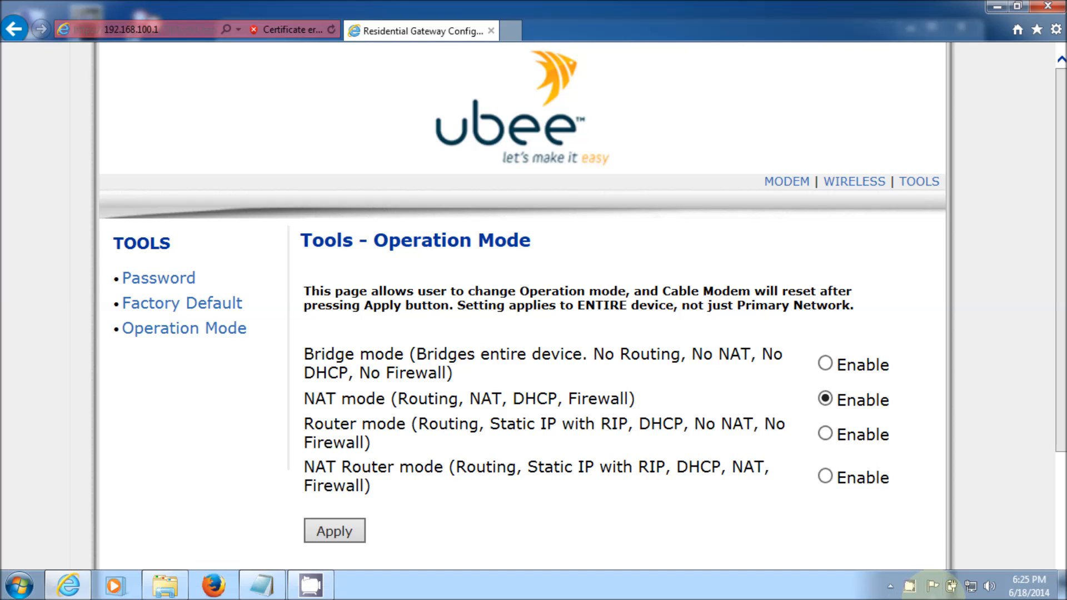
pyautogui.moveTo(970, 586)
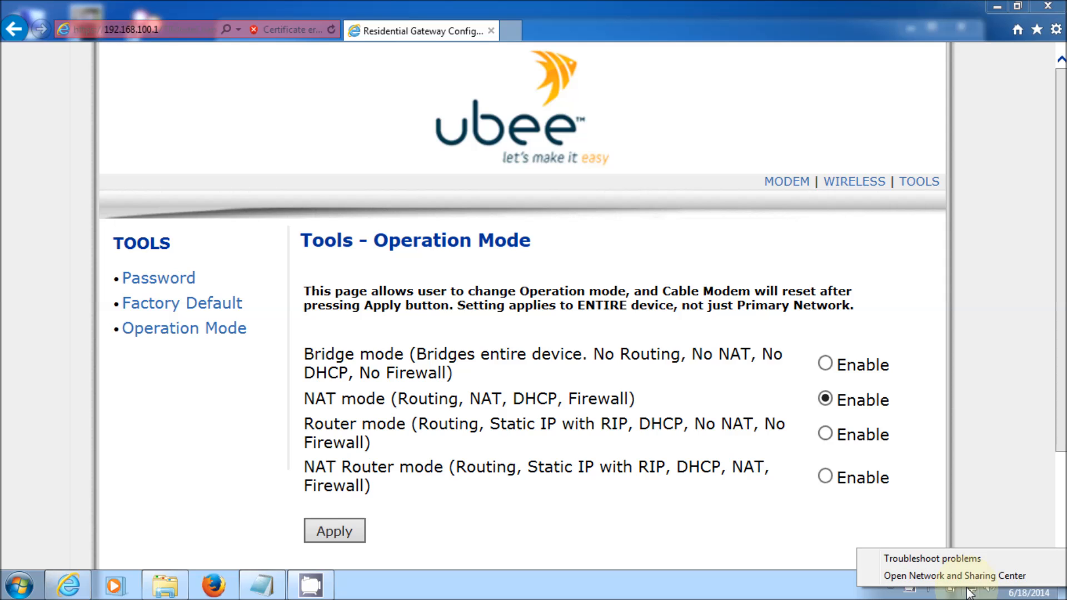
pyautogui.moveTo(952, 576)
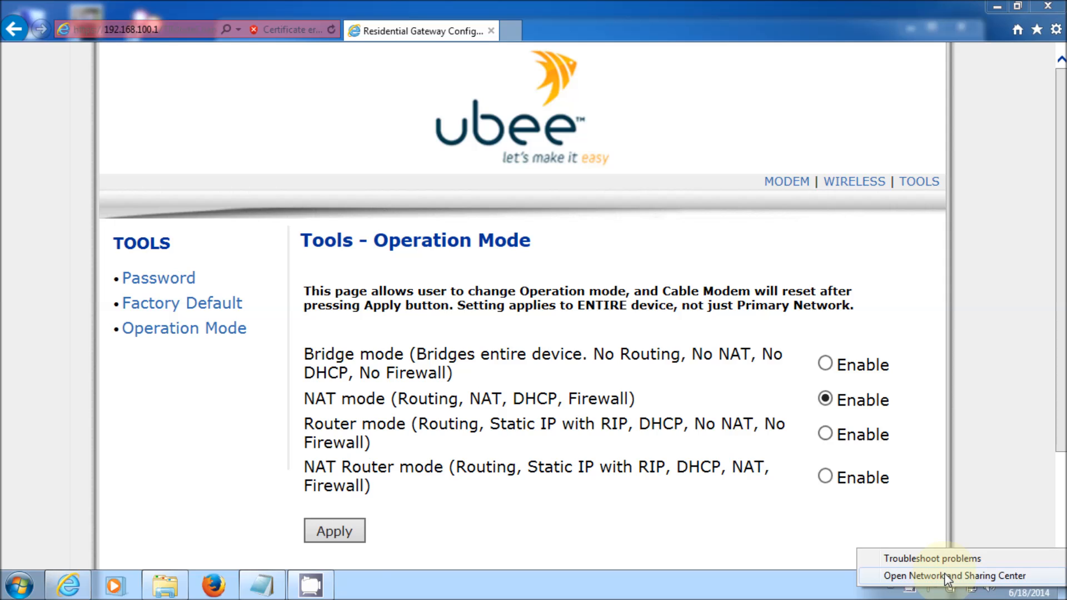
# Re-enable Wireless Network Connection via Change adapter settings, then close Network Connections
pyautogui.click(953, 576)
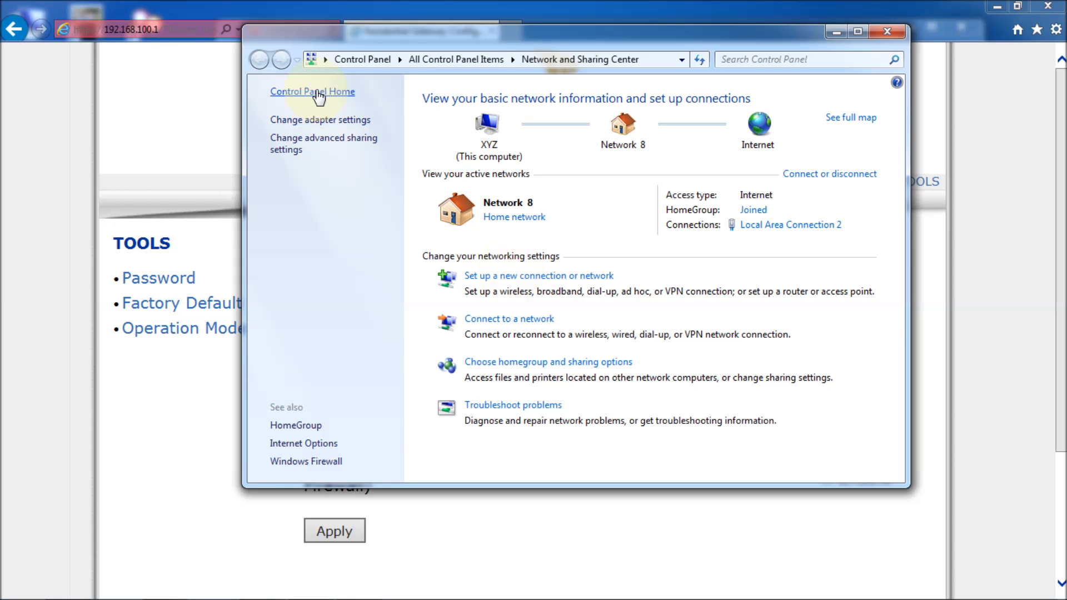
pyautogui.click(320, 120)
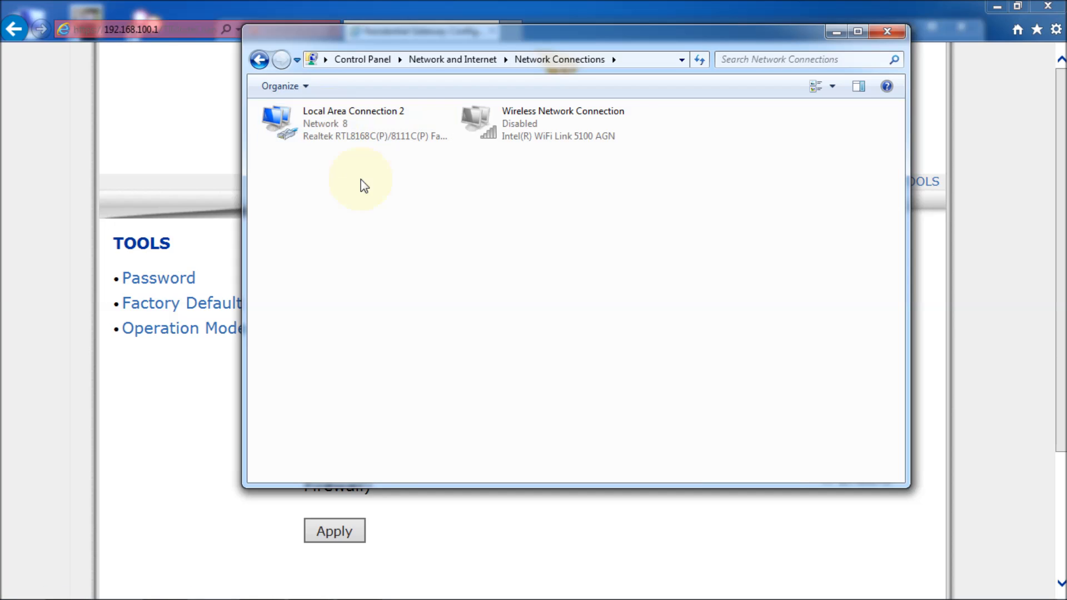
pyautogui.rightClick(551, 122)
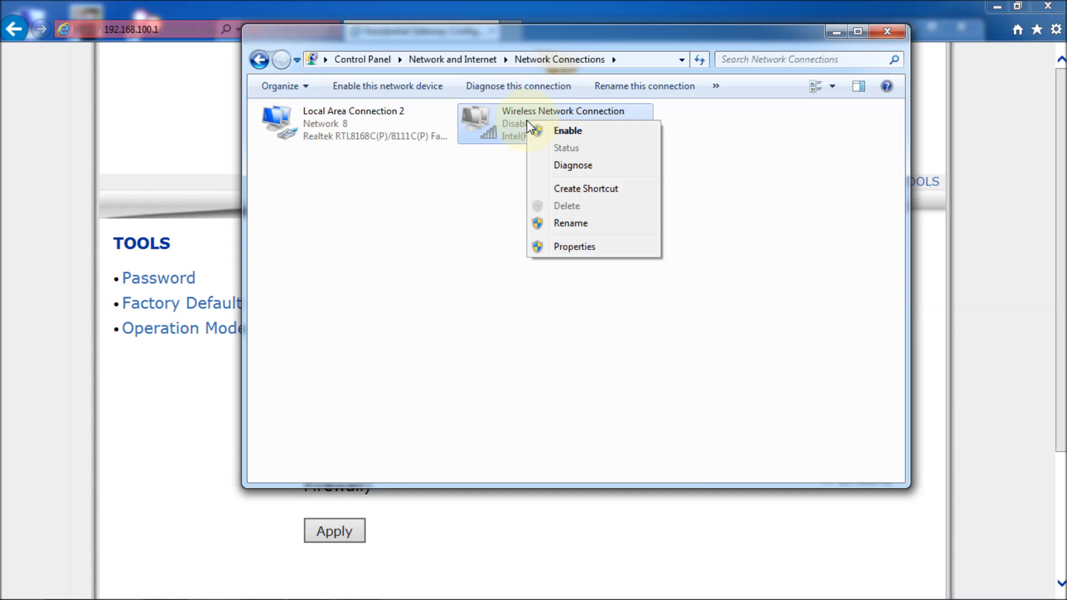
pyautogui.click(568, 130)
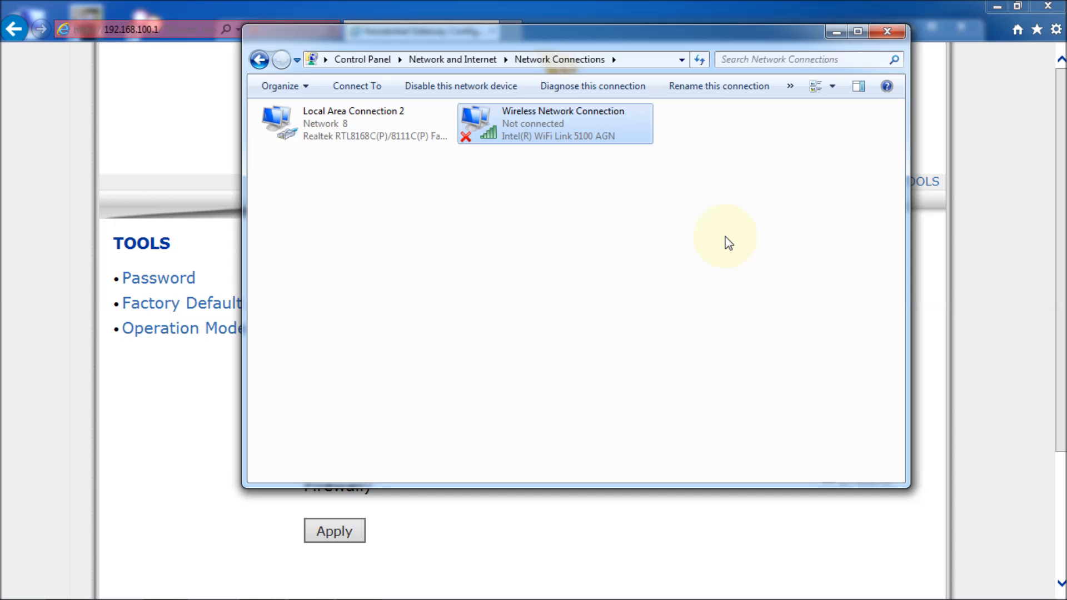
pyautogui.moveTo(764, 174)
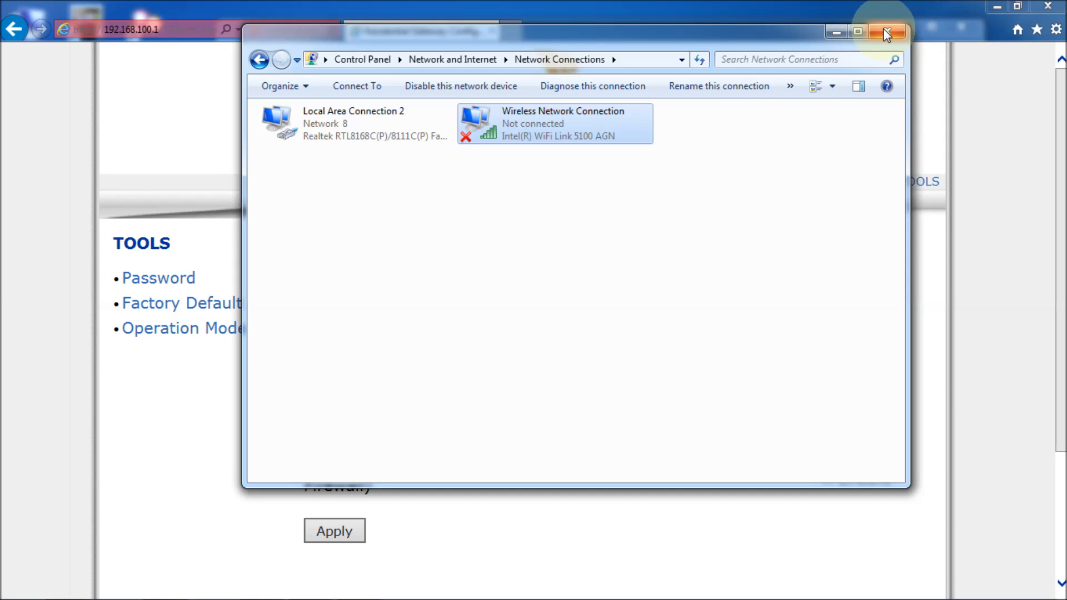
pyautogui.click(885, 31)
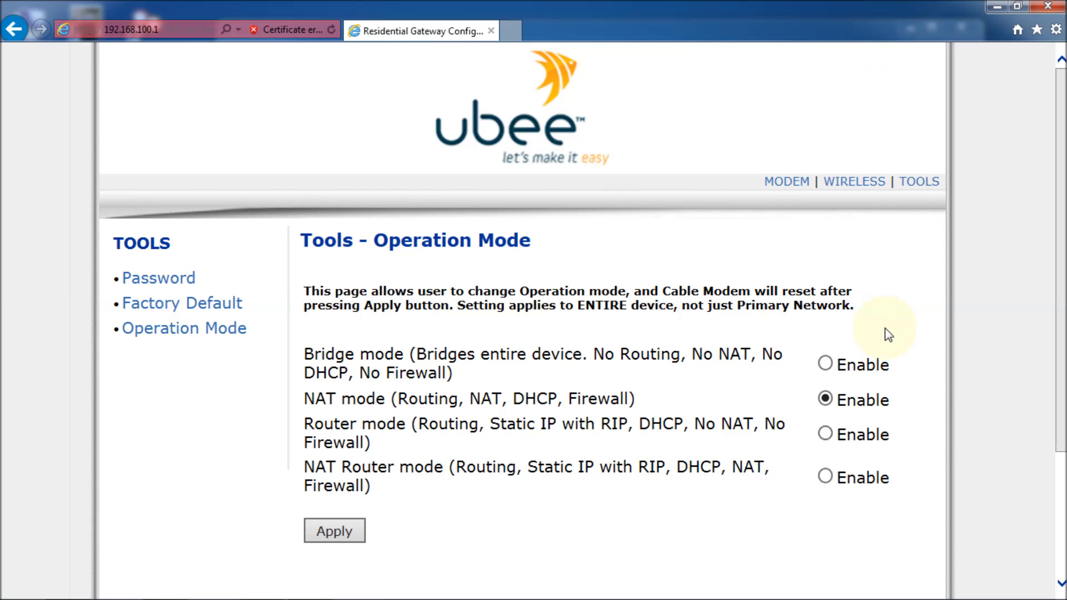
pyautogui.moveTo(946, 359)
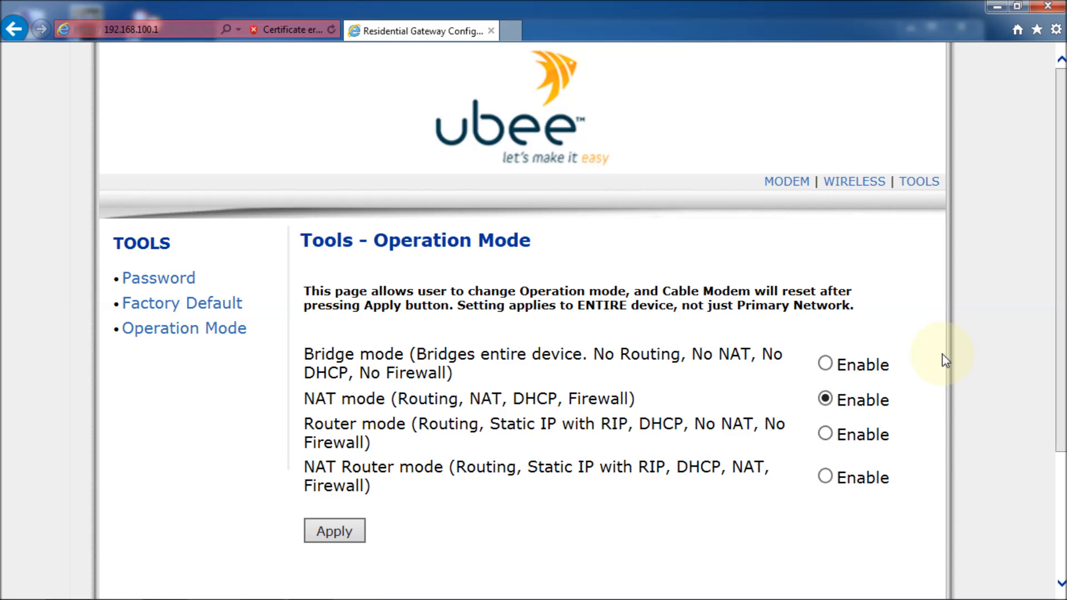